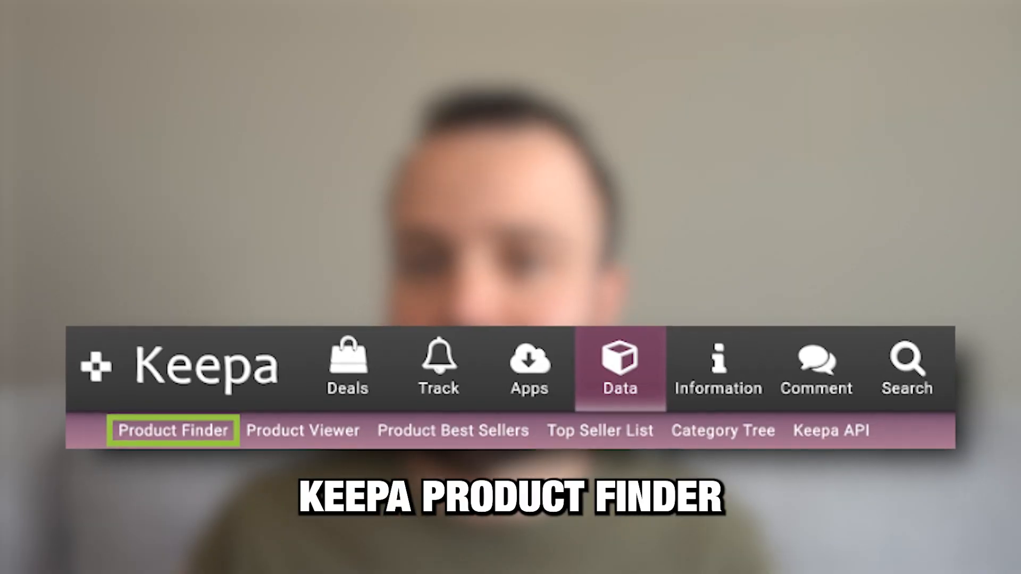
Open the Product Finder from Keepa's Data menu.
{"action": "left_click", "coordinate": [173, 431]}
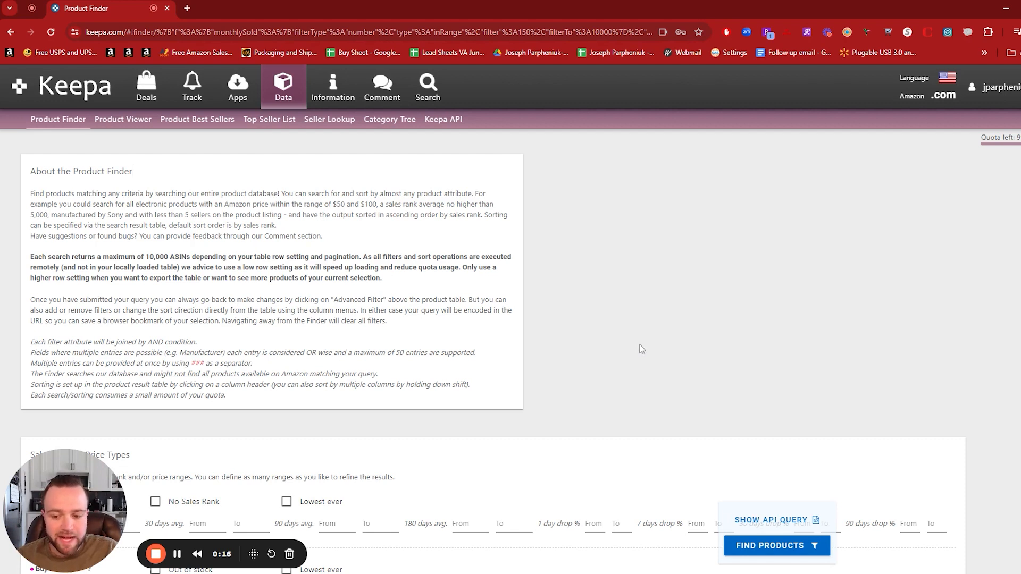
{"action": "mouse_move", "coordinate": [625, 329]}
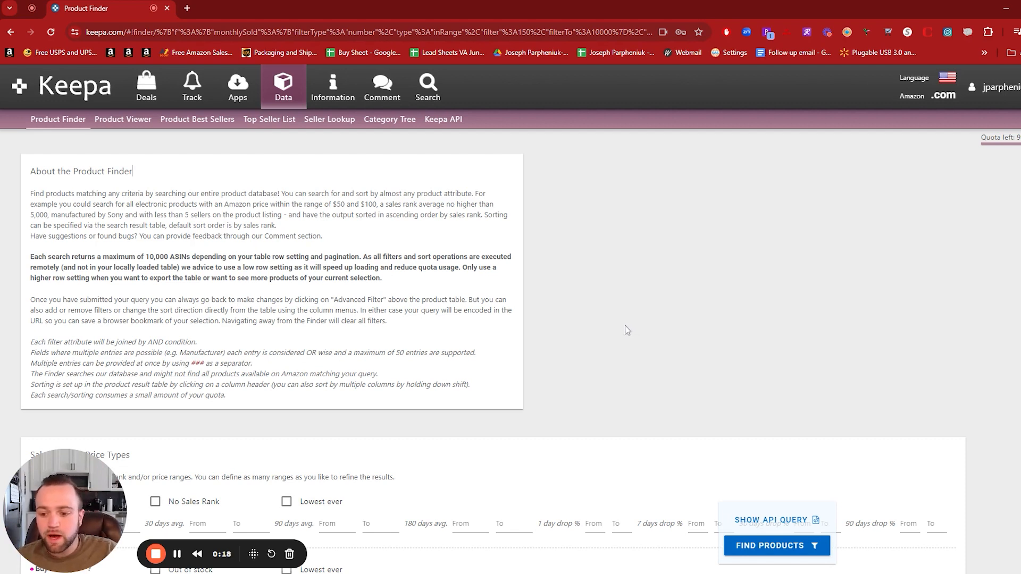
{"action": "mouse_move", "coordinate": [434, 344]}
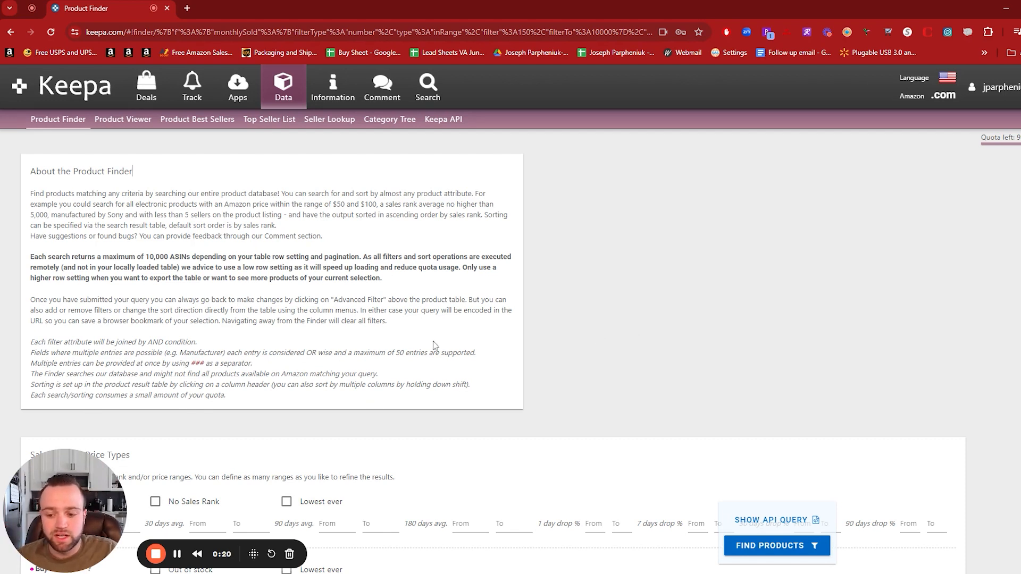
Set the Sales Rank 90-day average maximum to 120000.
{"action": "scroll", "scroll_direction": "down", "scroll_amount": 3}
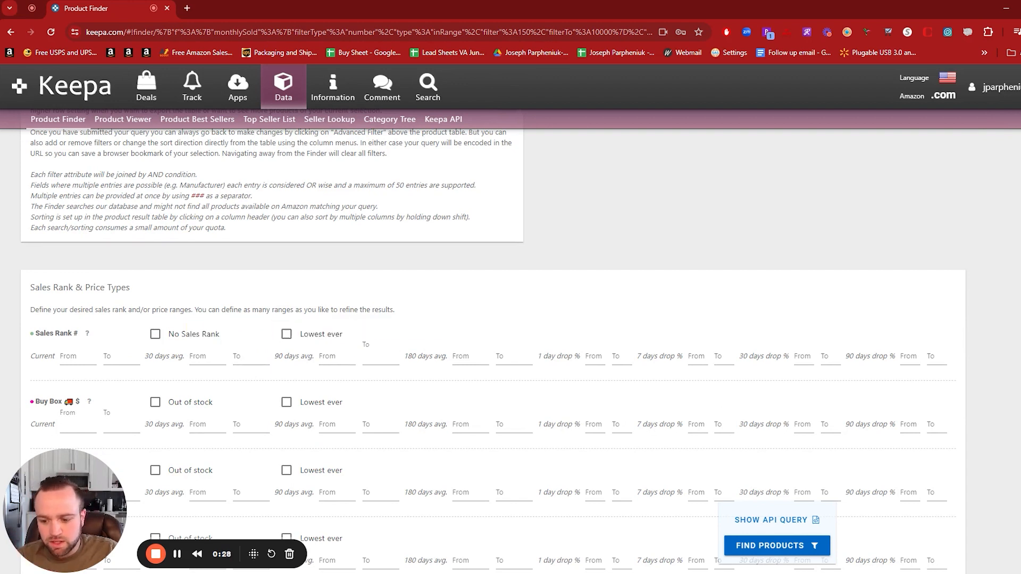
{"action": "type", "text": "120000"}
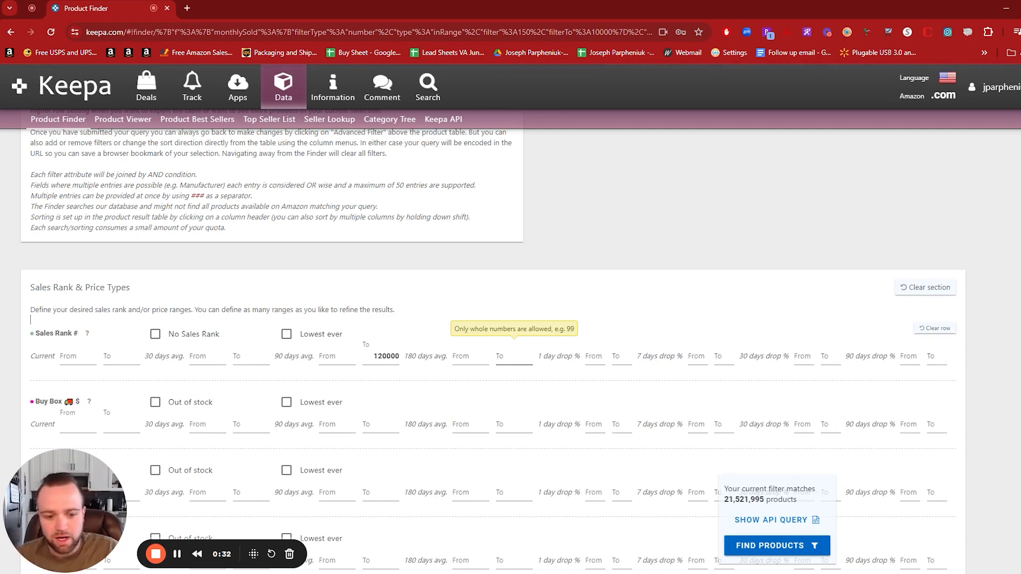
{"action": "scroll", "scroll_direction": "down", "scroll_amount": 3}
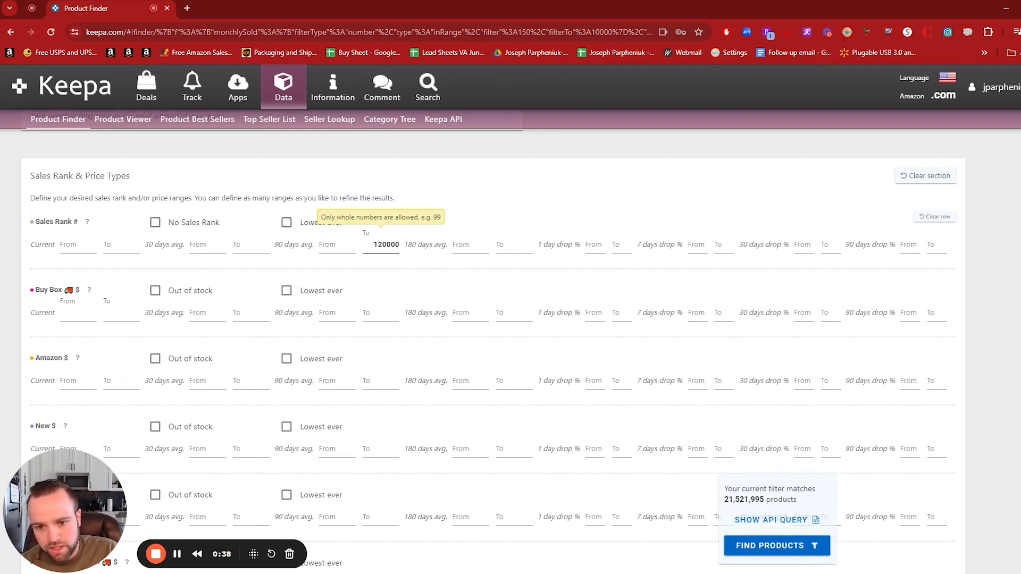
{"action": "scroll", "scroll_direction": "down", "scroll_amount": 3}
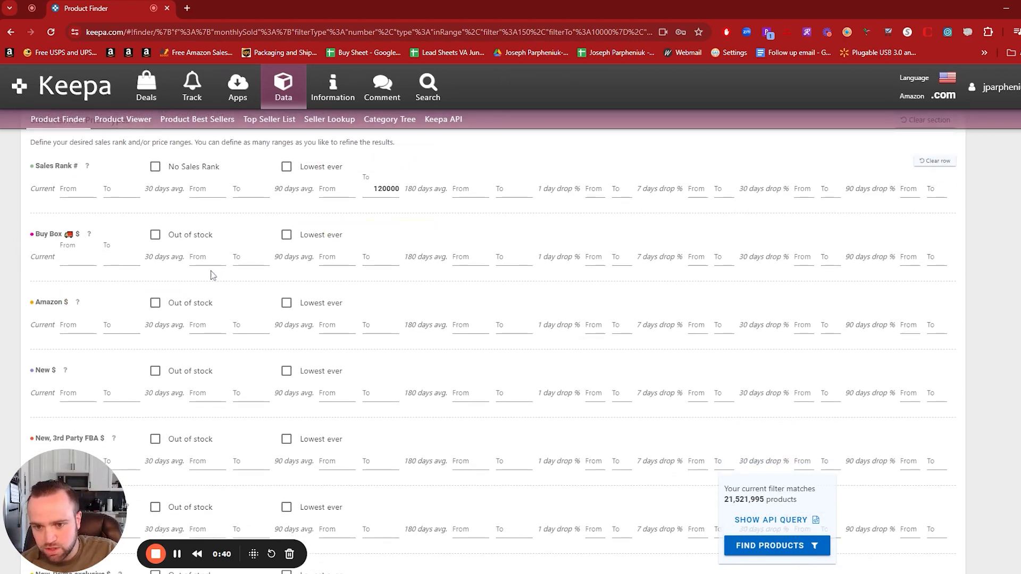
{"action": "mouse_move", "coordinate": [894, 321]}
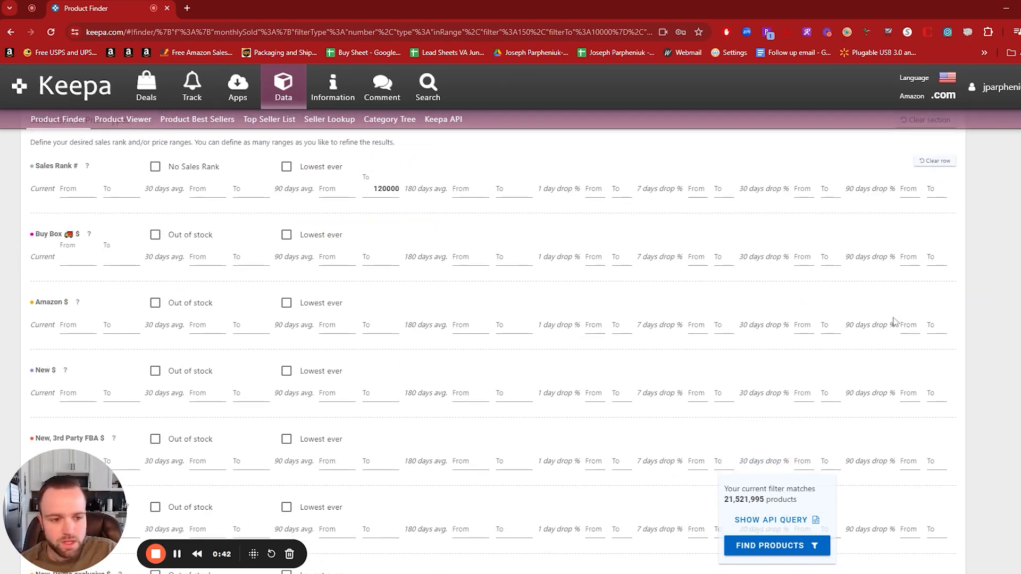
{"action": "mouse_move", "coordinate": [93, 308]}
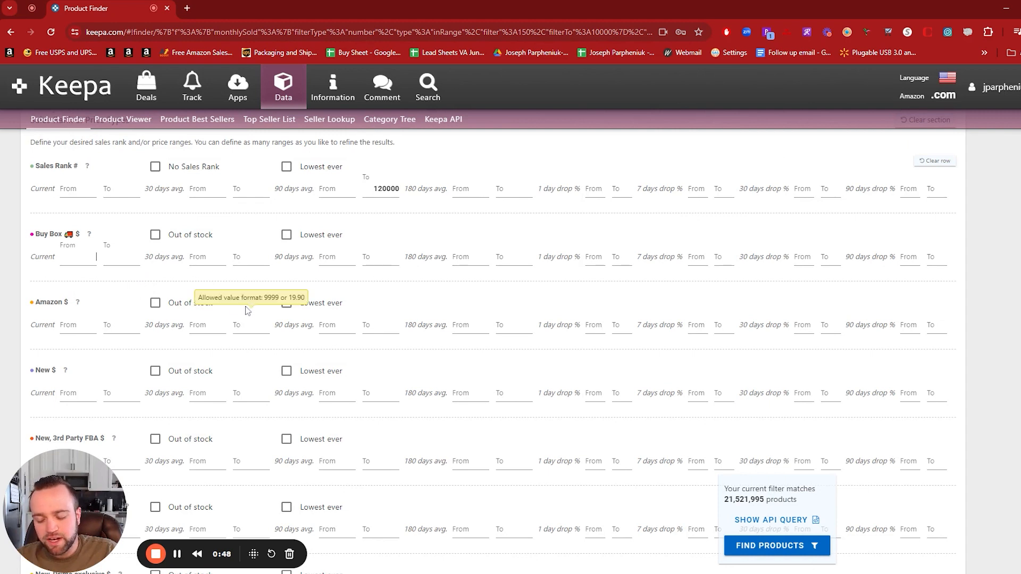
Set the current Buy Box price range from 20 to 200.
{"action": "type", "text": "20"}
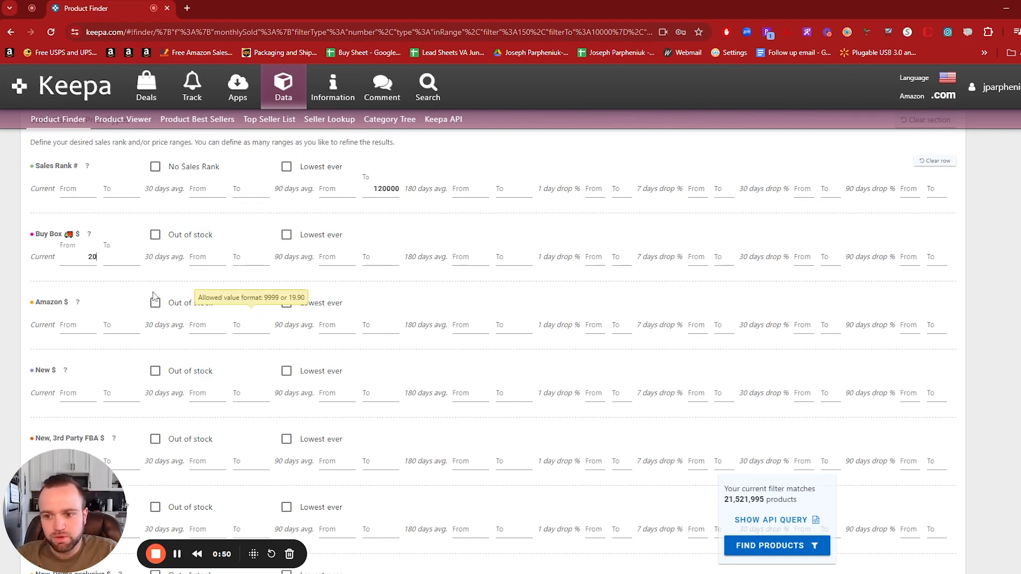
{"action": "left_click", "coordinate": [120, 257]}
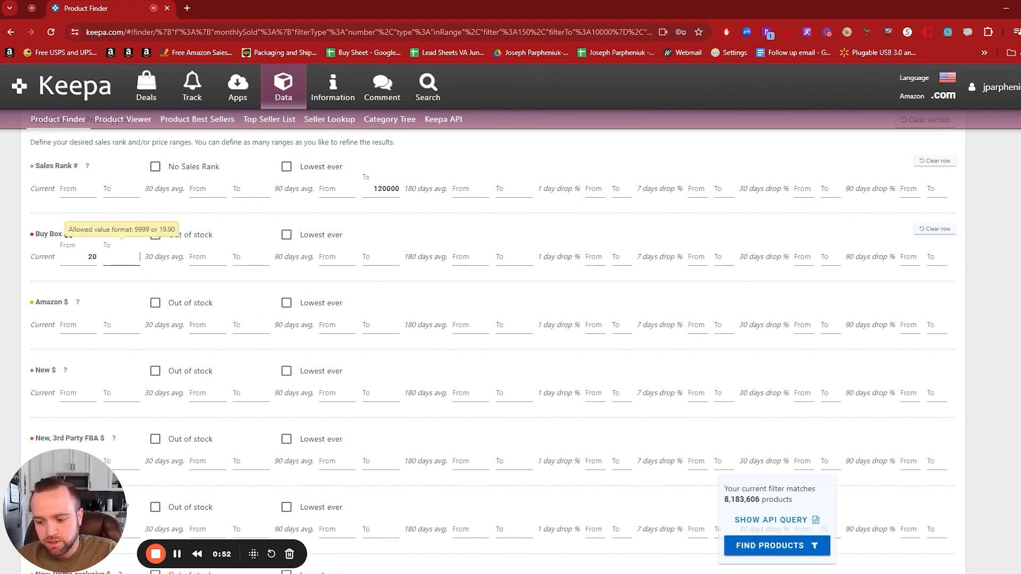
{"action": "type", "text": "200"}
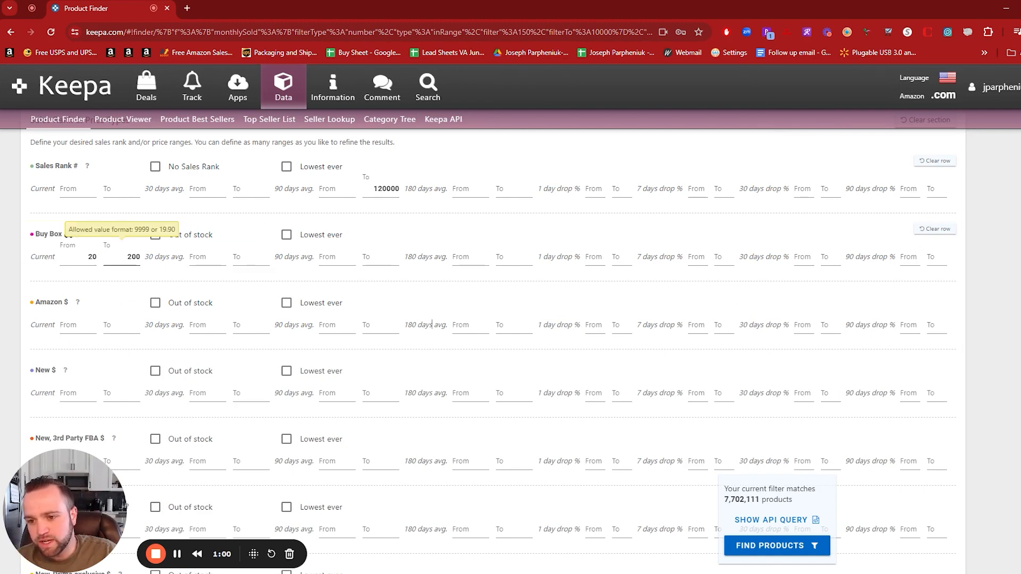
{"action": "scroll", "scroll_direction": "down", "scroll_amount": 3}
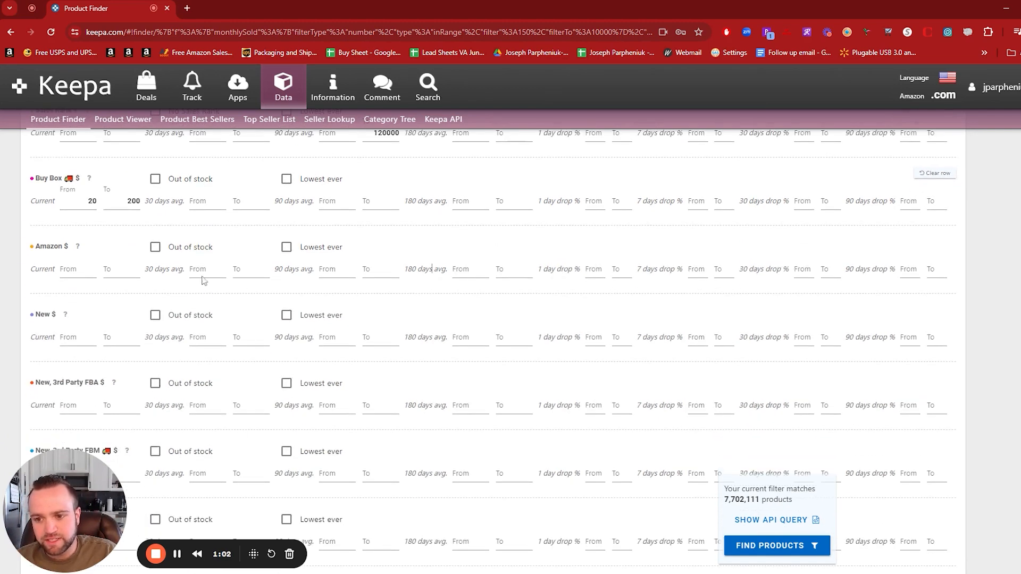
{"action": "scroll", "scroll_direction": "up", "scroll_amount": 3}
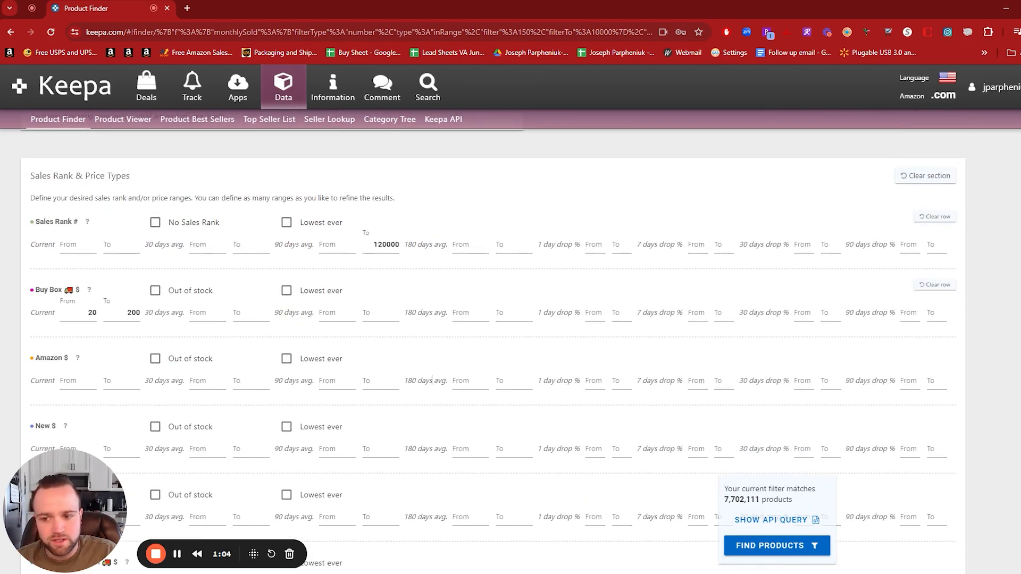
{"action": "scroll", "scroll_direction": "down", "scroll_amount": 3}
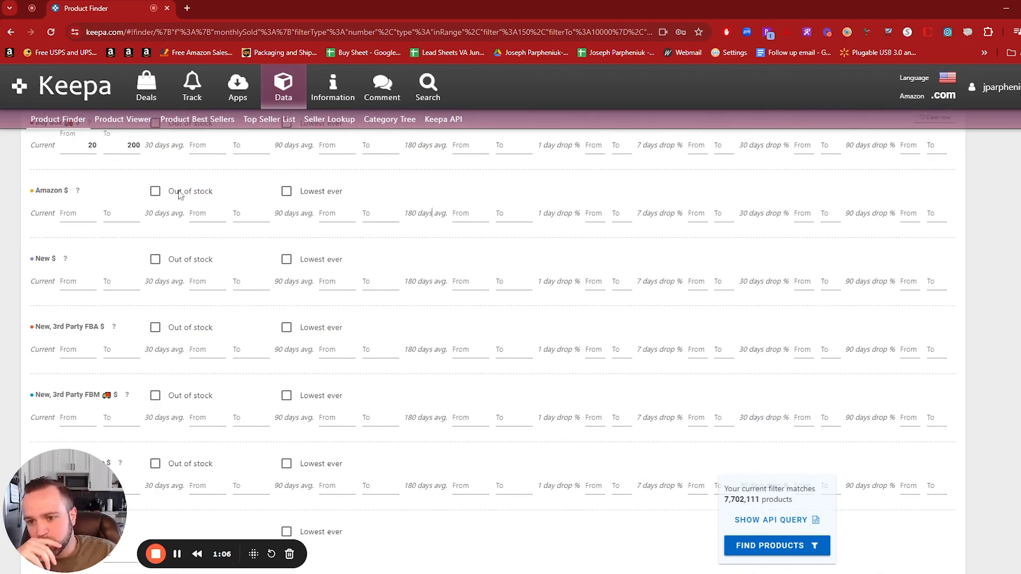
Tick 'Out of stock' in the Amazon row to require Amazon out of stock.
{"action": "left_click", "coordinate": [156, 190]}
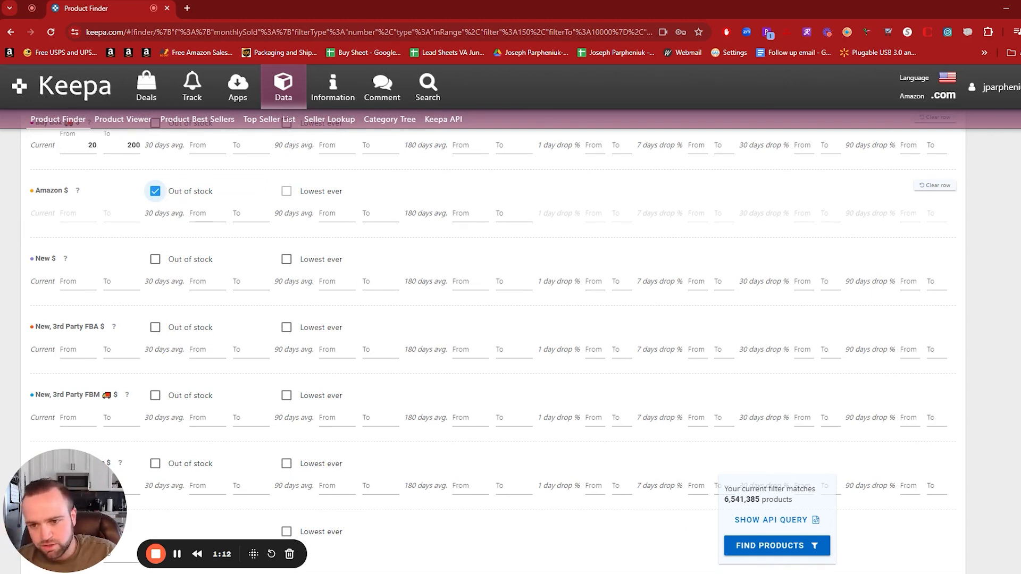
{"action": "scroll", "scroll_direction": "down", "scroll_amount": 3}
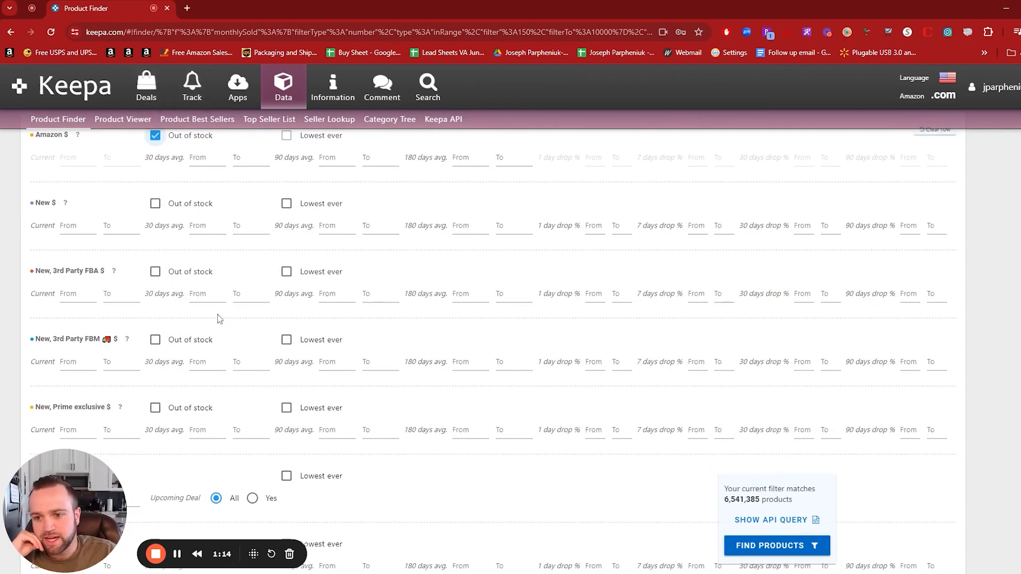
{"action": "scroll", "scroll_direction": "down", "scroll_amount": 3}
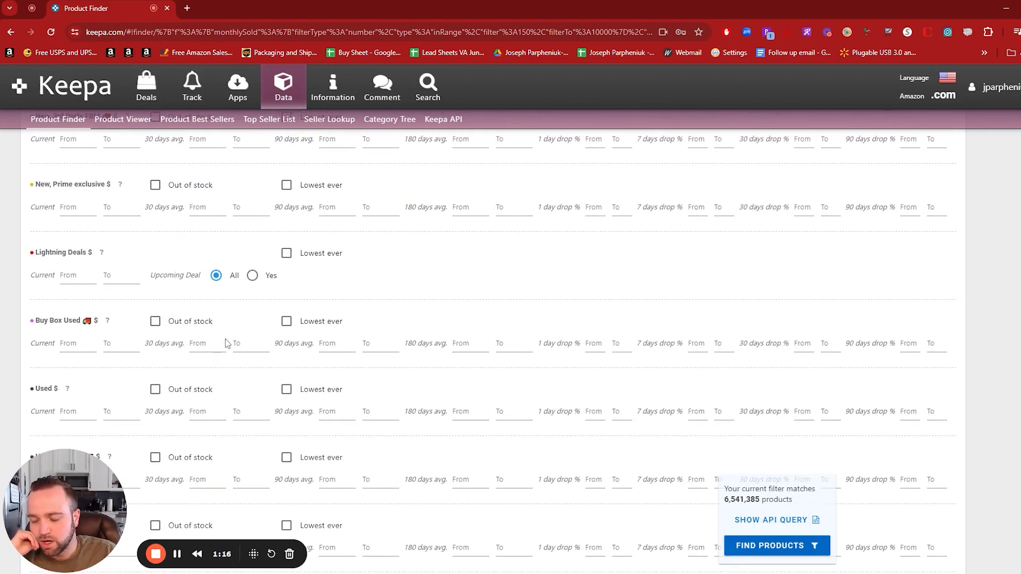
{"action": "scroll", "scroll_direction": "down", "scroll_amount": 3}
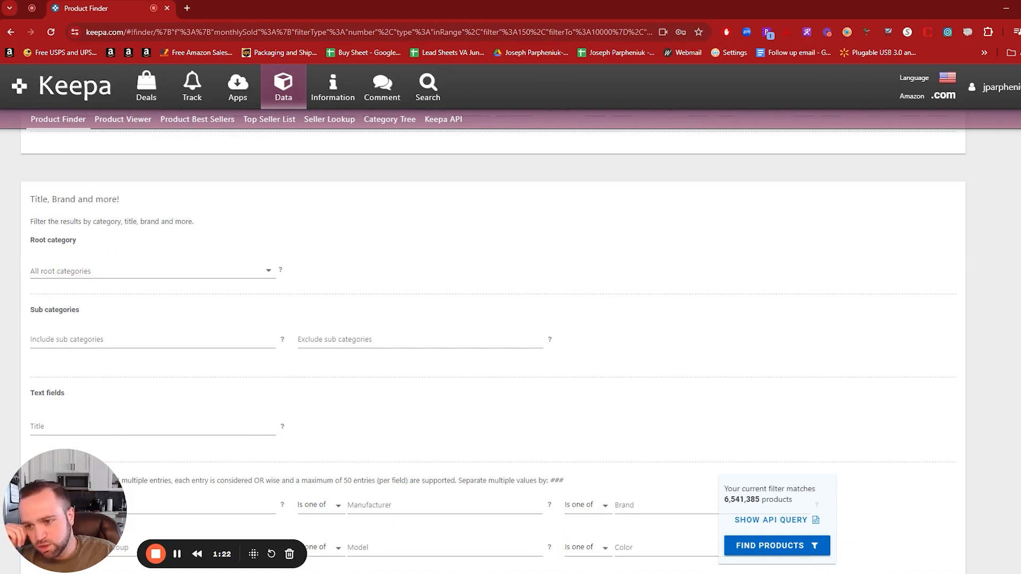
{"action": "mouse_move", "coordinate": [136, 273]}
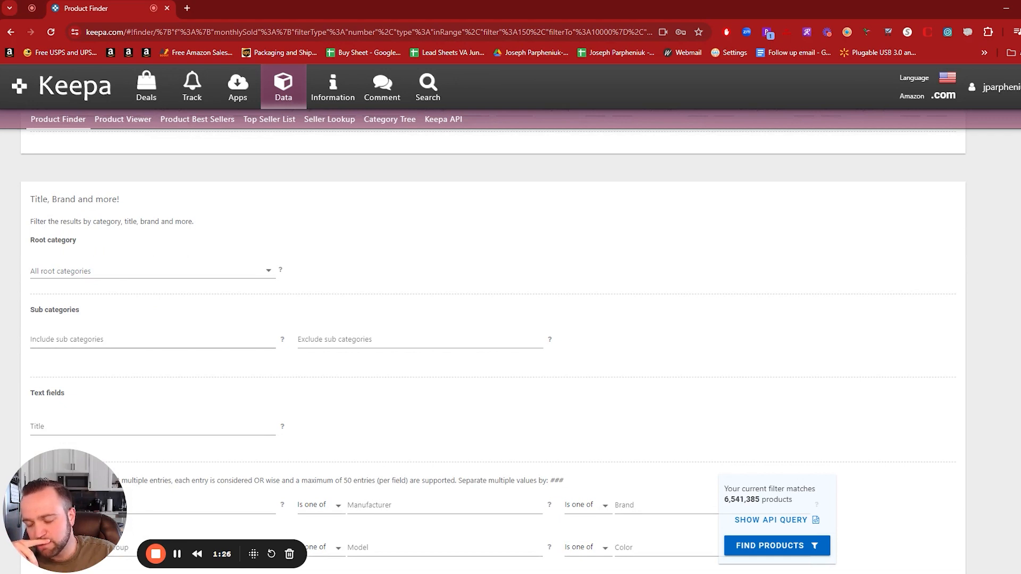
{"action": "mouse_move", "coordinate": [162, 274]}
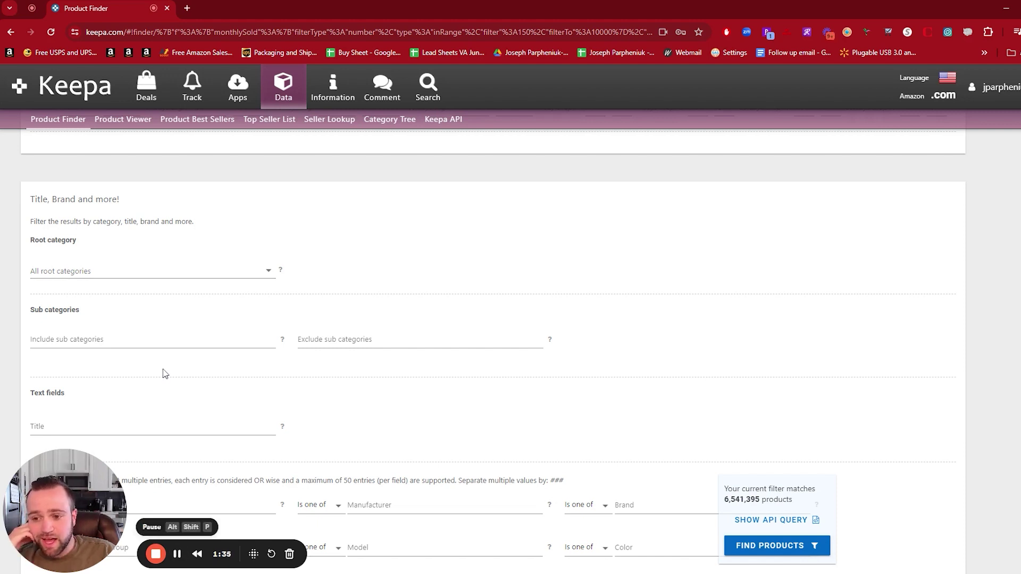
{"action": "mouse_move", "coordinate": [168, 267]}
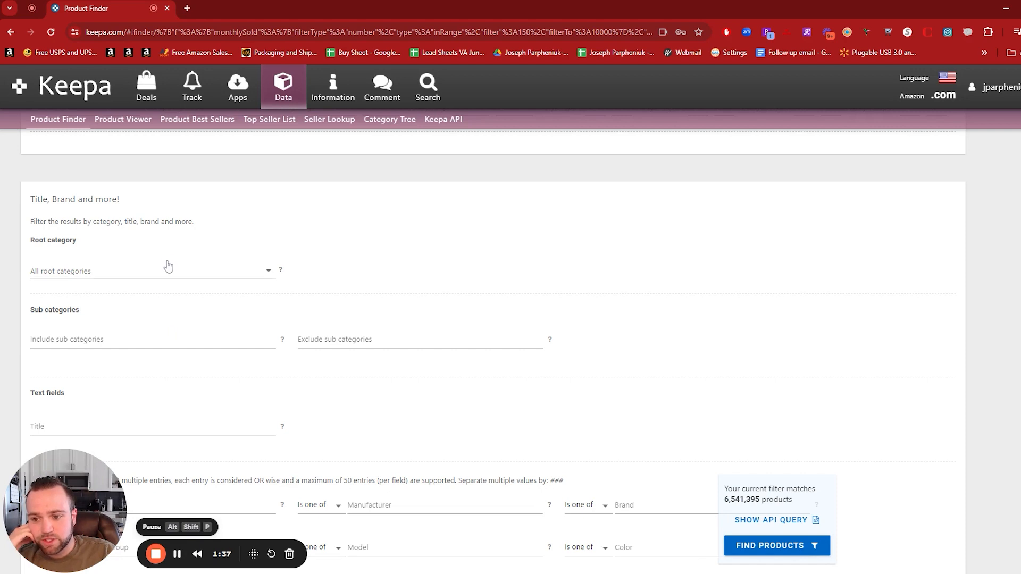
{"action": "mouse_move", "coordinate": [174, 286]}
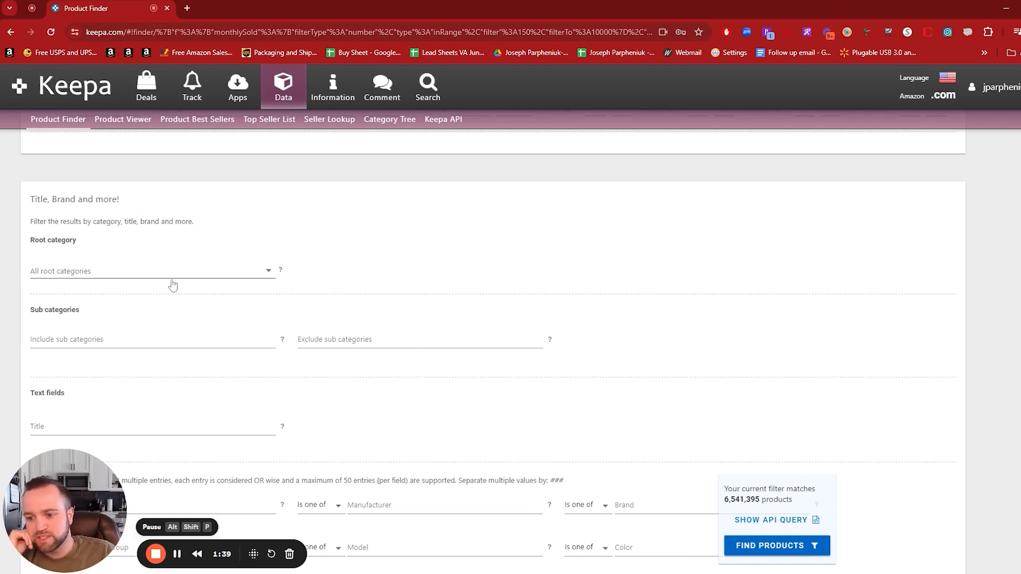
Choose Clothing, Shoes & Jewelry as the root category.
{"action": "left_click", "coordinate": [152, 272]}
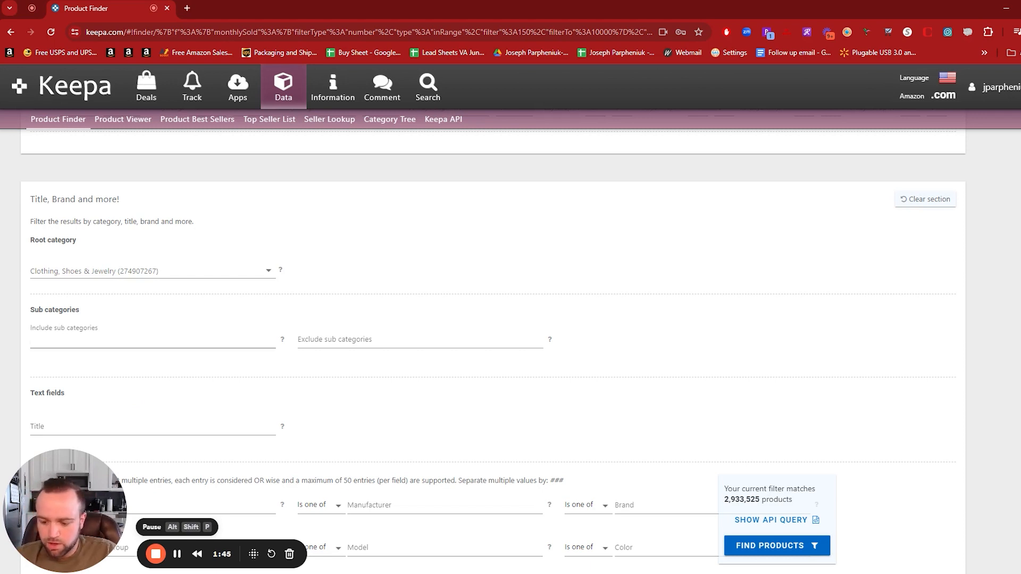
Add Base Layers & Compression and Calf Socks via the 'socks' subcategory search.
{"action": "type", "text": "socks"}
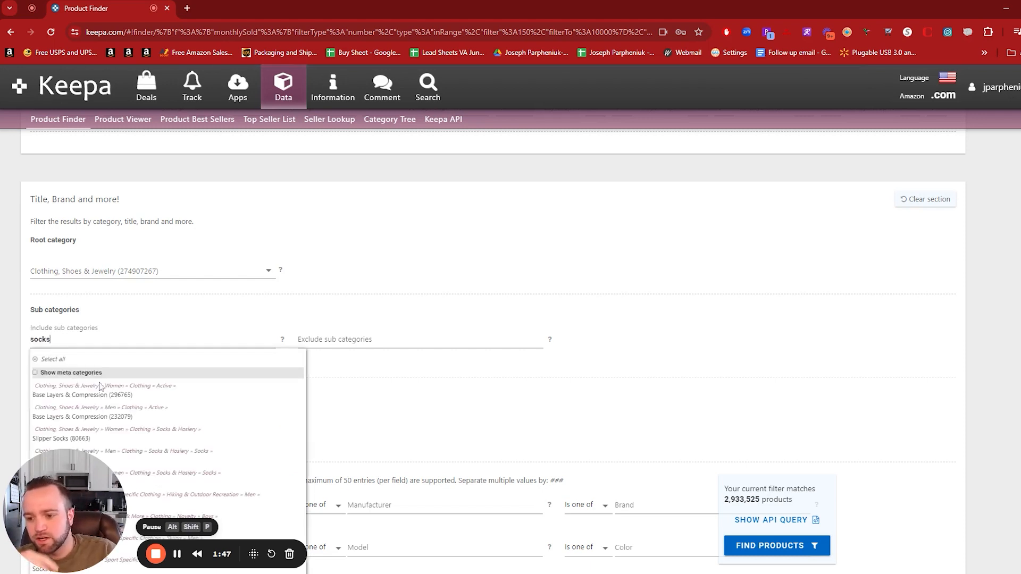
{"action": "scroll", "scroll_direction": "down", "scroll_amount": 3}
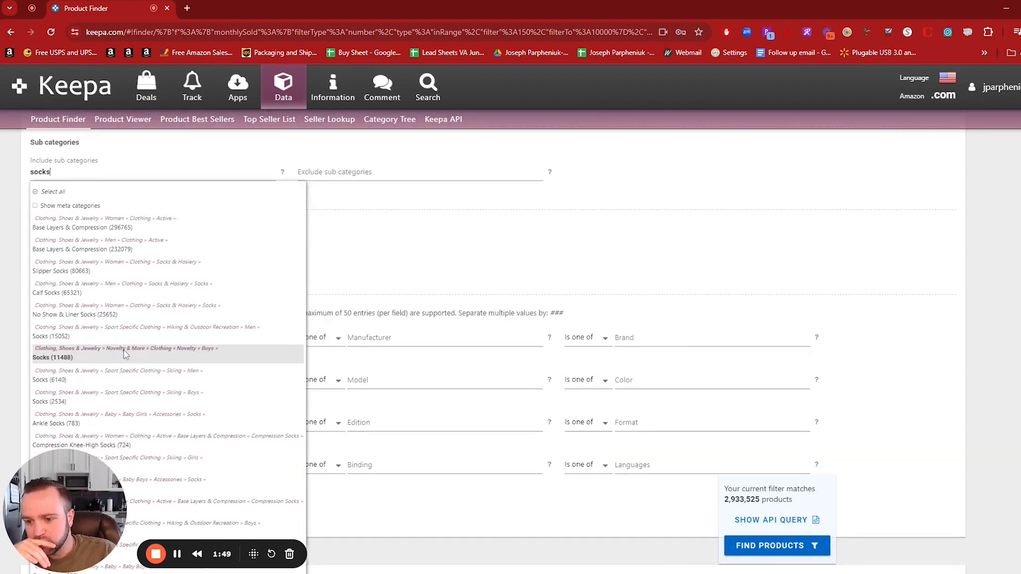
{"action": "mouse_move", "coordinate": [120, 332]}
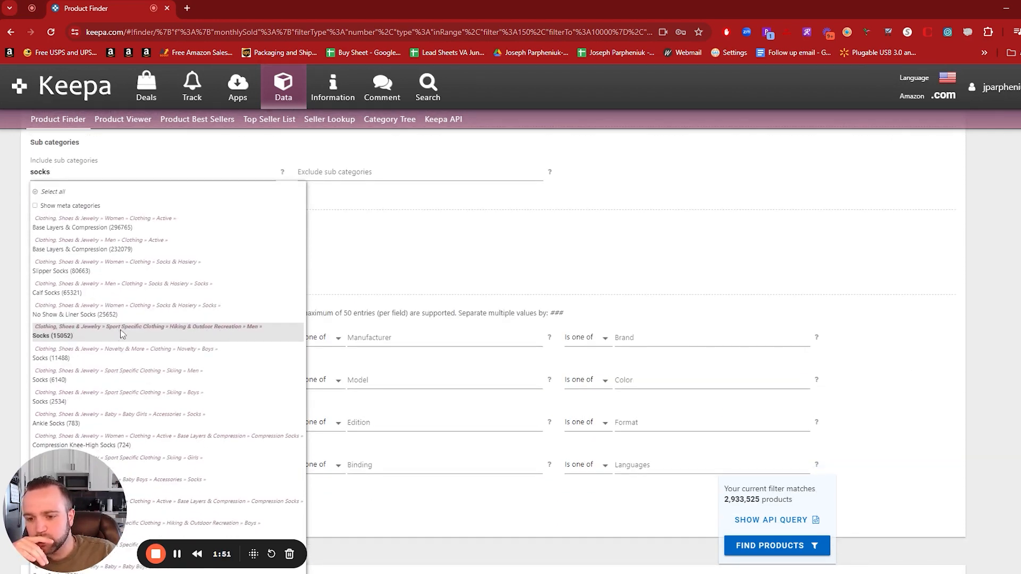
{"action": "mouse_move", "coordinate": [87, 358]}
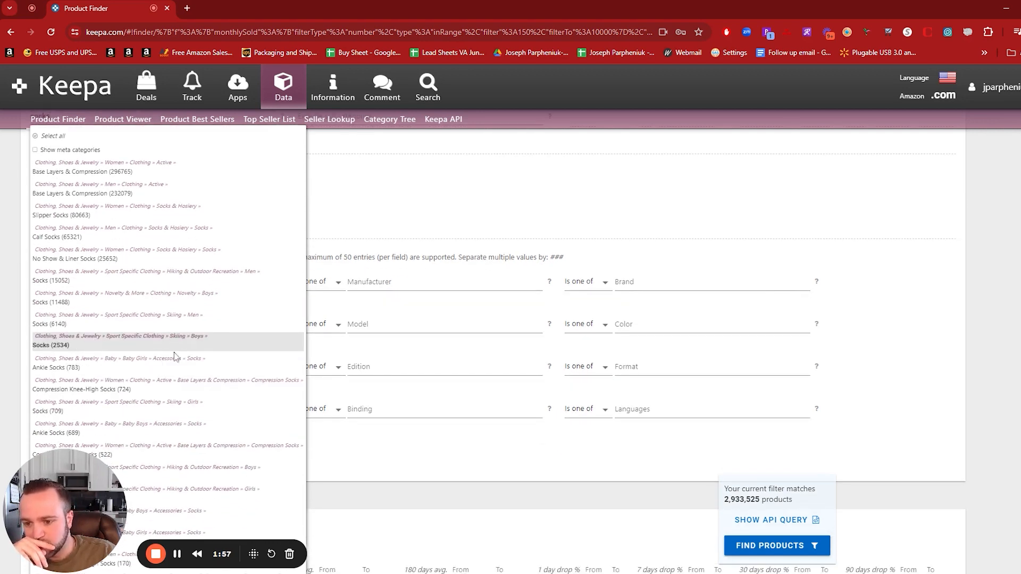
{"action": "mouse_move", "coordinate": [88, 367]}
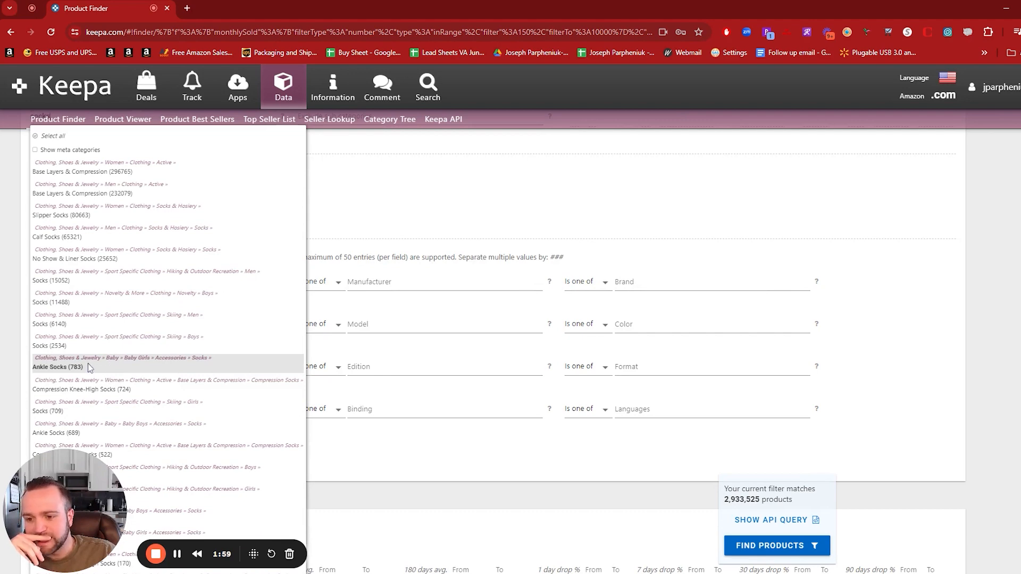
{"action": "scroll", "scroll_direction": "down", "scroll_amount": 3}
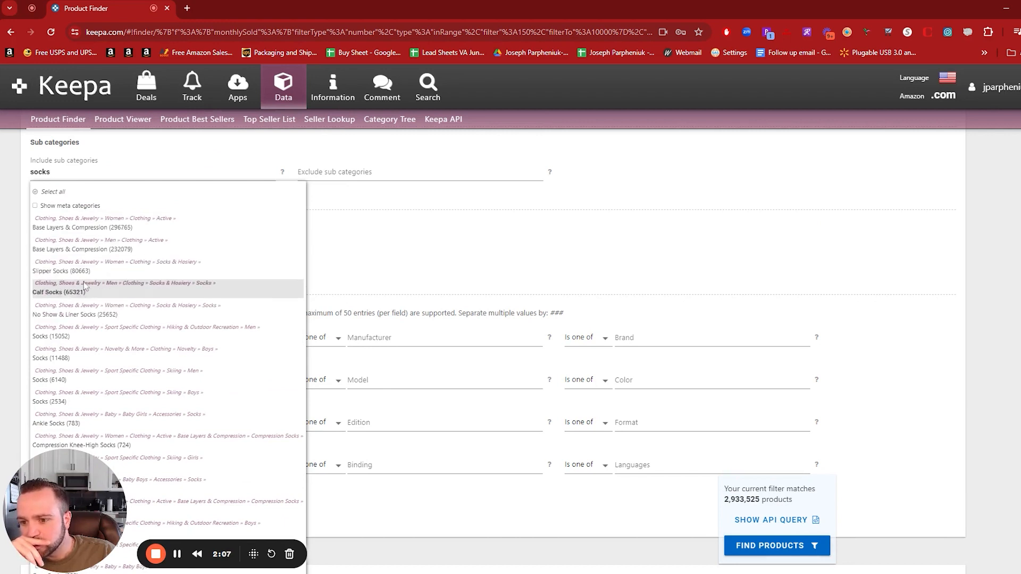
{"action": "left_click", "coordinate": [61, 270]}
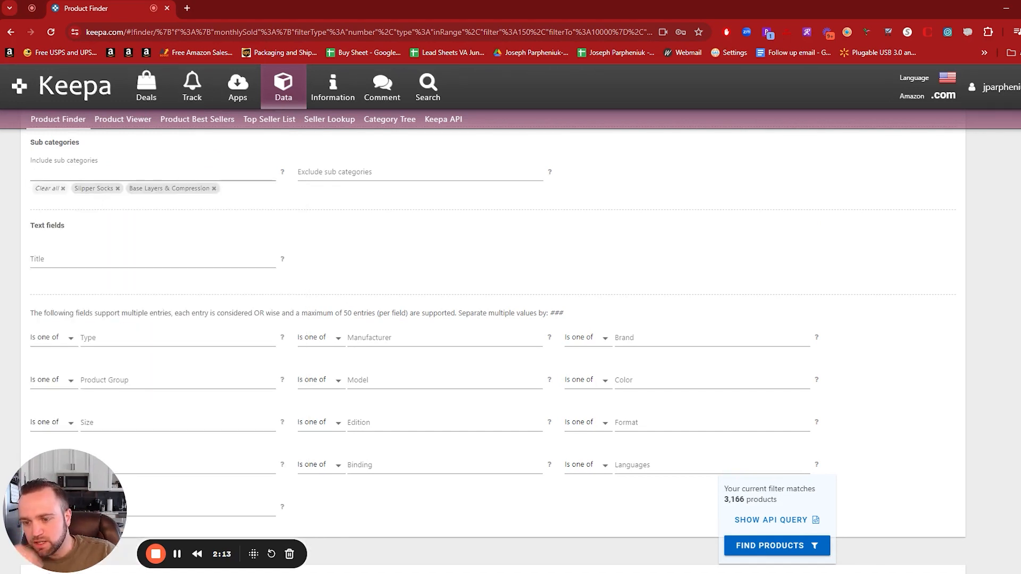
Search 'socks' again in subcategories and start a title keyword.
{"action": "type", "text": "socks"}
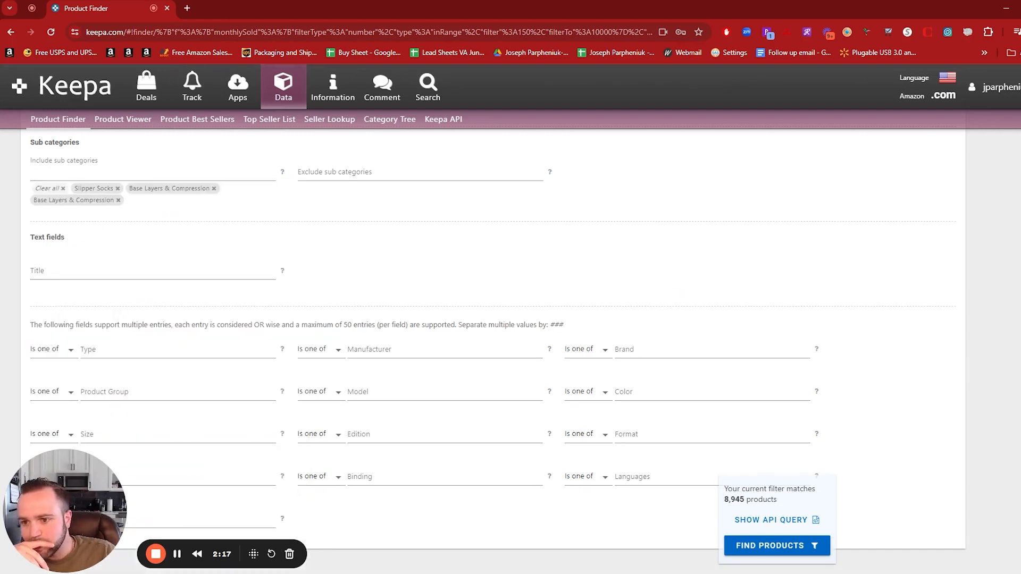
{"action": "type", "text": "socks"}
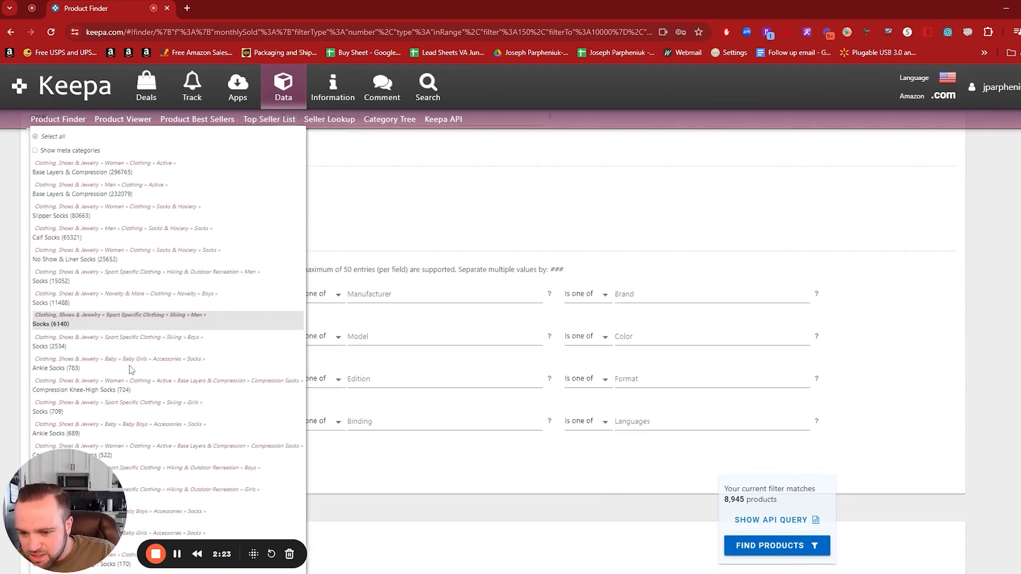
{"action": "scroll", "scroll_direction": "down", "scroll_amount": 3}
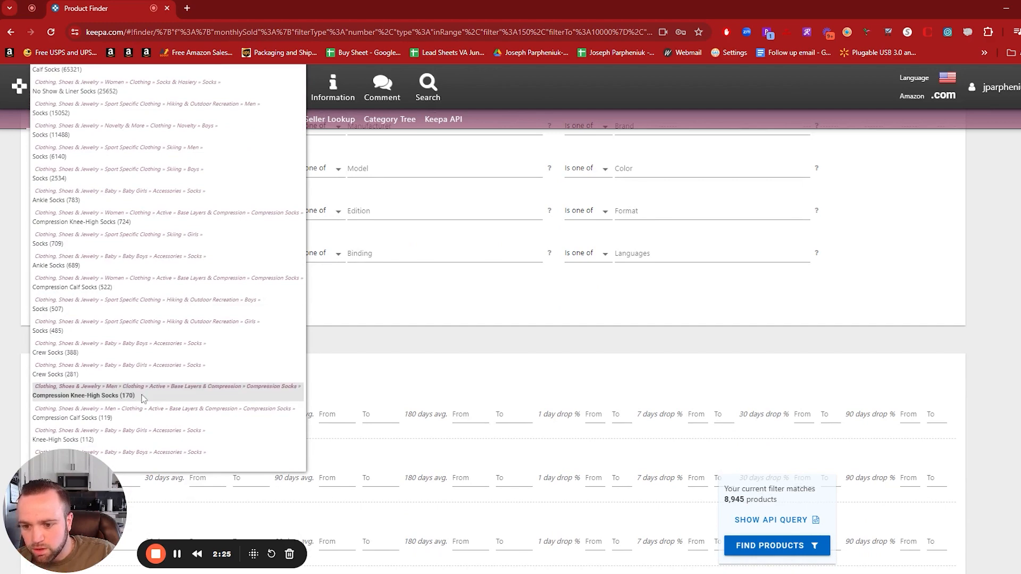
{"action": "scroll", "scroll_direction": "down", "scroll_amount": 3}
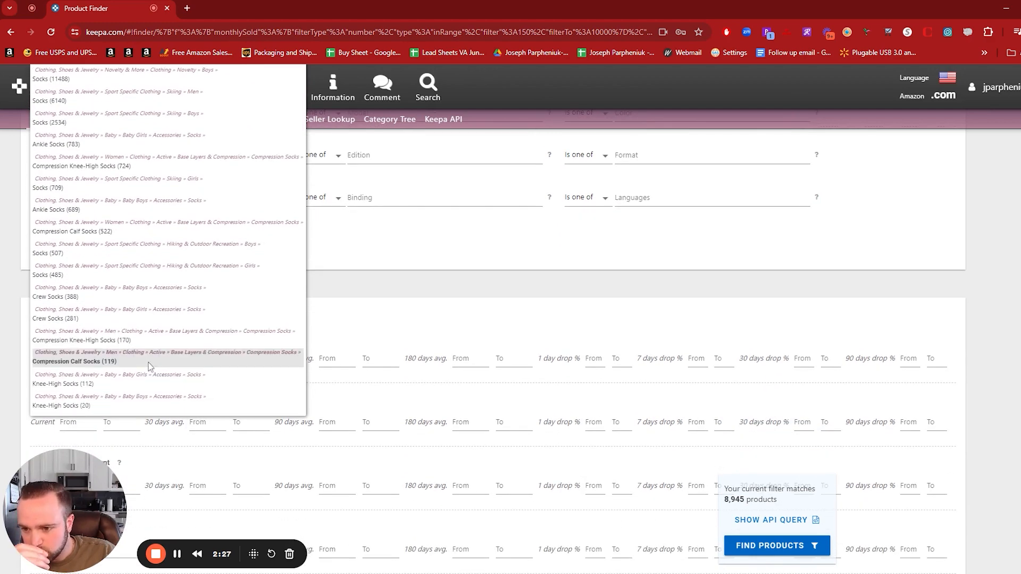
{"action": "scroll", "scroll_direction": "up", "scroll_amount": 3}
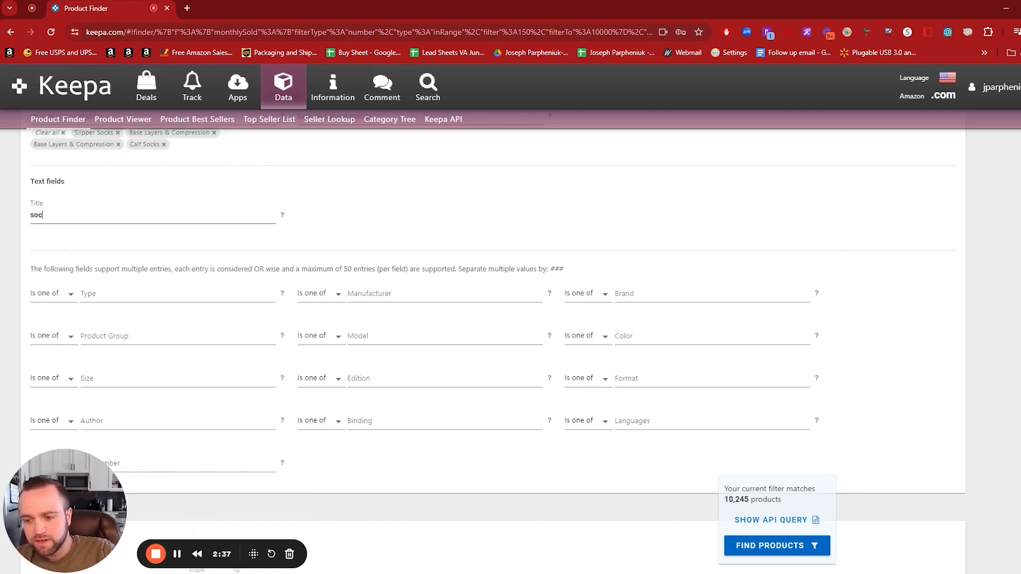
Clear the title keyword and add No Show & Liner Socks as an included subcategory.
{"action": "type", "text": "ks"}
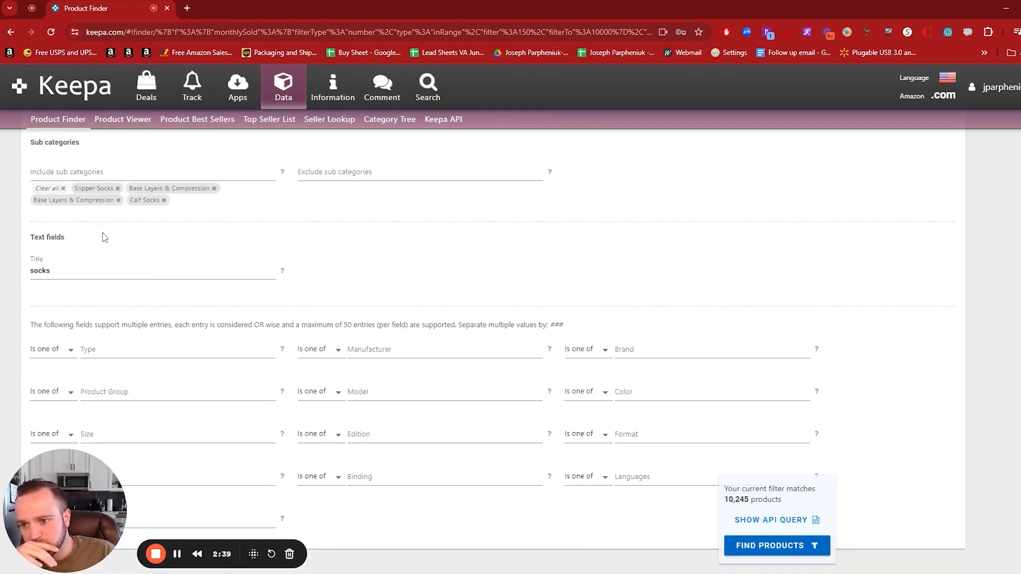
{"action": "scroll", "scroll_direction": "up", "scroll_amount": 3}
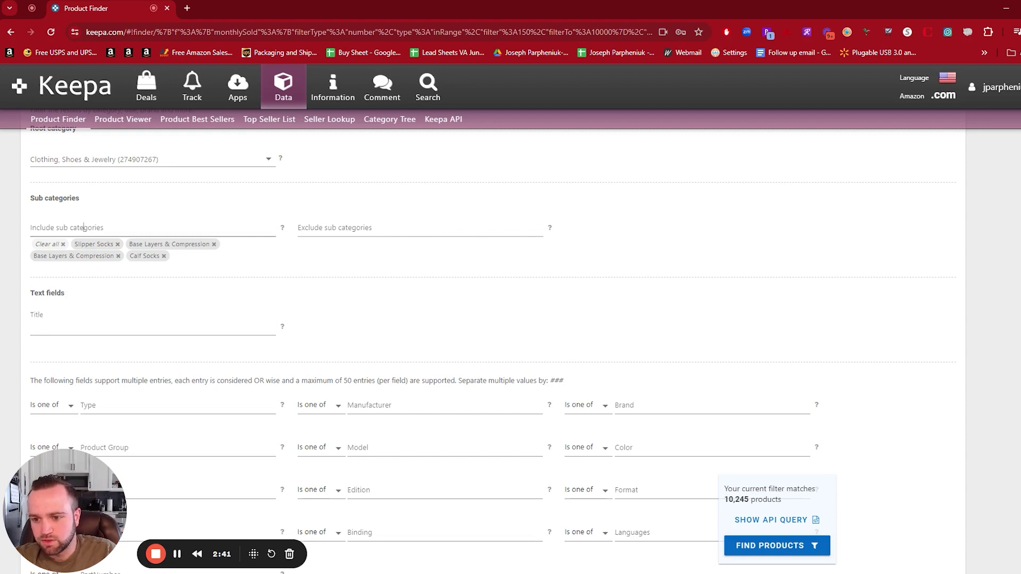
{"action": "type", "text": "socks"}
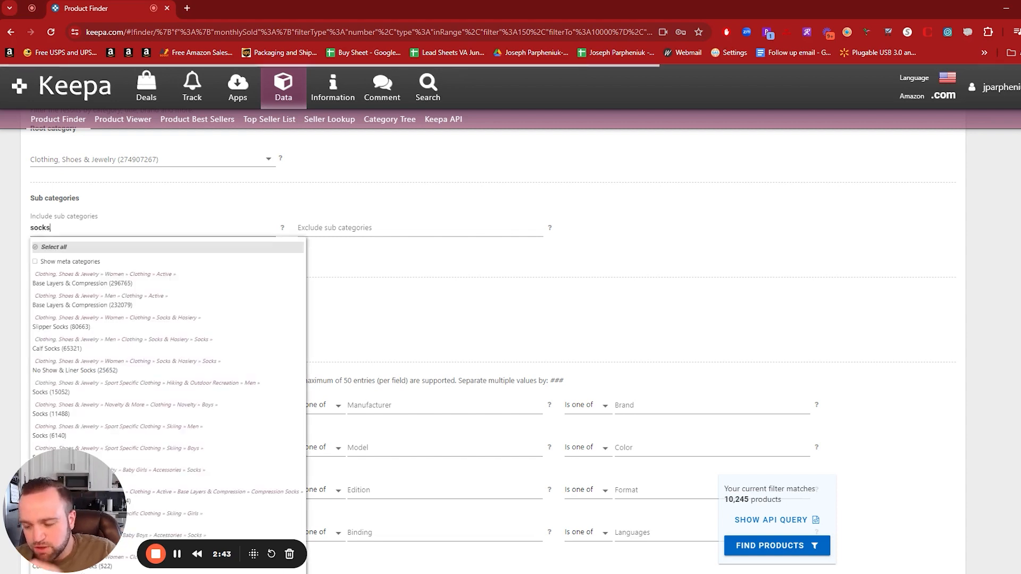
{"action": "mouse_move", "coordinate": [83, 349]}
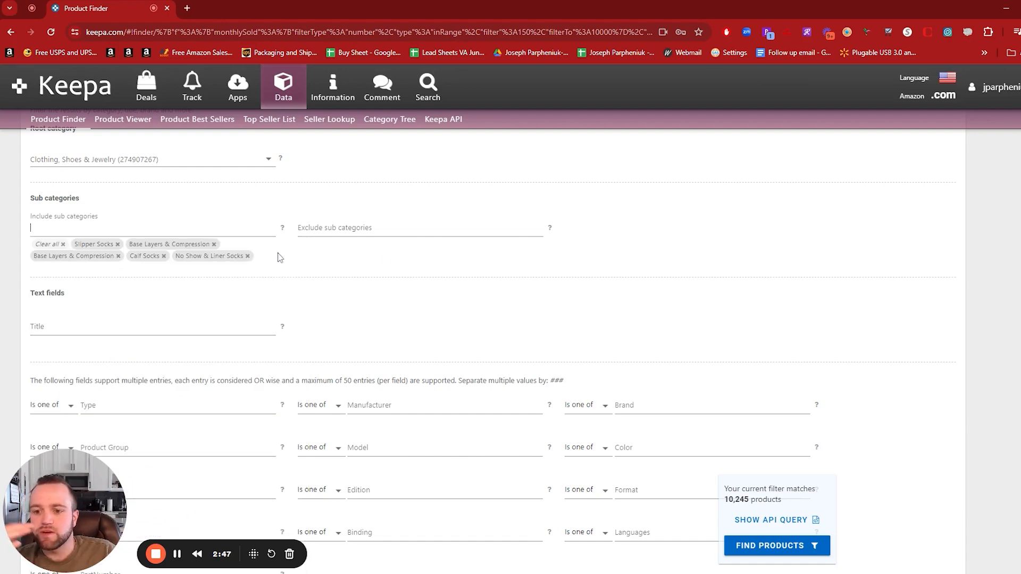
{"action": "scroll", "scroll_direction": "down", "scroll_amount": 3}
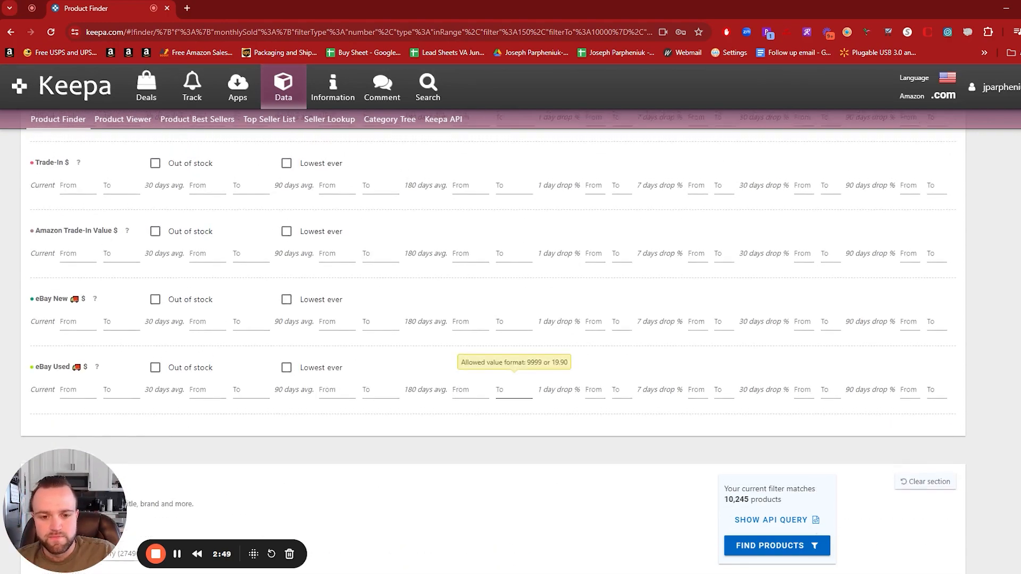
Set the New Offer Count 90-day average minimum to 10.
{"action": "scroll", "scroll_direction": "down", "scroll_amount": 3}
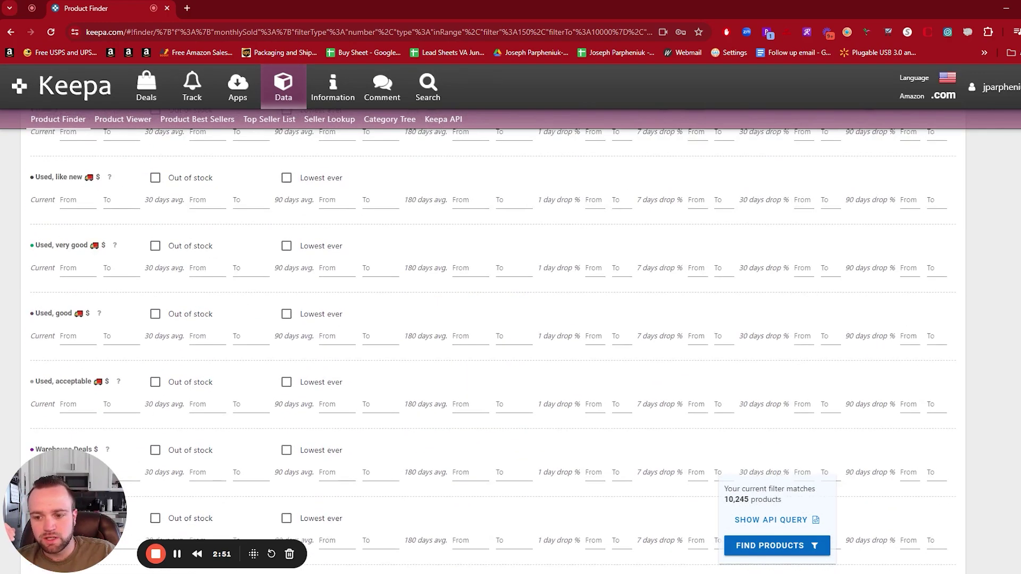
{"action": "scroll", "scroll_direction": "up", "scroll_amount": 3}
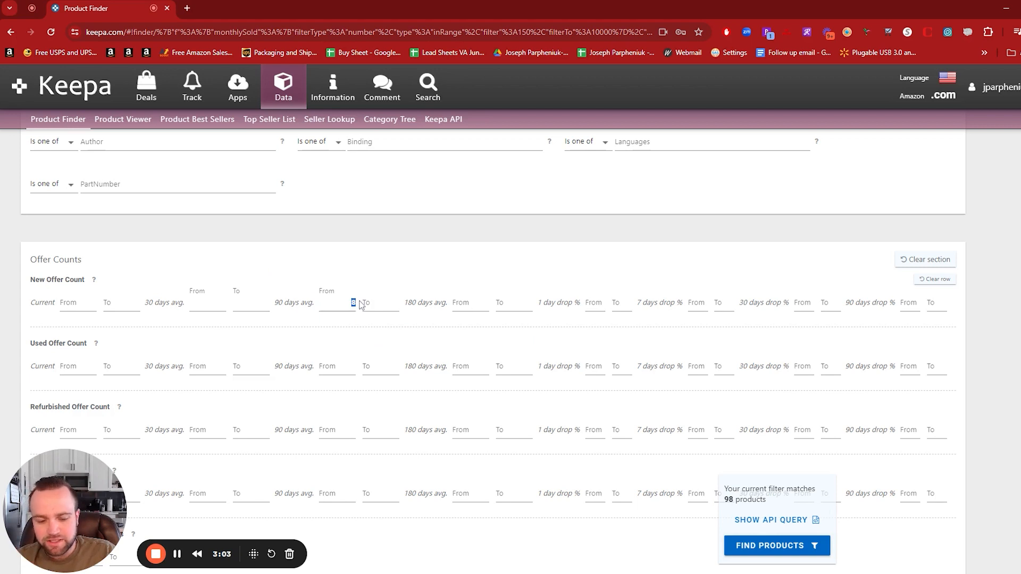
{"action": "type", "text": "10"}
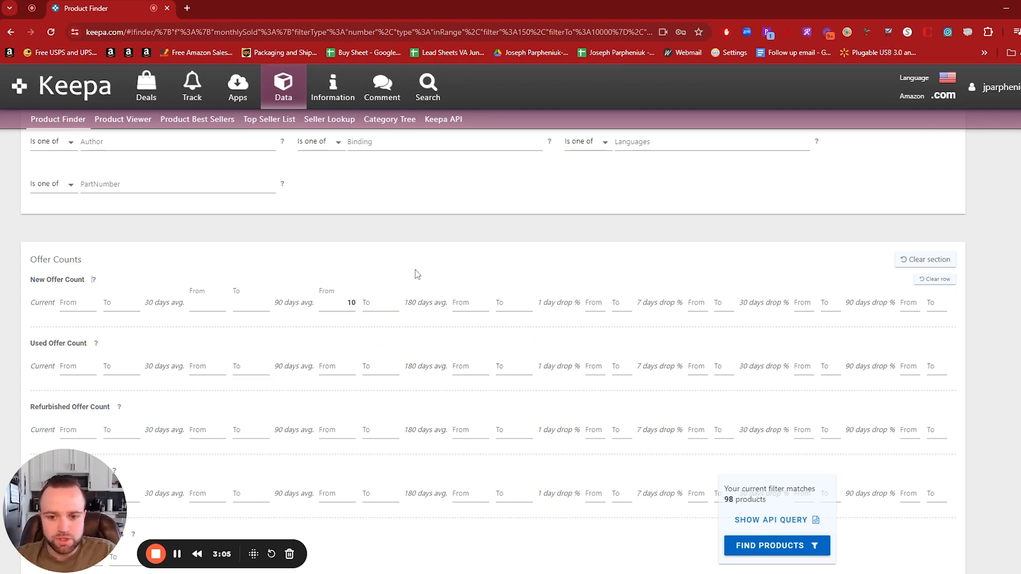
{"action": "scroll", "scroll_direction": "up", "scroll_amount": 3}
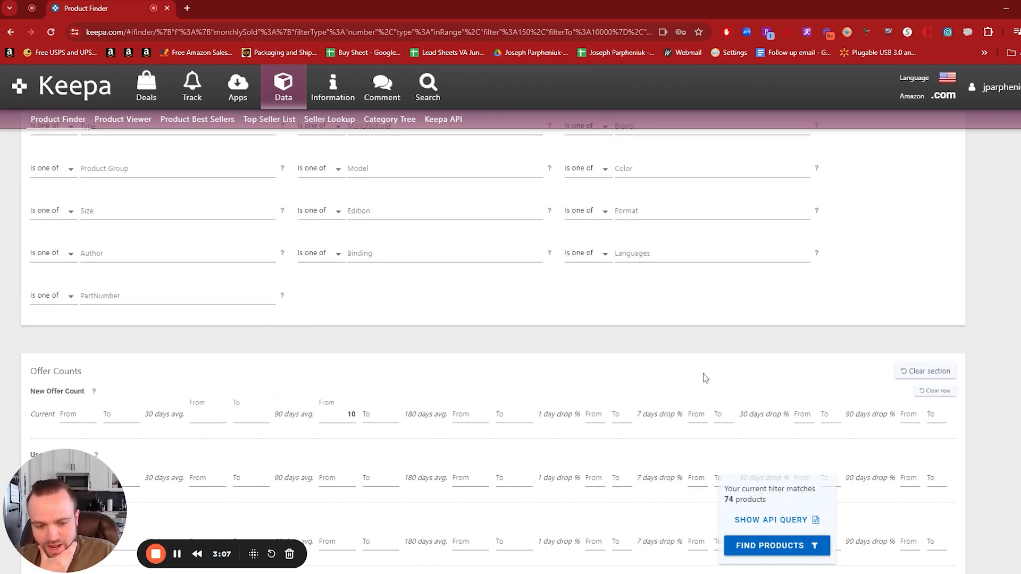
{"action": "scroll", "scroll_direction": "up", "scroll_amount": 3}
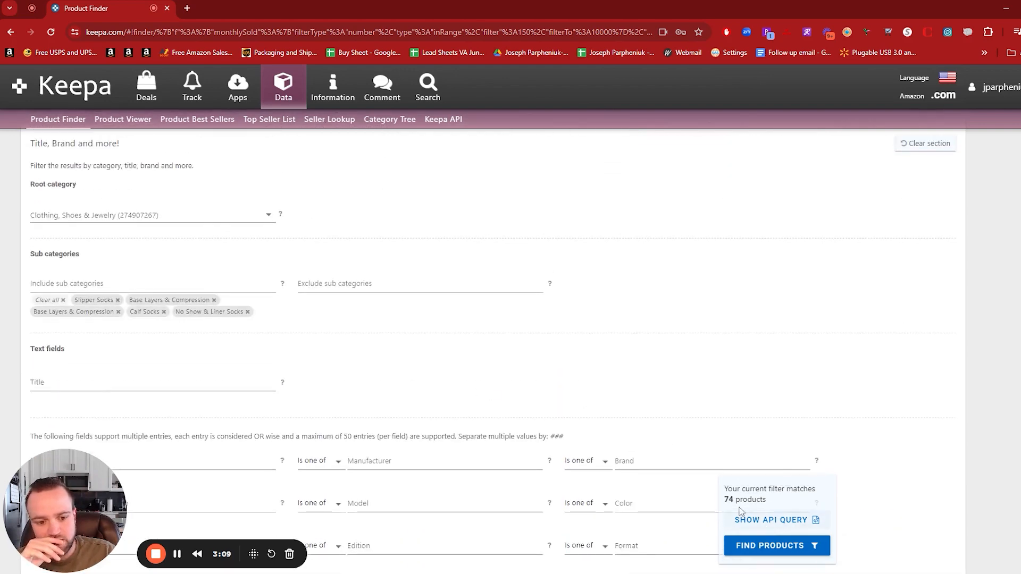
{"action": "scroll", "scroll_direction": "down", "scroll_amount": 3}
{"action": "type", "text": "nik"}
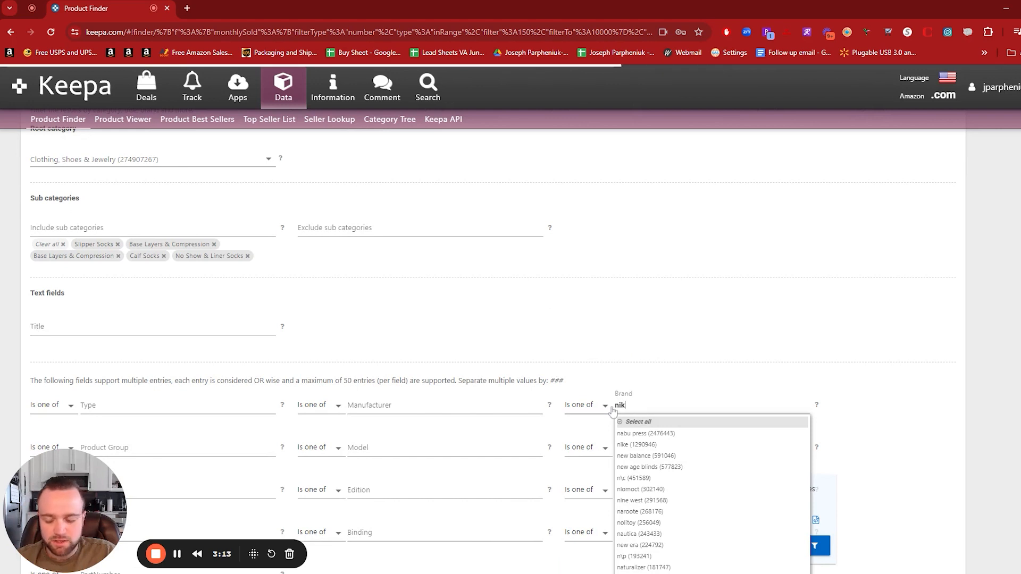
Add then remove a nike brand filter and run Find Products for 74 matches.
{"action": "left_click", "coordinate": [639, 444]}
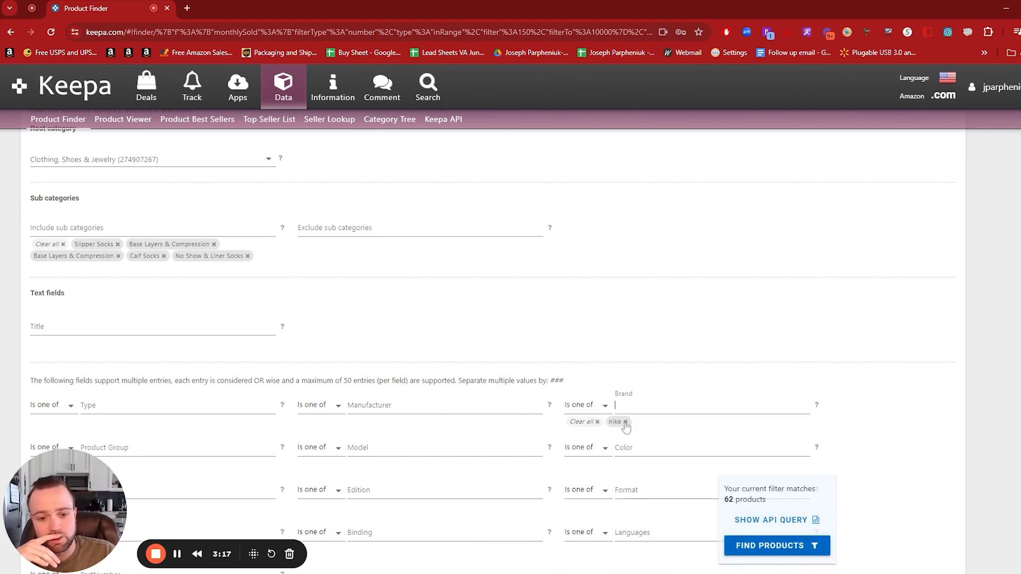
{"action": "left_click", "coordinate": [627, 422]}
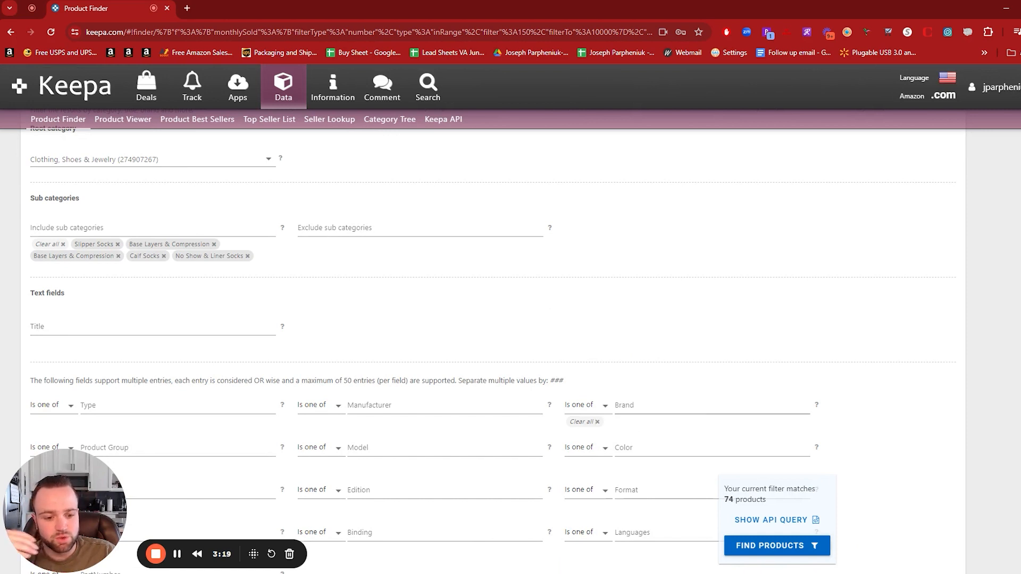
{"action": "mouse_move", "coordinate": [776, 546]}
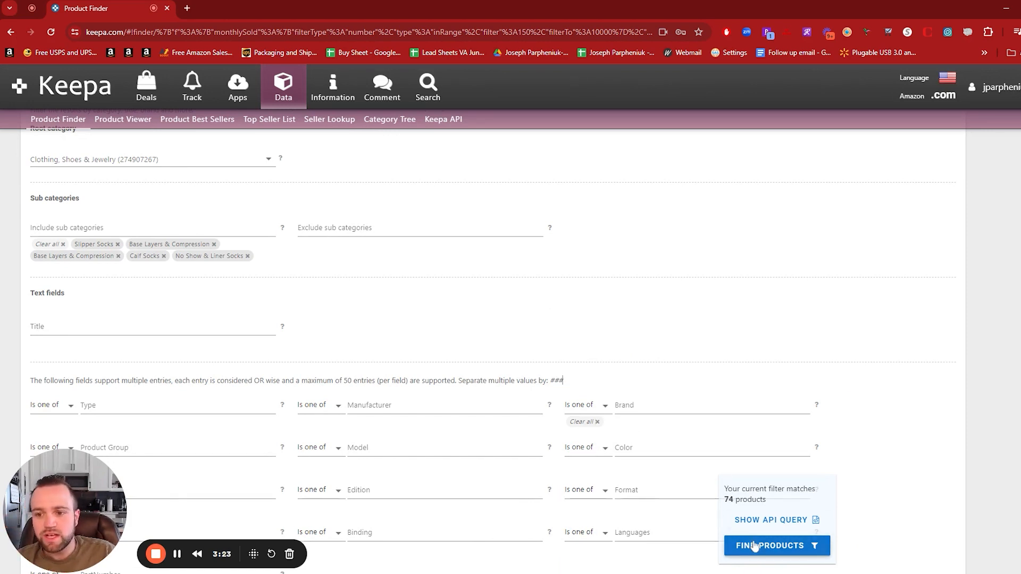
{"action": "left_click", "coordinate": [771, 546]}
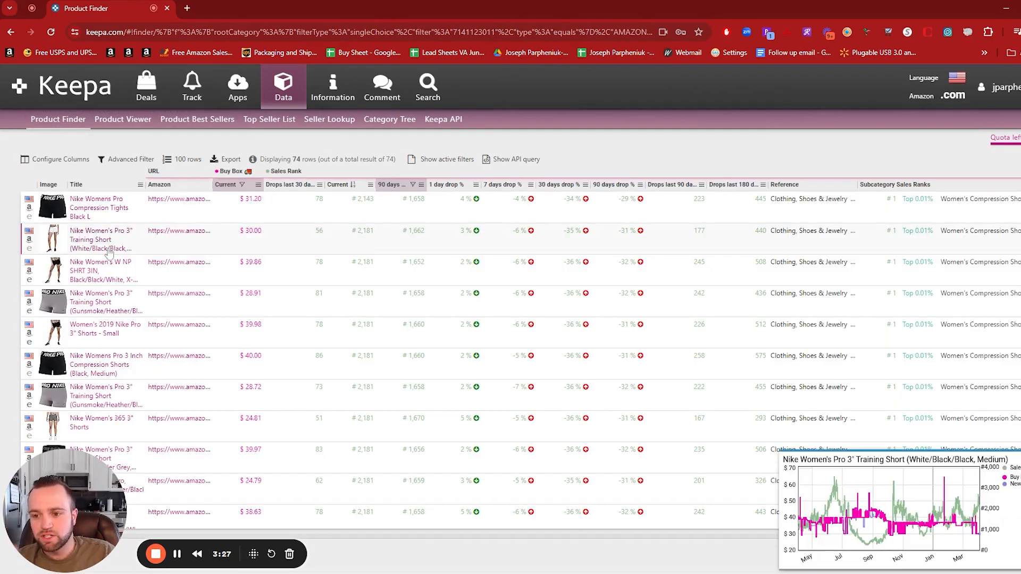
Scroll through the 74 matching Nike results in the table.
{"action": "scroll", "scroll_direction": "down", "scroll_amount": 3}
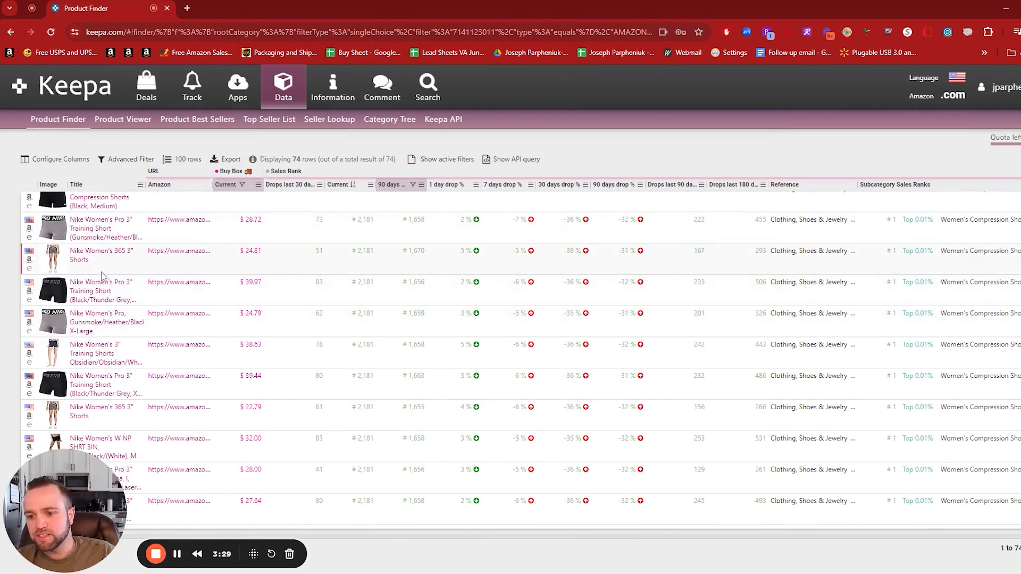
{"action": "scroll", "scroll_direction": "down", "scroll_amount": 3}
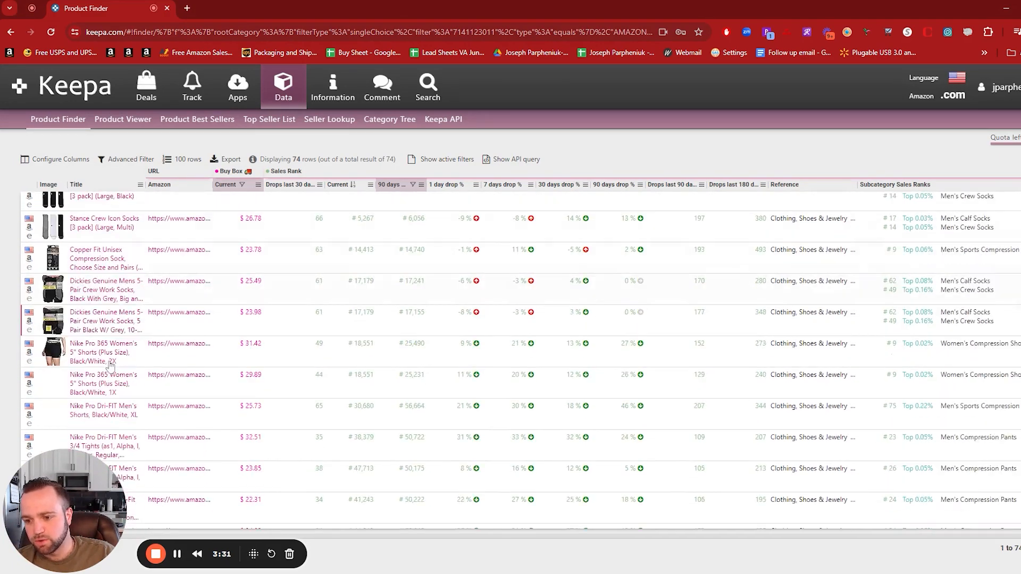
{"action": "scroll", "scroll_direction": "down", "scroll_amount": 3}
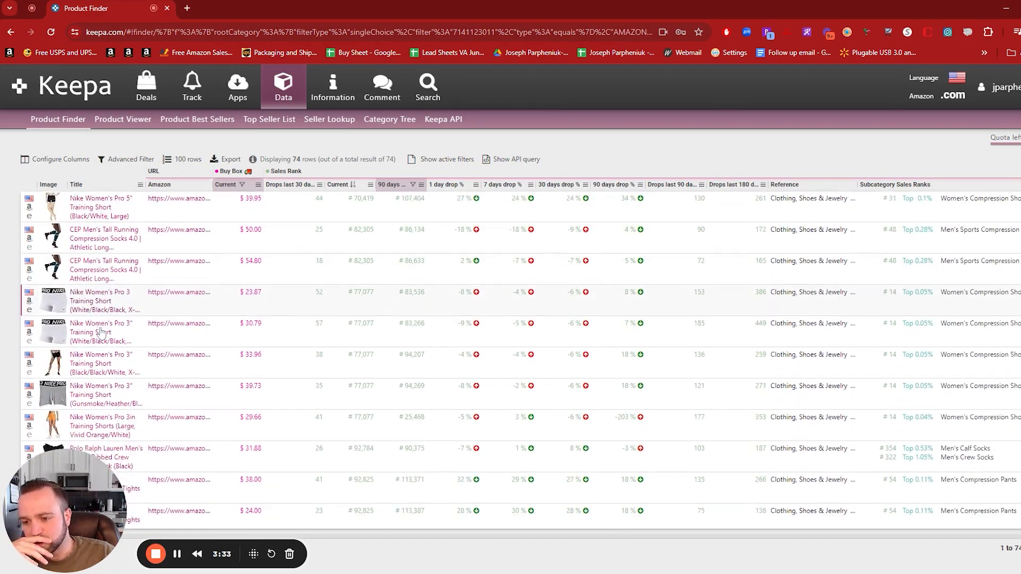
{"action": "scroll", "scroll_direction": "down", "scroll_amount": 3}
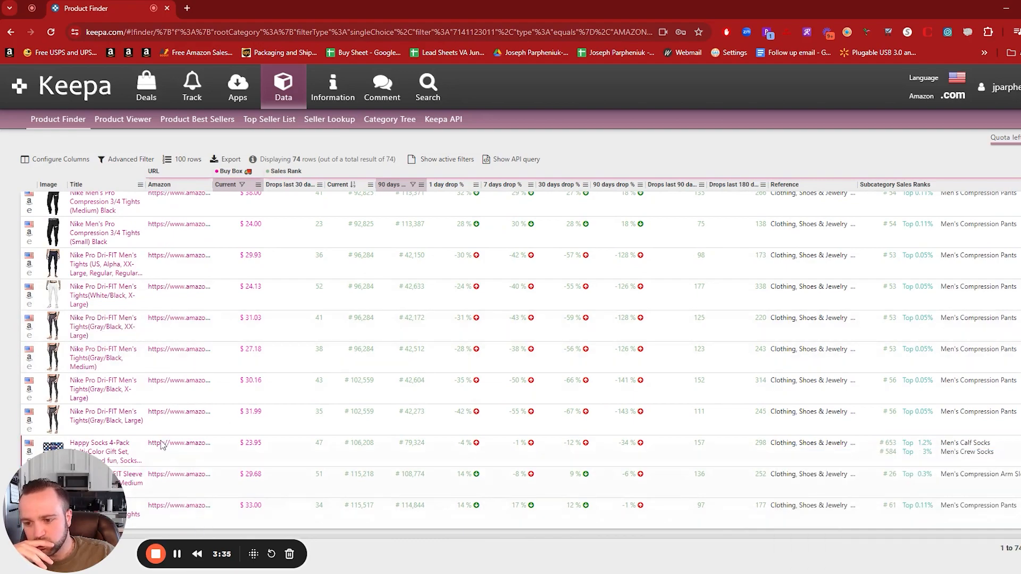
{"action": "scroll", "scroll_direction": "down", "scroll_amount": 3}
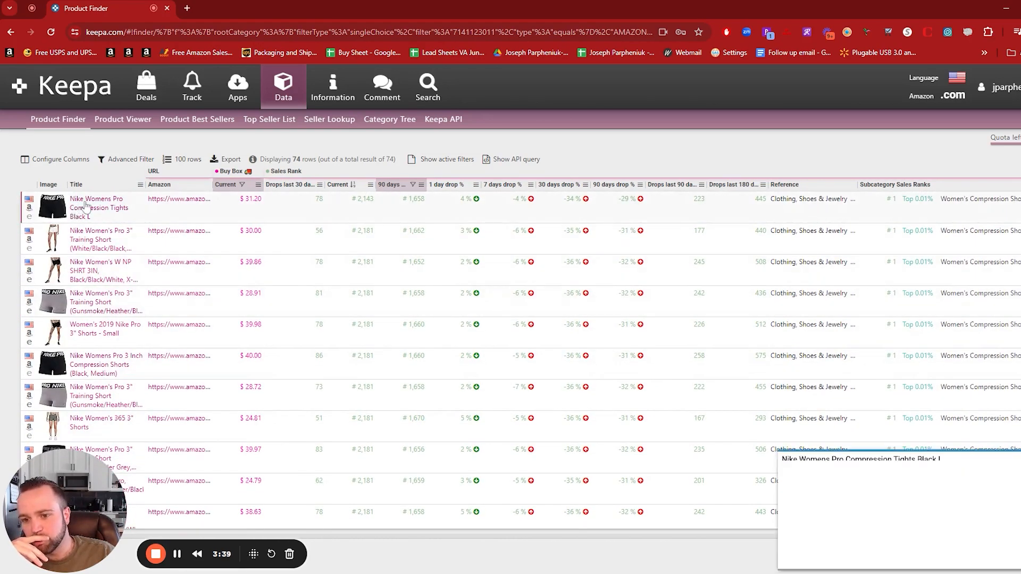
View a year of price history for the Nike shorts and open their Amazon listing.
{"action": "left_click", "coordinate": [99, 203]}
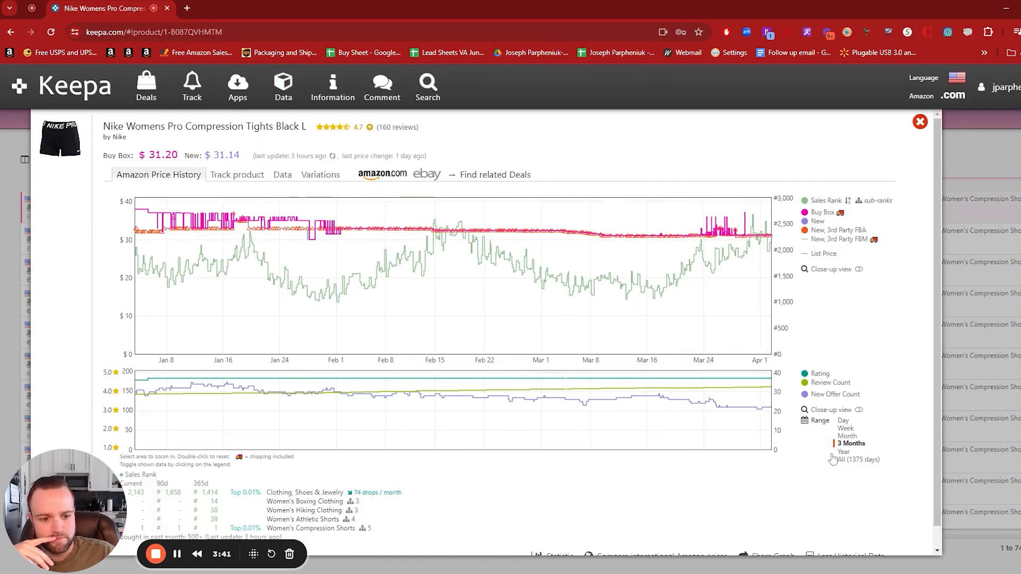
{"action": "left_click", "coordinate": [843, 451]}
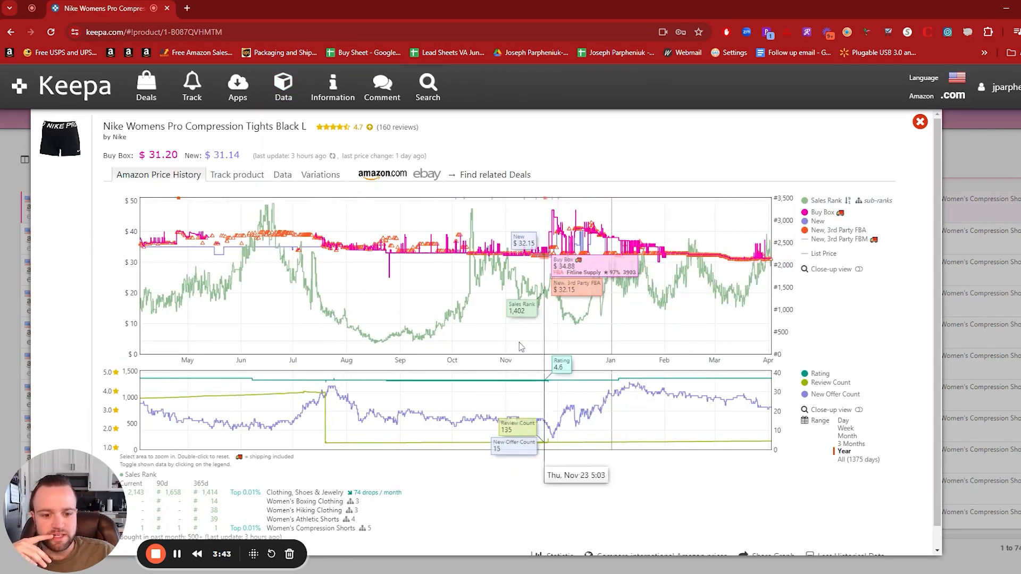
{"action": "mouse_move", "coordinate": [681, 267]}
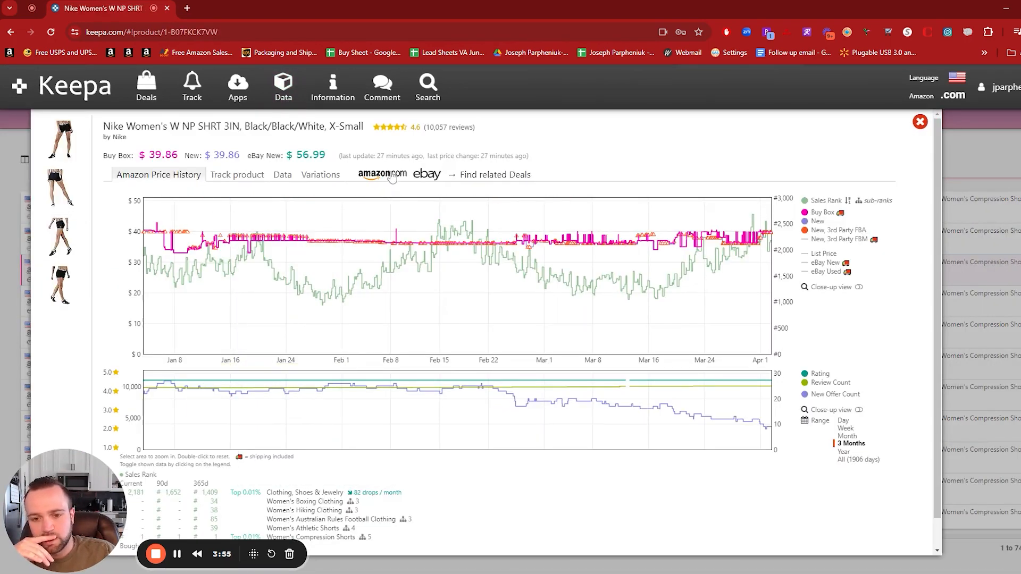
{"action": "left_click", "coordinate": [381, 173]}
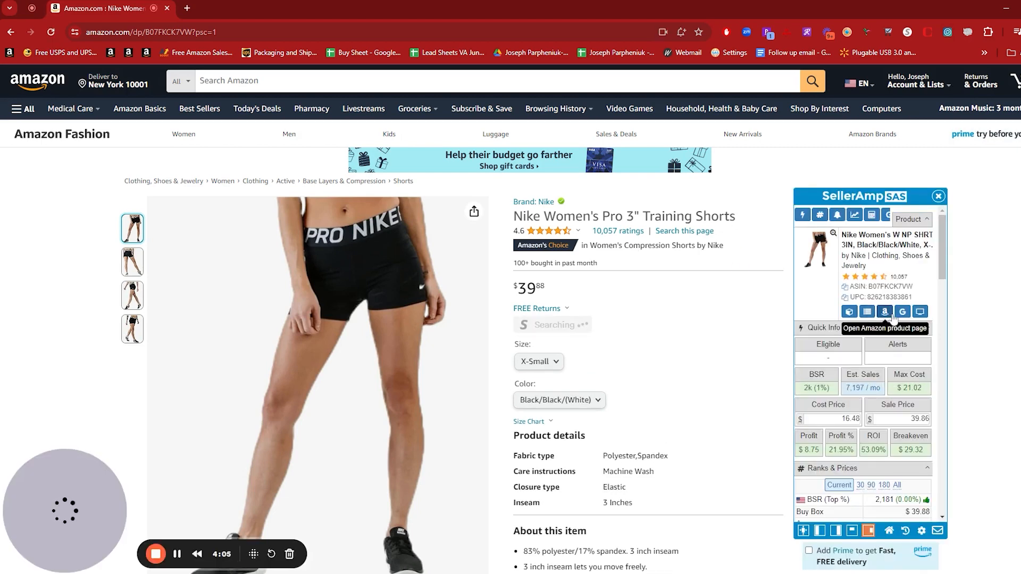
Google the shorts and open the Nike.com Nike Pro Women's 3" Shorts page.
{"action": "left_click", "coordinate": [903, 311]}
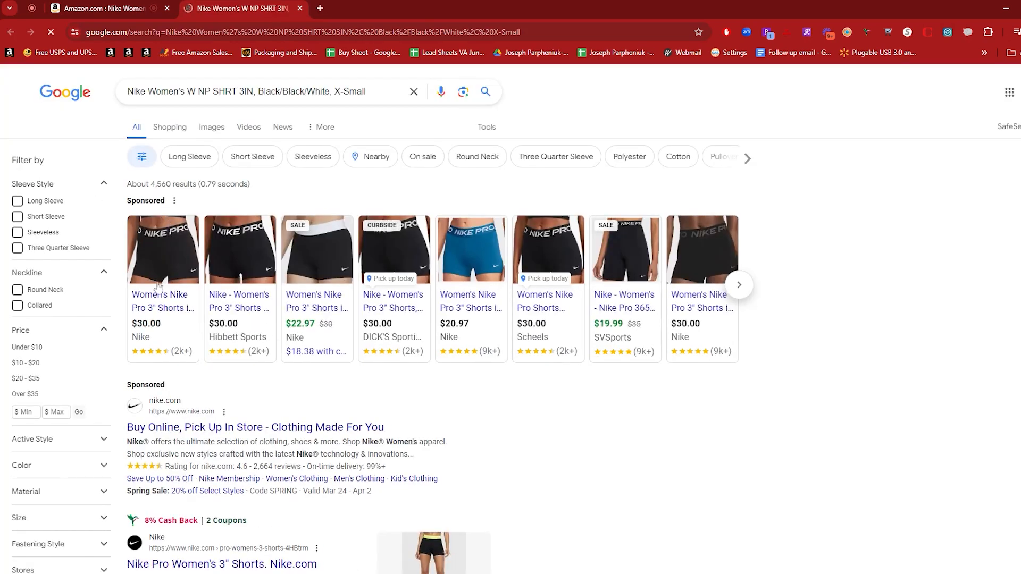
{"action": "scroll", "scroll_direction": "down", "scroll_amount": 3}
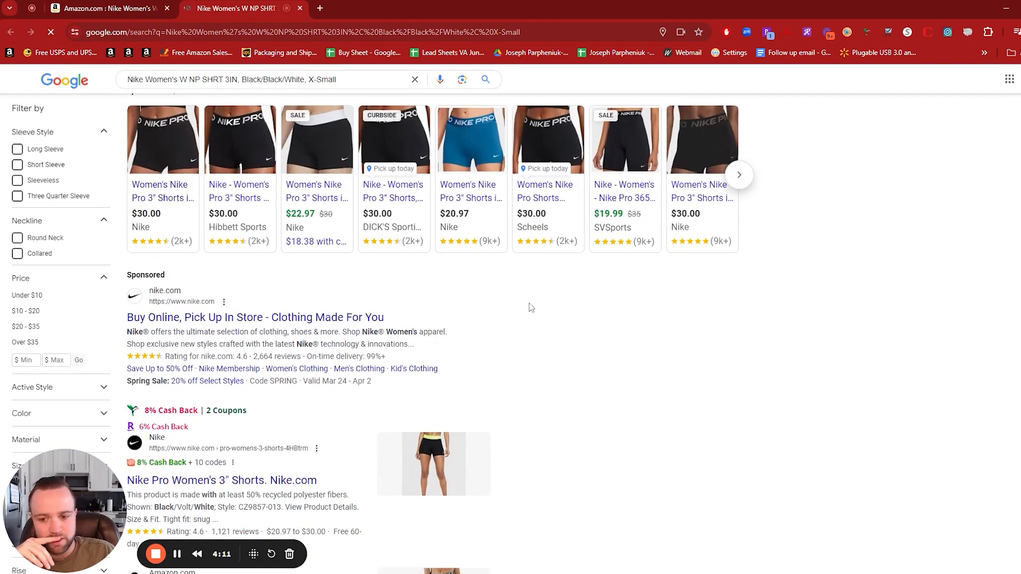
{"action": "scroll", "scroll_direction": "down", "scroll_amount": 3}
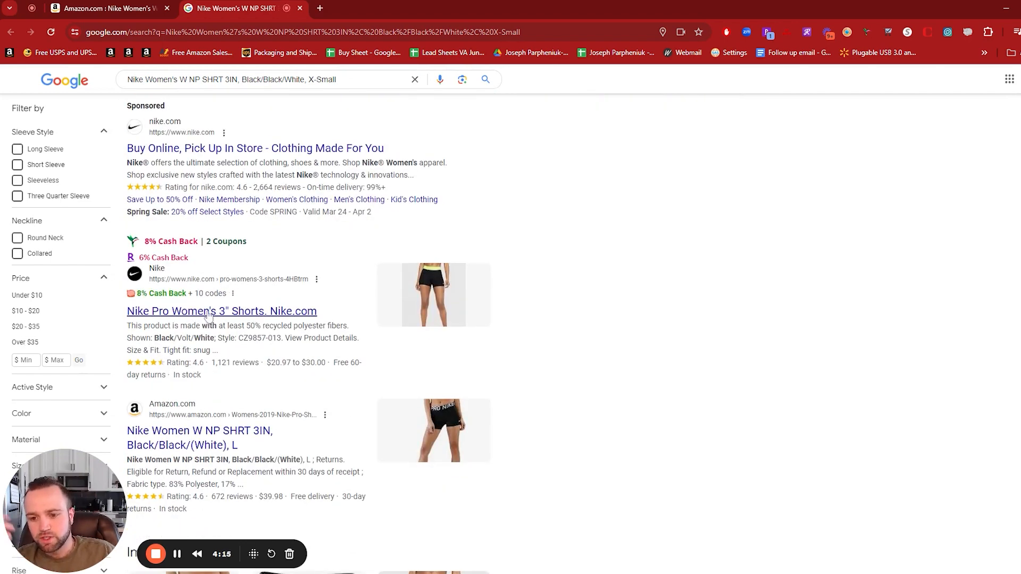
{"action": "scroll", "scroll_direction": "up", "scroll_amount": 3}
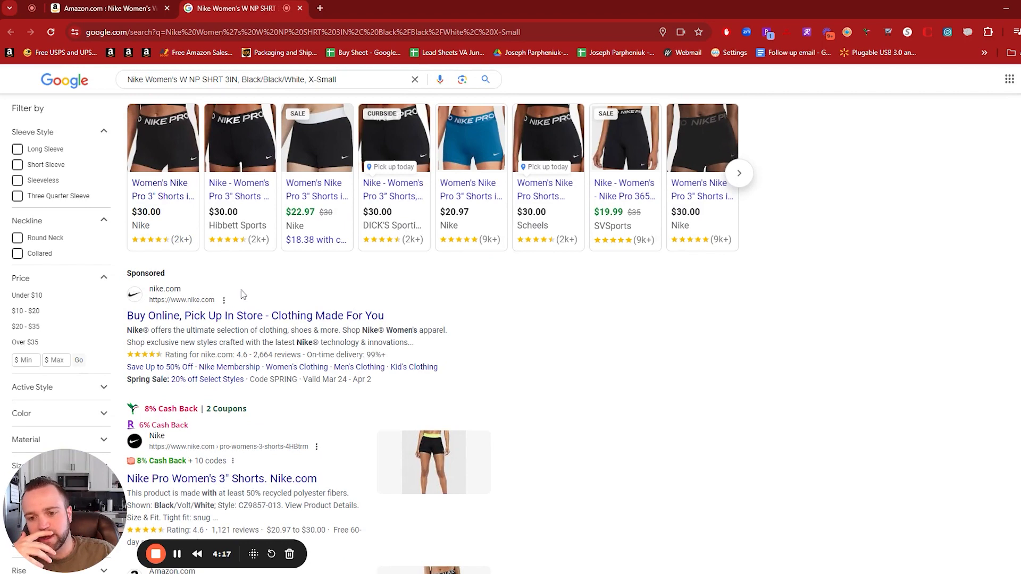
{"action": "scroll", "scroll_direction": "down", "scroll_amount": 3}
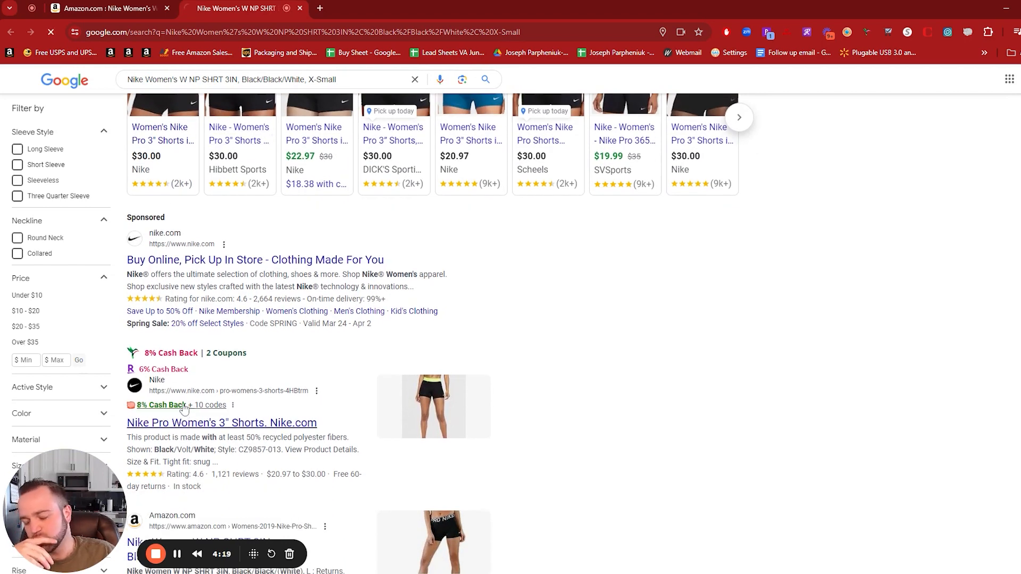
{"action": "left_click", "coordinate": [221, 423]}
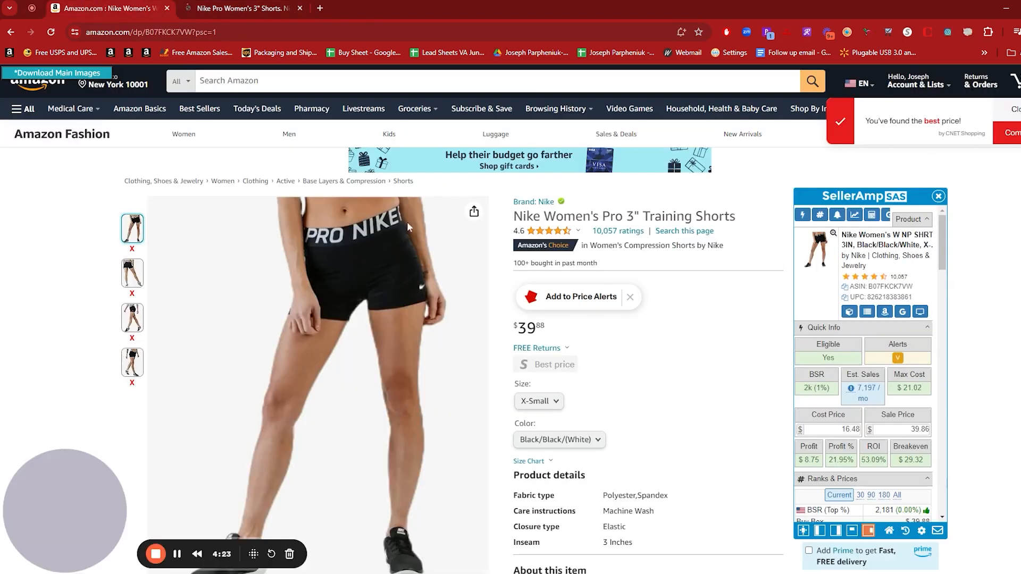
Check the black Nike Pro Women's 3" Shorts at $30 on Nike.com, then go back to the Amazon listing.
{"action": "left_click", "coordinate": [242, 9]}
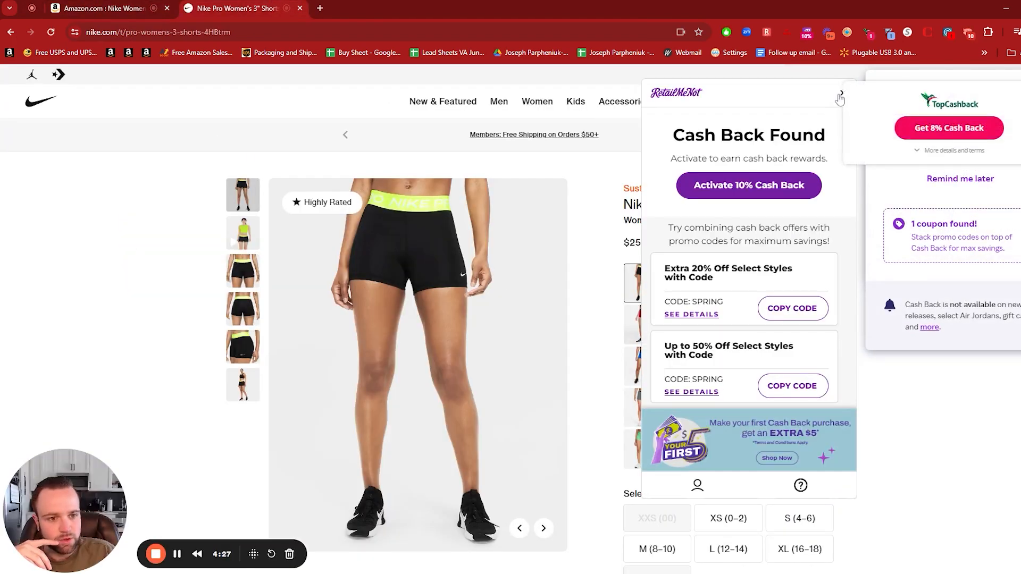
{"action": "left_click", "coordinate": [840, 96]}
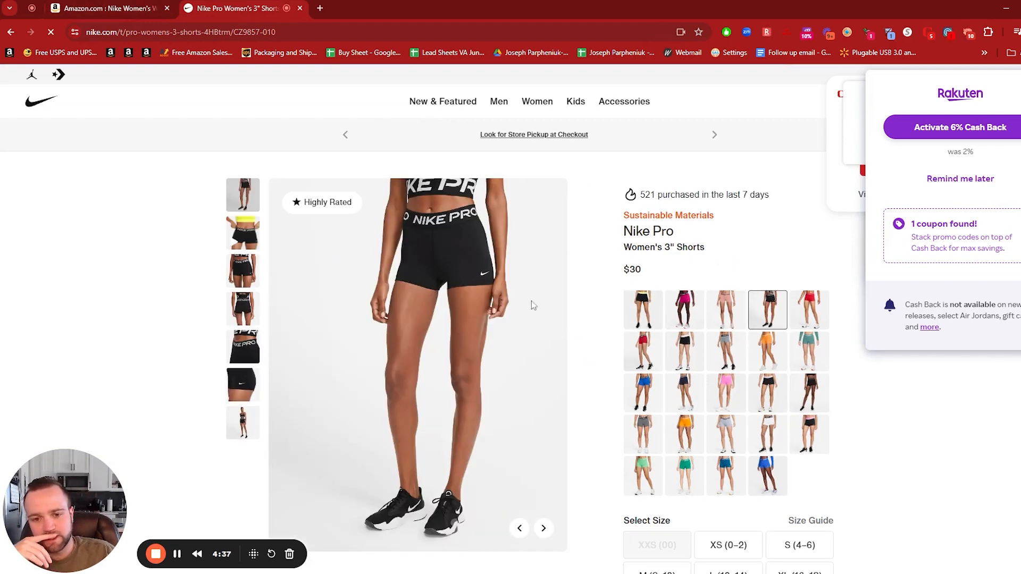
{"action": "left_click", "coordinate": [105, 7]}
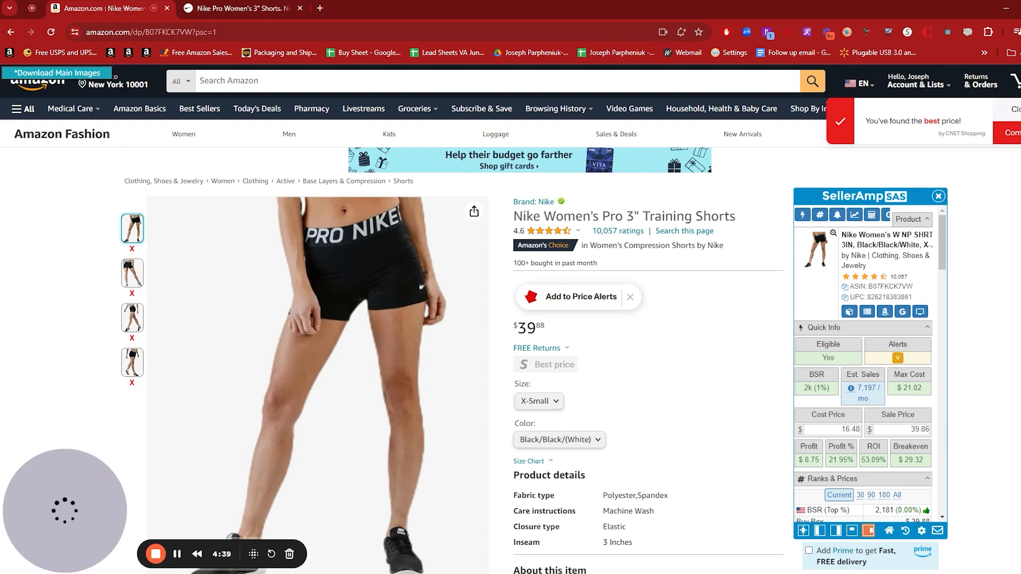
Review SellerAmp's alerts, nine offers and $16.48 lookup history, then go back to the Google results.
{"action": "scroll", "scroll_direction": "down", "scroll_amount": 3}
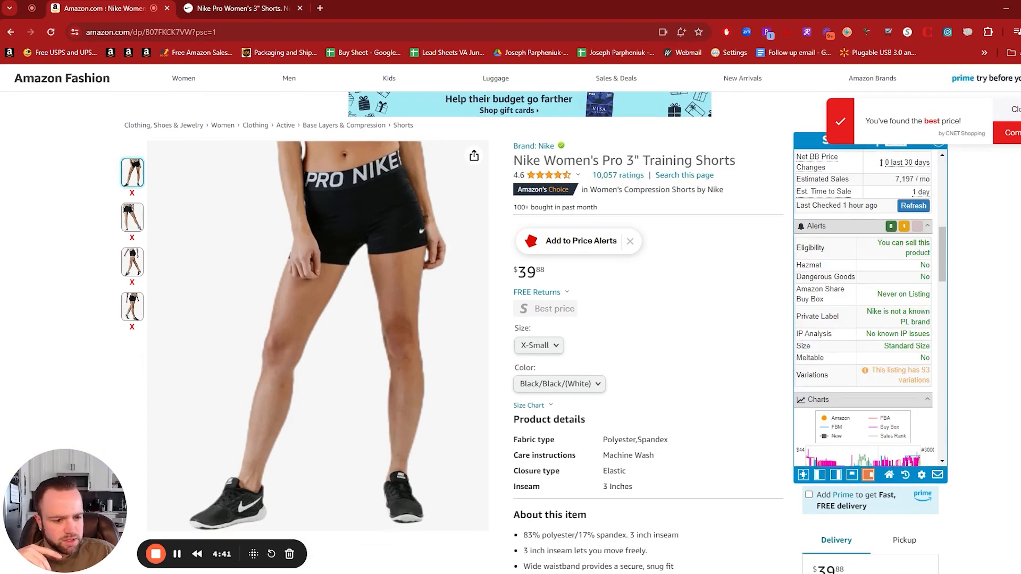
{"action": "scroll", "scroll_direction": "down", "scroll_amount": 3}
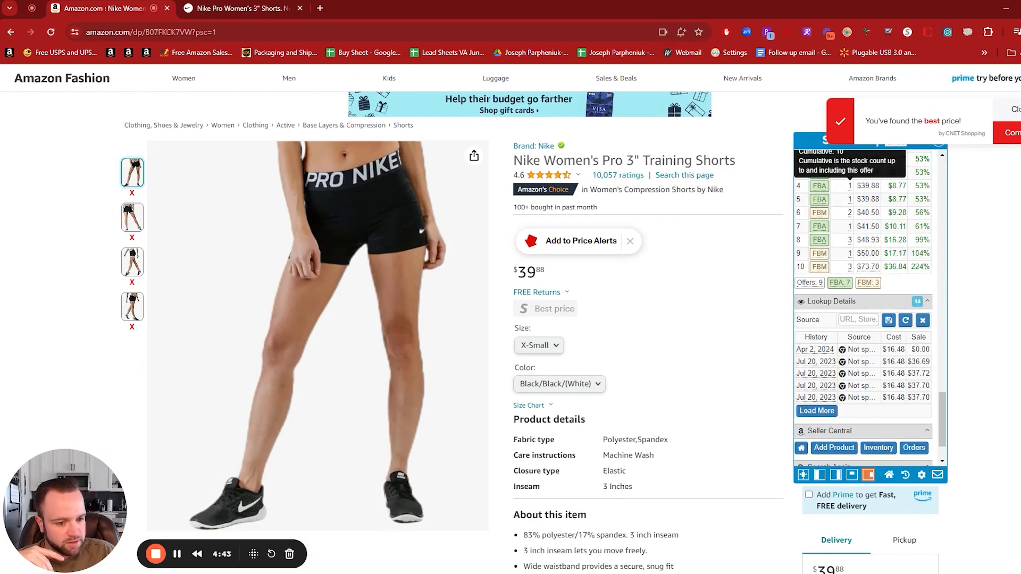
{"action": "scroll", "scroll_direction": "down", "scroll_amount": 3}
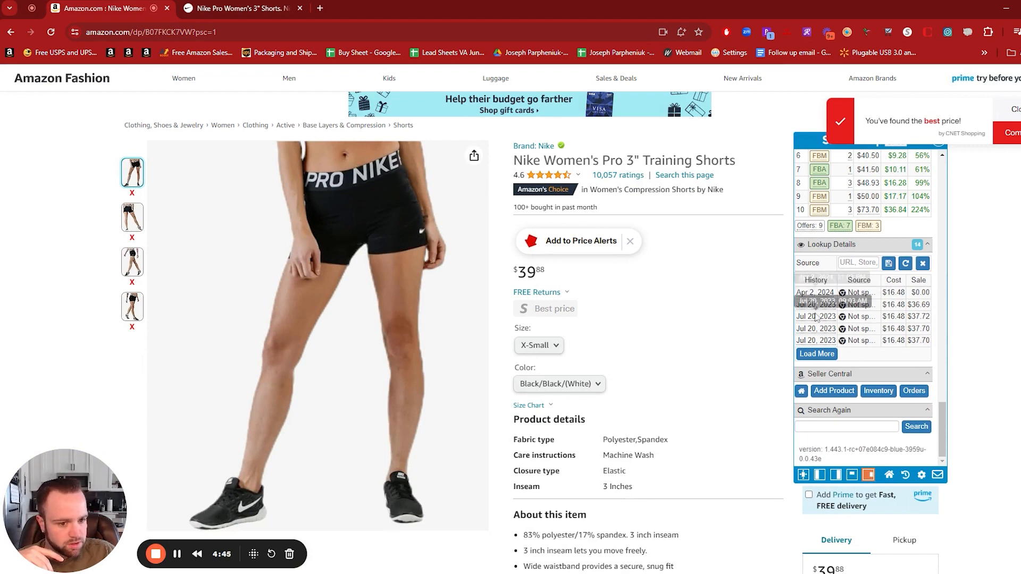
{"action": "mouse_move", "coordinate": [816, 316]}
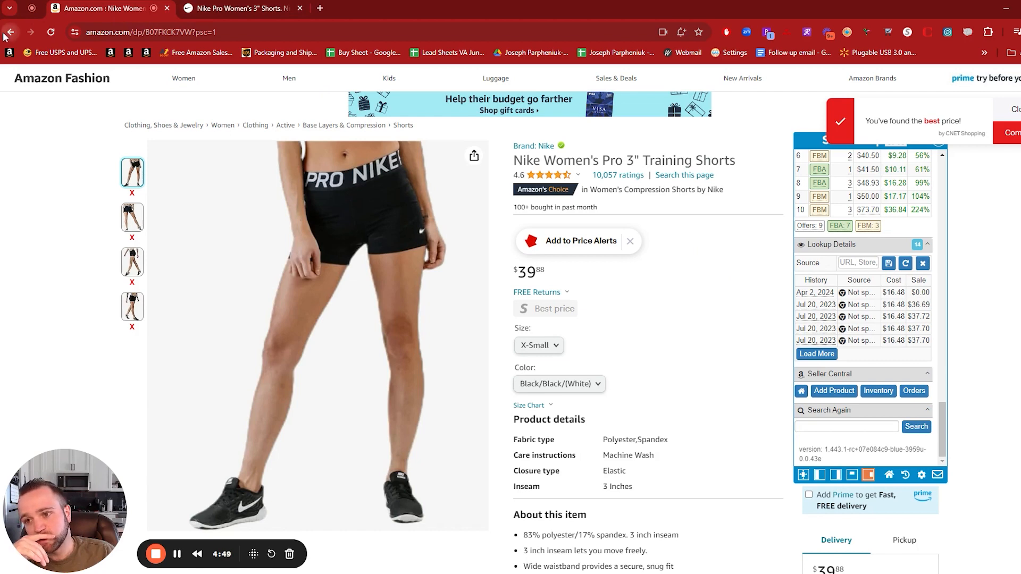
{"action": "left_click", "coordinate": [10, 32]}
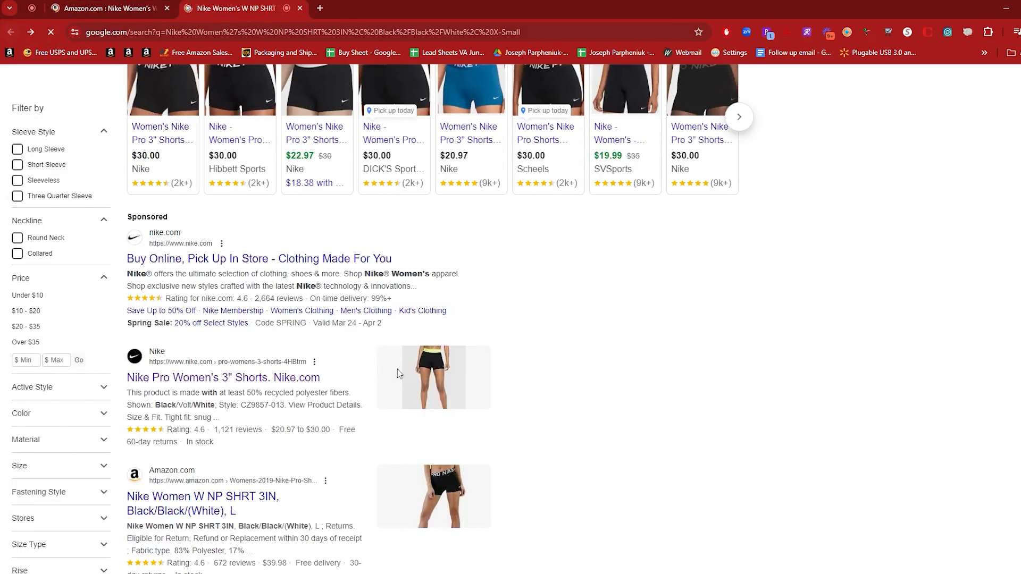
Look past Google's Images and shopping blocks for other sellers of the shorts.
{"action": "scroll", "scroll_direction": "down", "scroll_amount": 3}
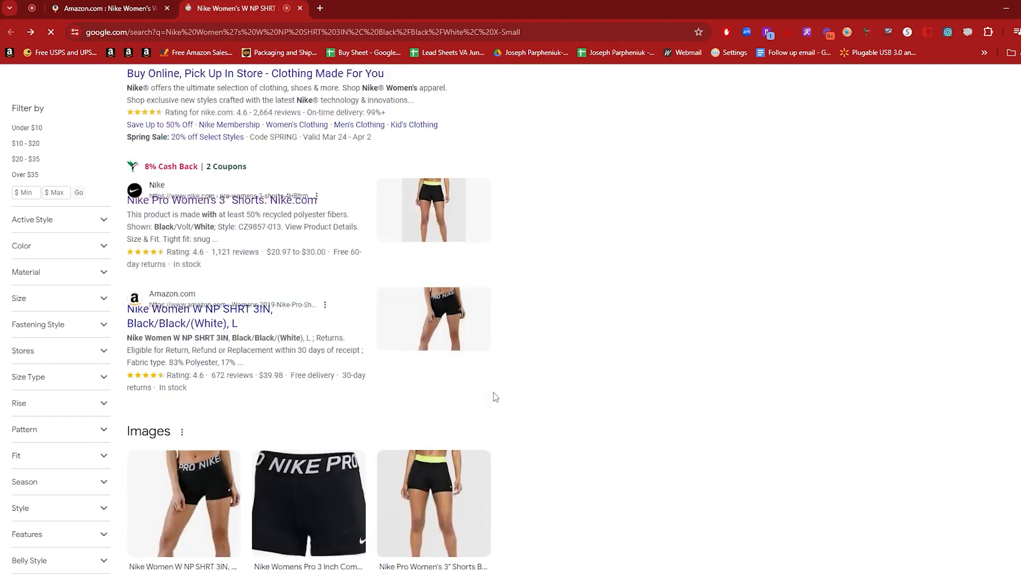
{"action": "scroll", "scroll_direction": "down", "scroll_amount": 3}
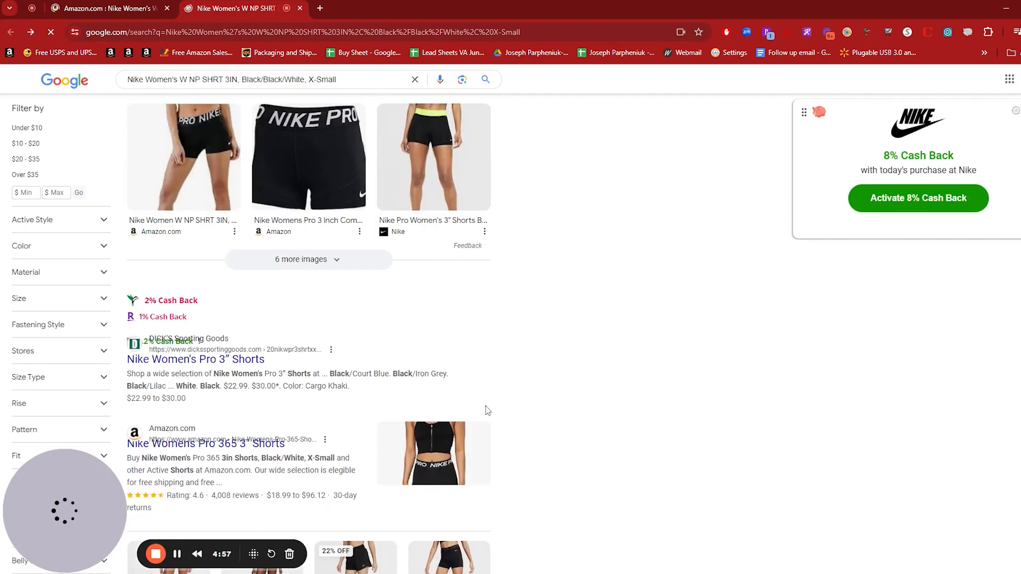
{"action": "scroll", "scroll_direction": "down", "scroll_amount": 3}
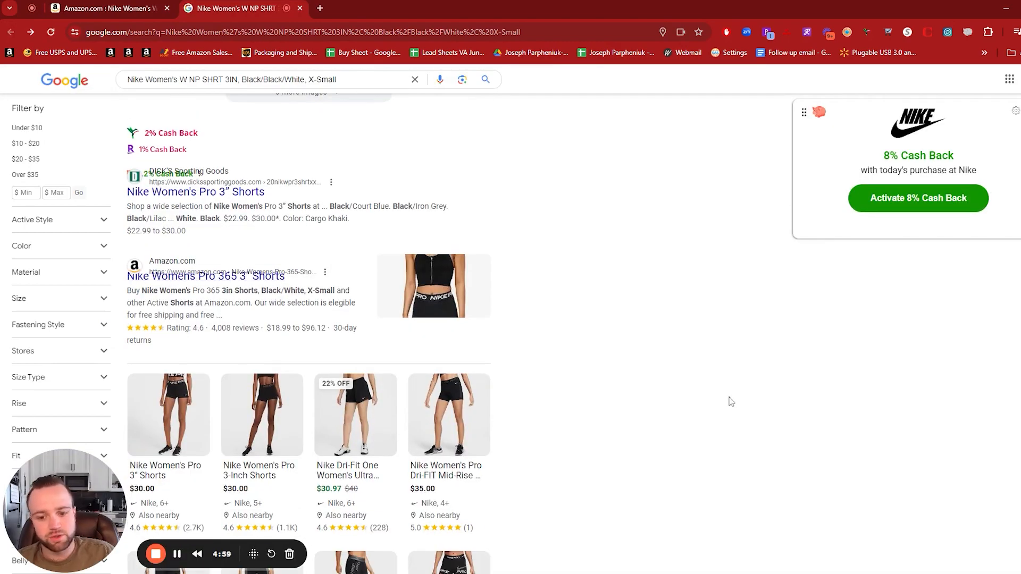
{"action": "scroll", "scroll_direction": "down", "scroll_amount": 3}
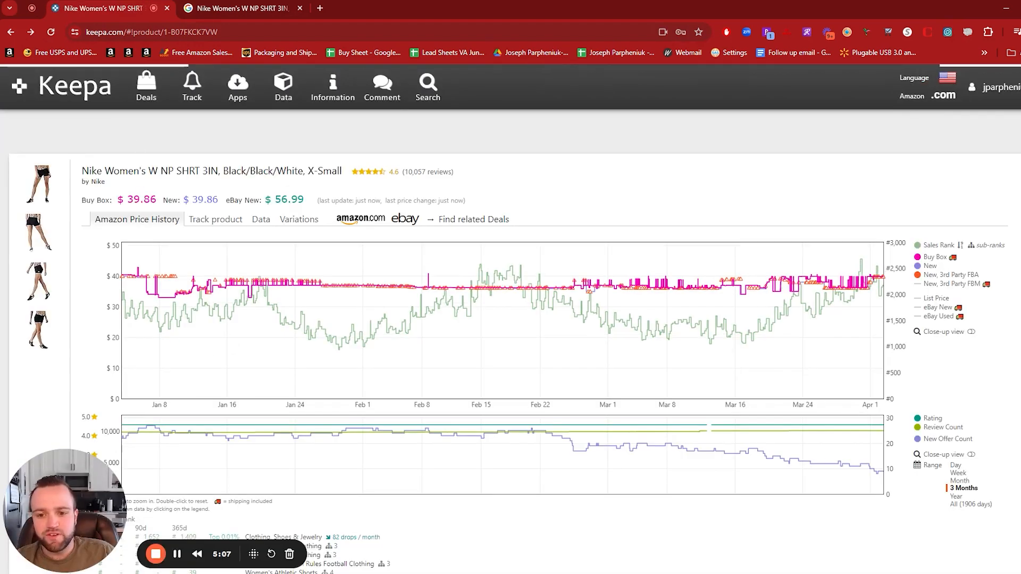
Reopen the Product Finder's Advanced Filter settings for Beauty & Personal Care.
{"action": "left_click", "coordinate": [283, 86]}
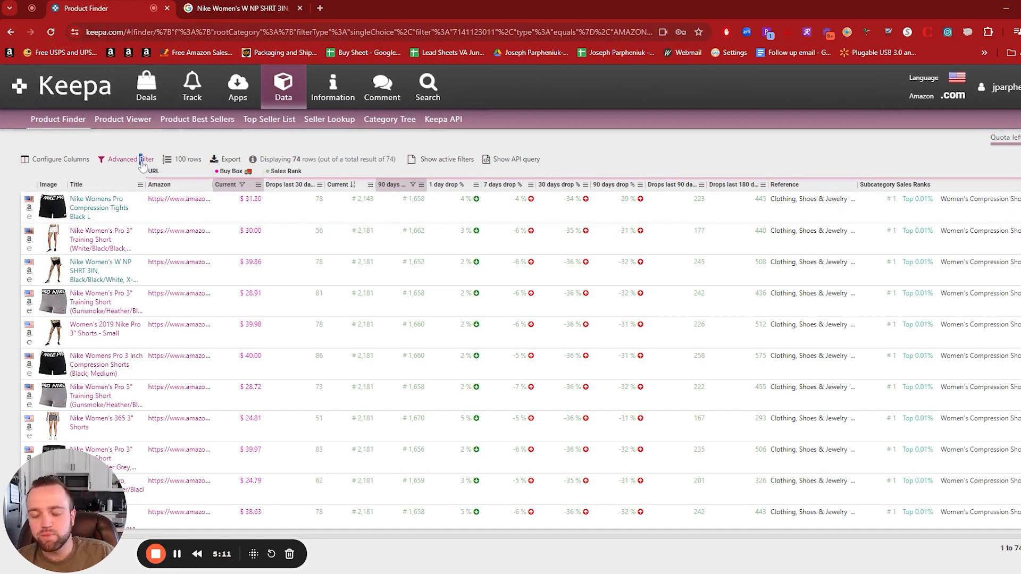
{"action": "left_click", "coordinate": [122, 158]}
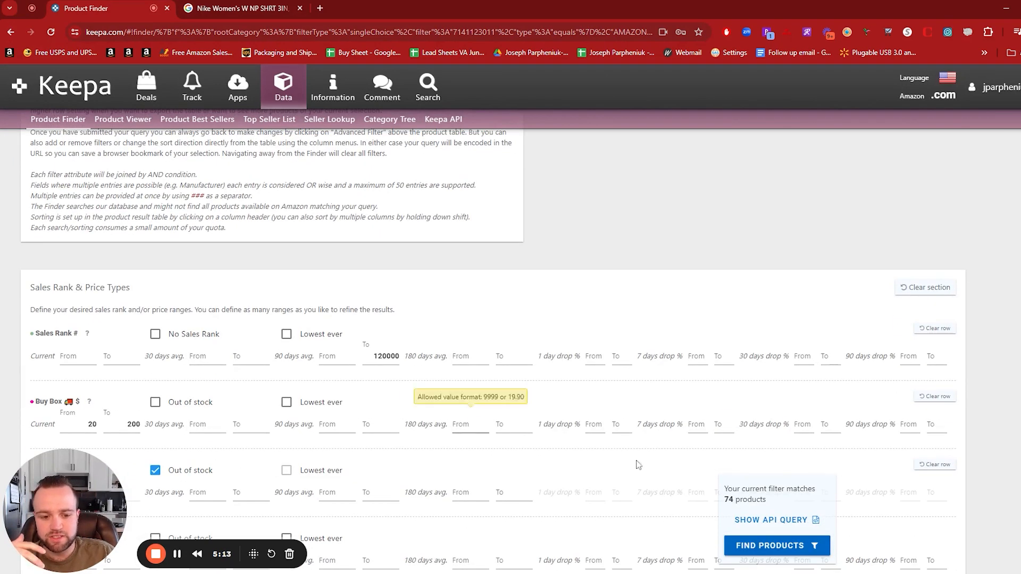
{"action": "scroll", "scroll_direction": "down", "scroll_amount": 3}
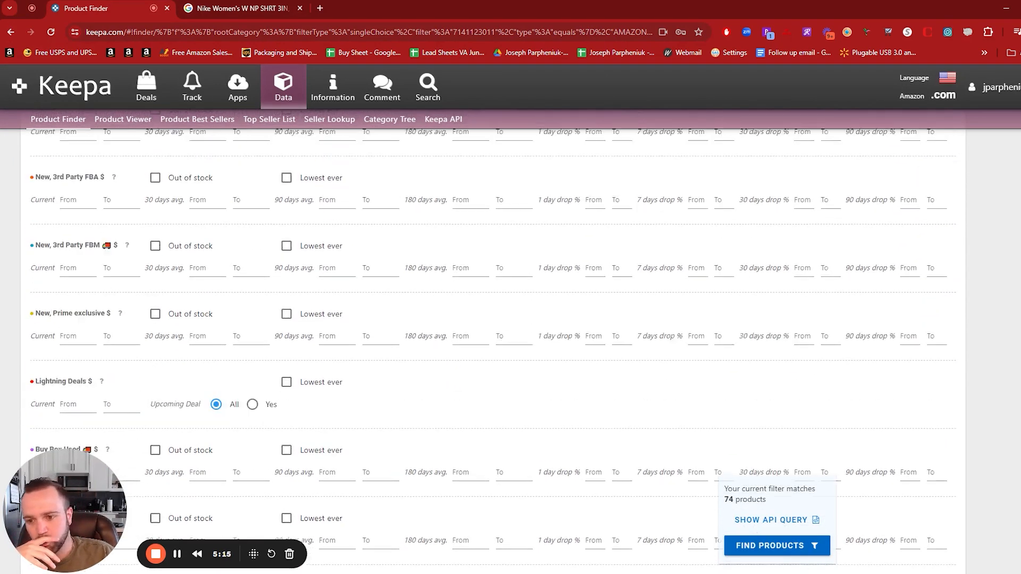
{"action": "scroll", "scroll_direction": "up", "scroll_amount": 3}
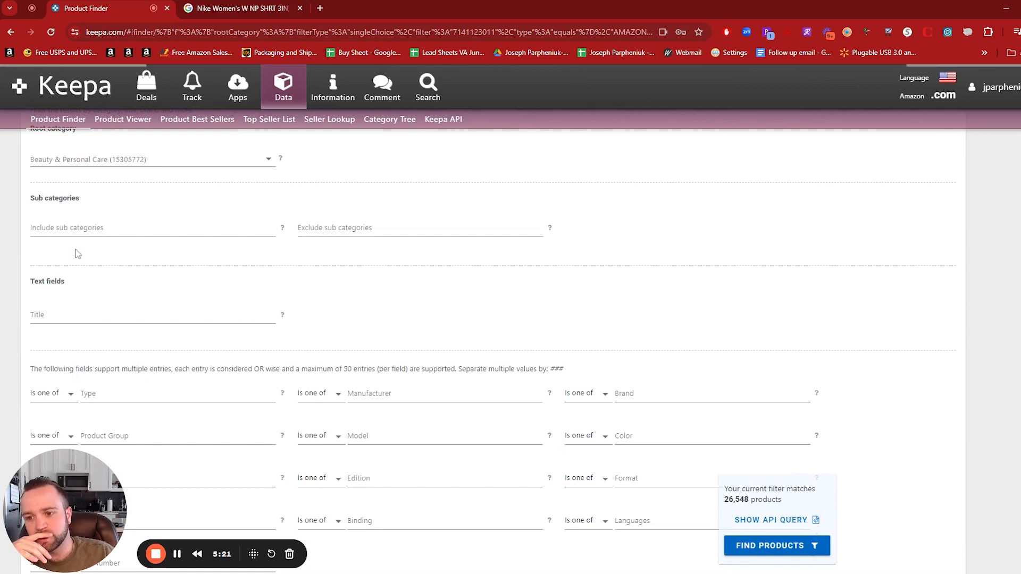
Include the Eyeliner subcategory by searching 'eyeline', matching 69 products.
{"action": "left_click", "coordinate": [150, 228]}
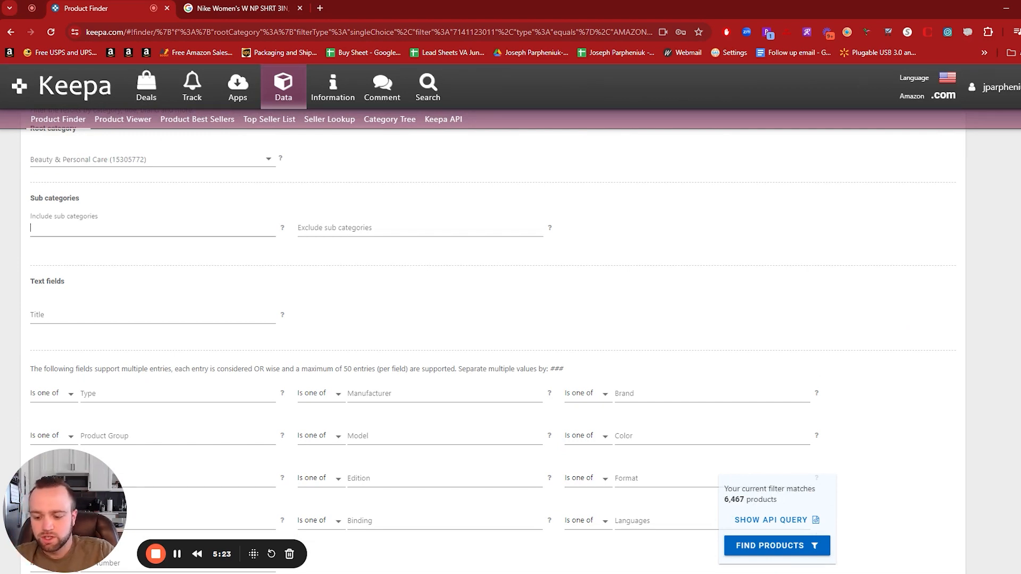
{"action": "type", "text": "eyeliner"}
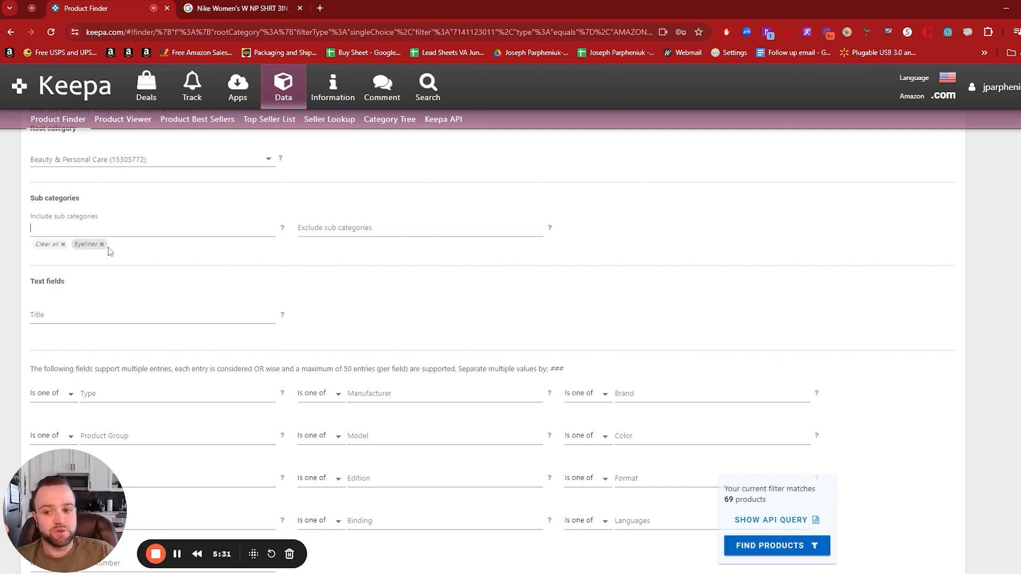
{"action": "mouse_move", "coordinate": [219, 337]}
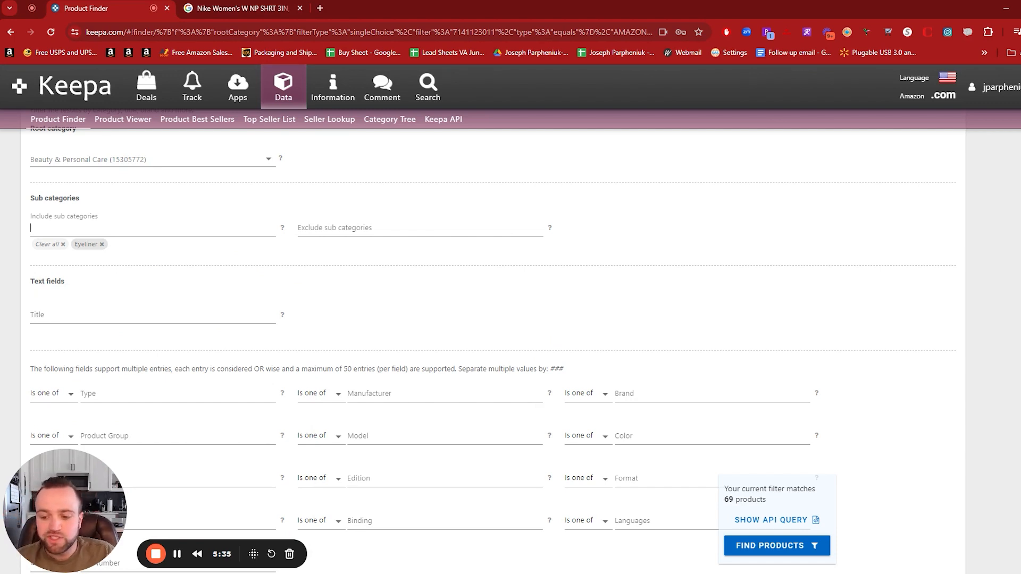
{"action": "mouse_move", "coordinate": [449, 322]}
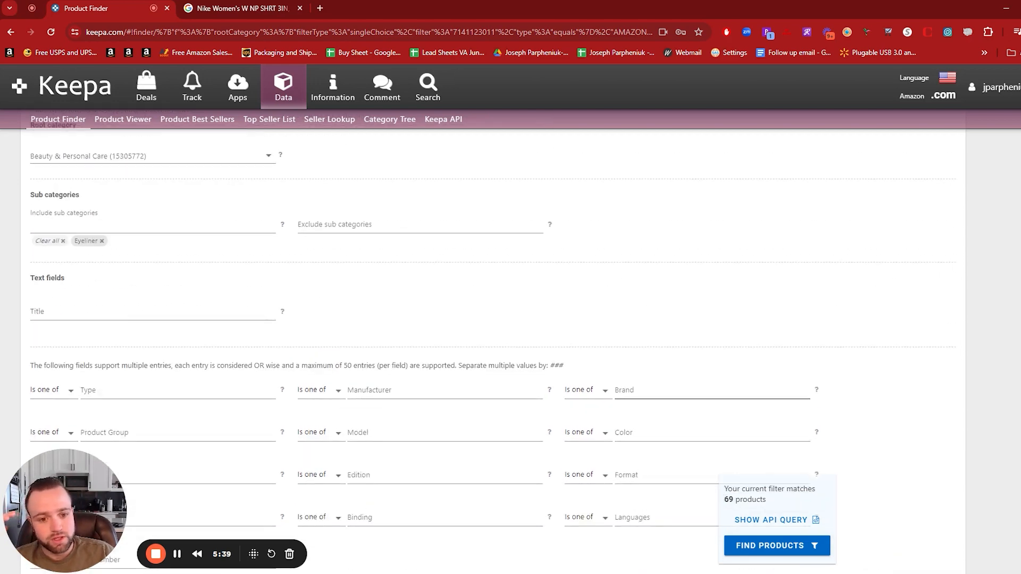
{"action": "scroll", "scroll_direction": "down", "scroll_amount": 3}
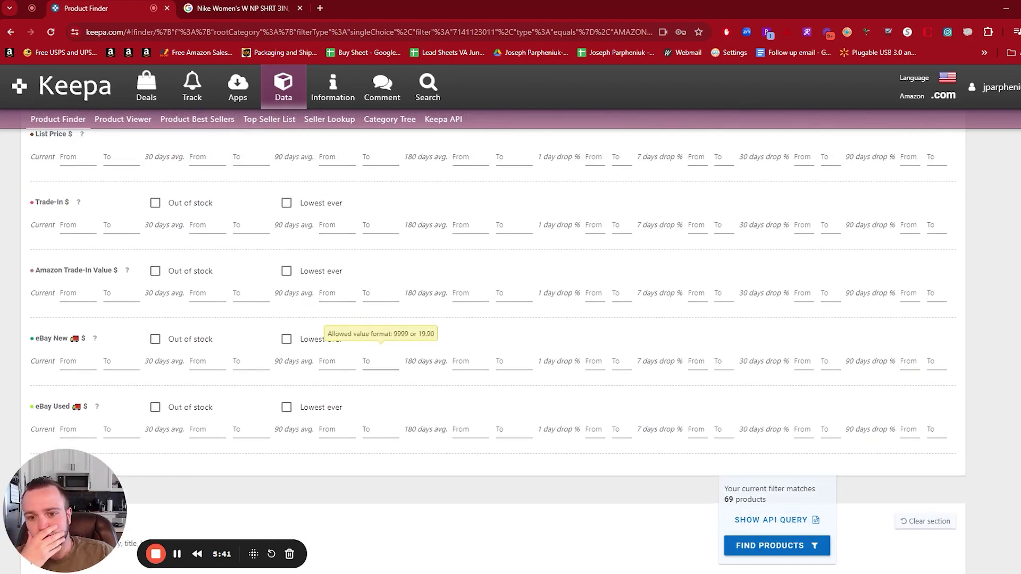
{"action": "scroll", "scroll_direction": "down", "scroll_amount": 3}
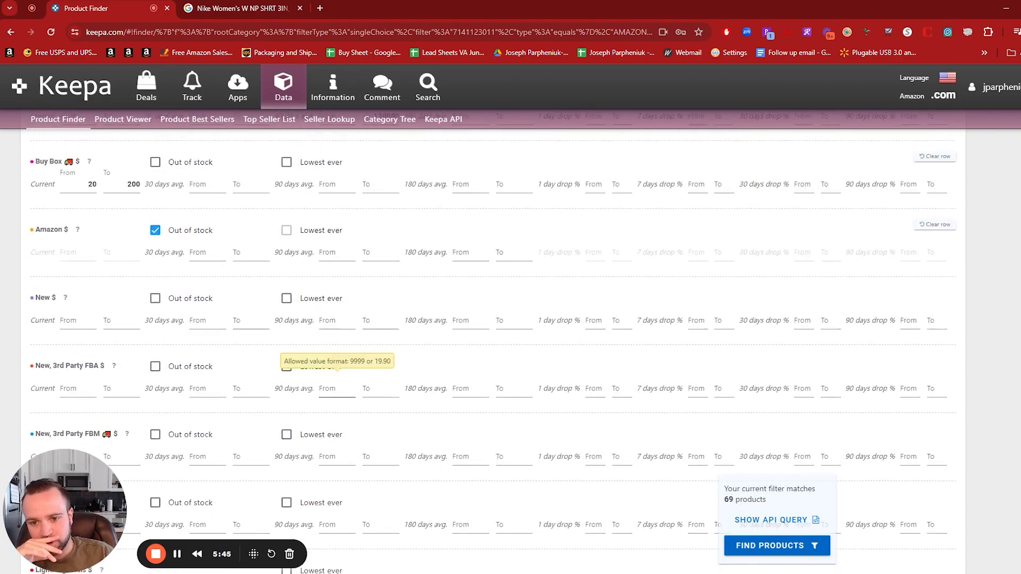
{"action": "scroll", "scroll_direction": "down", "scroll_amount": 3}
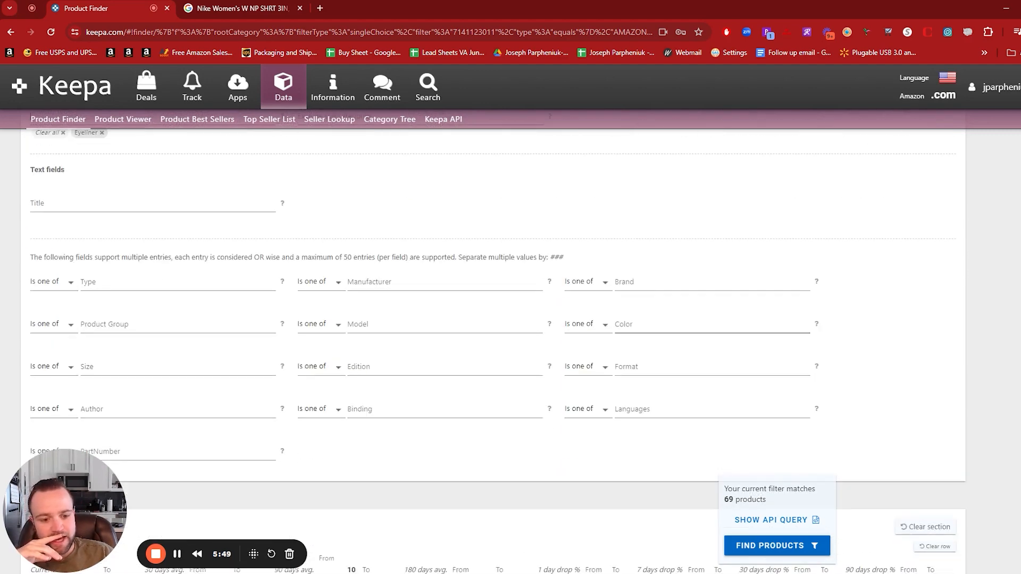
{"action": "left_click", "coordinate": [712, 280]}
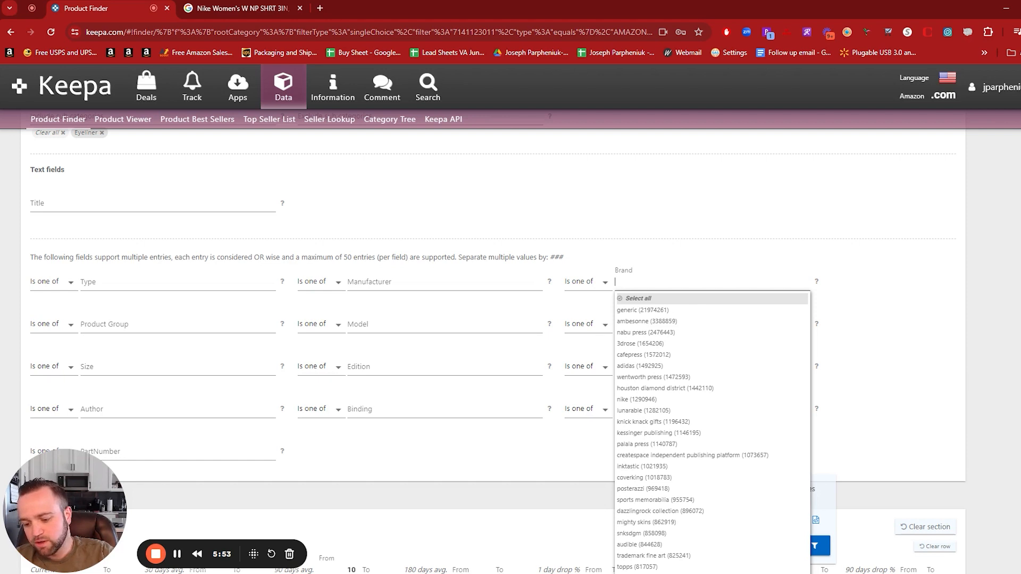
{"action": "type", "text": "revlon"}
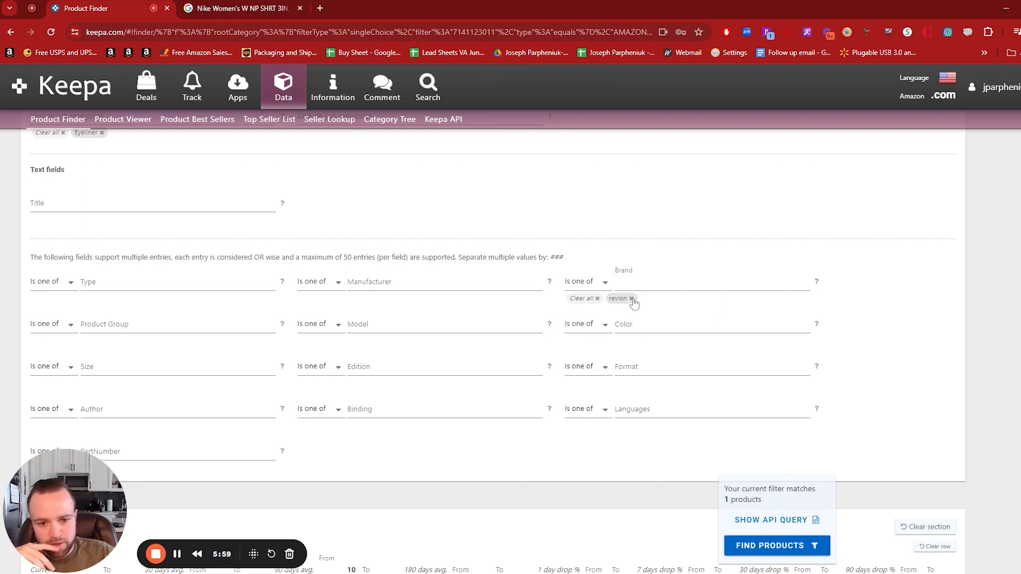
{"action": "mouse_move", "coordinate": [631, 301]}
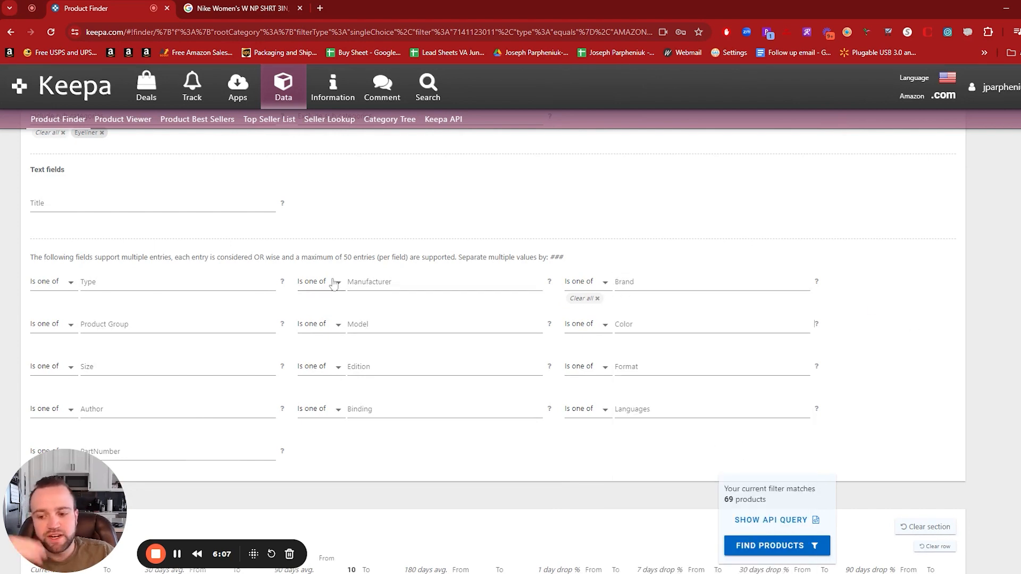
{"action": "mouse_move", "coordinate": [915, 338]}
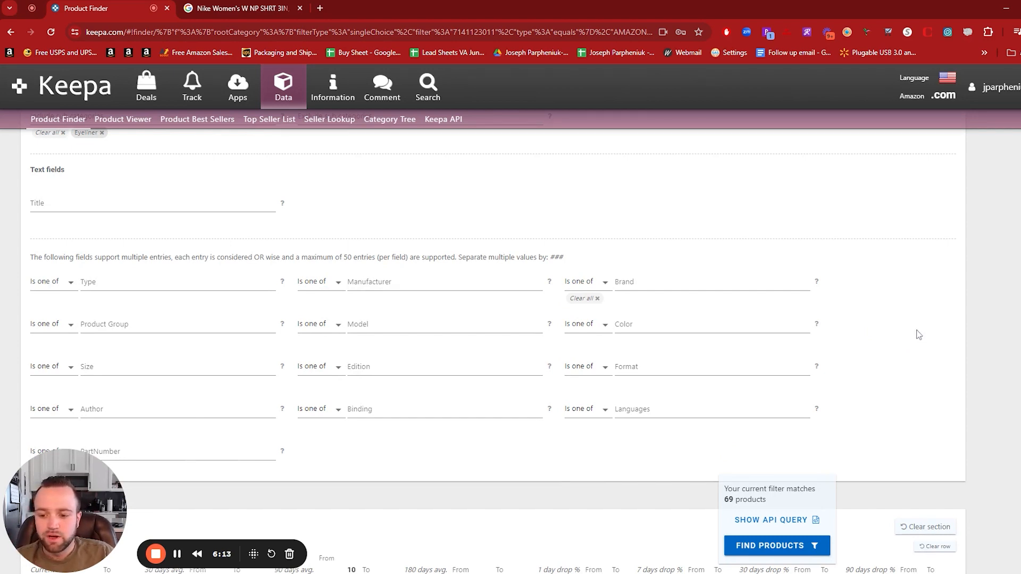
{"action": "mouse_move", "coordinate": [822, 323]}
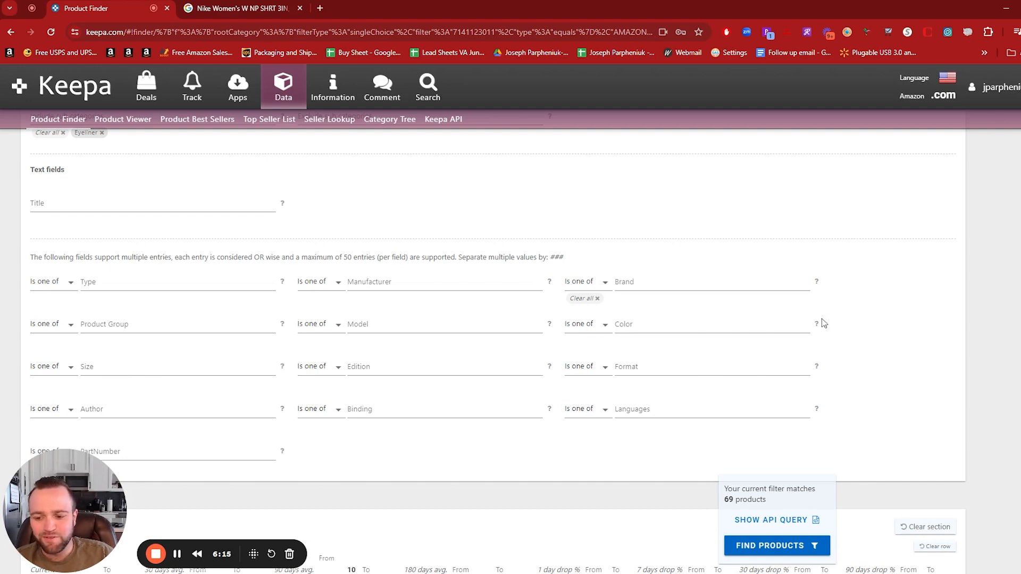
{"action": "mouse_move", "coordinate": [878, 312]}
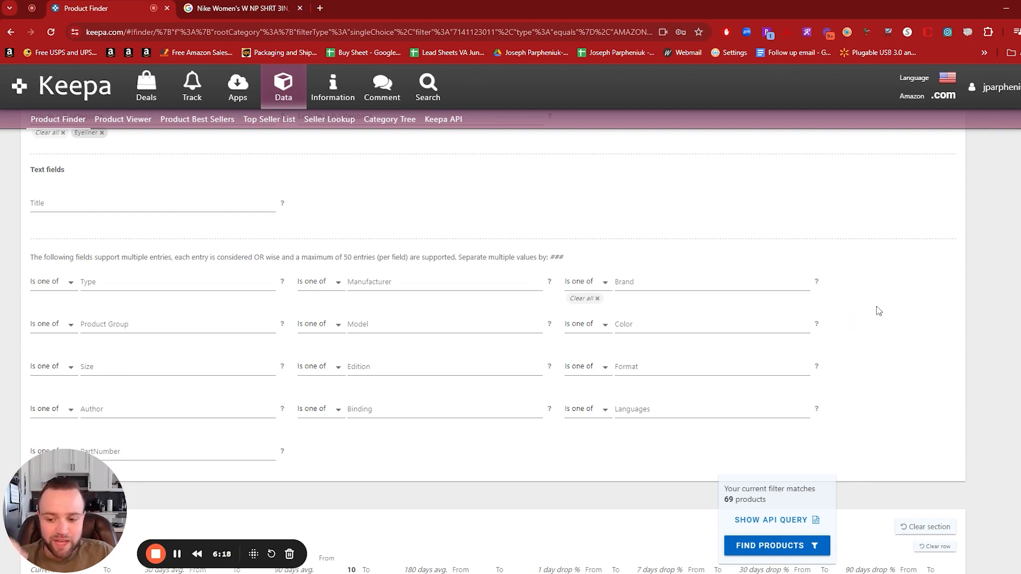
{"action": "mouse_move", "coordinate": [857, 337]}
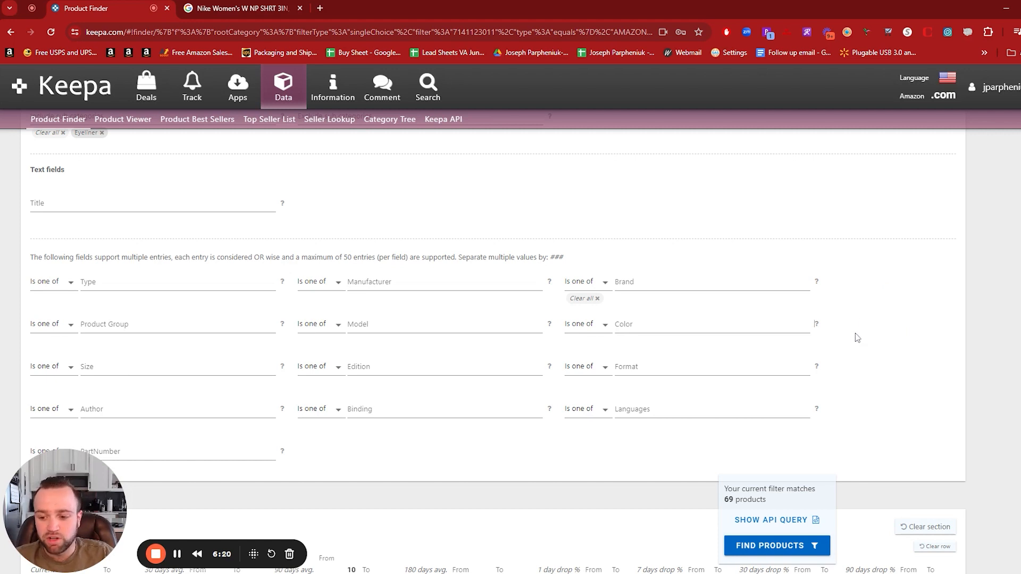
{"action": "mouse_move", "coordinate": [869, 456]}
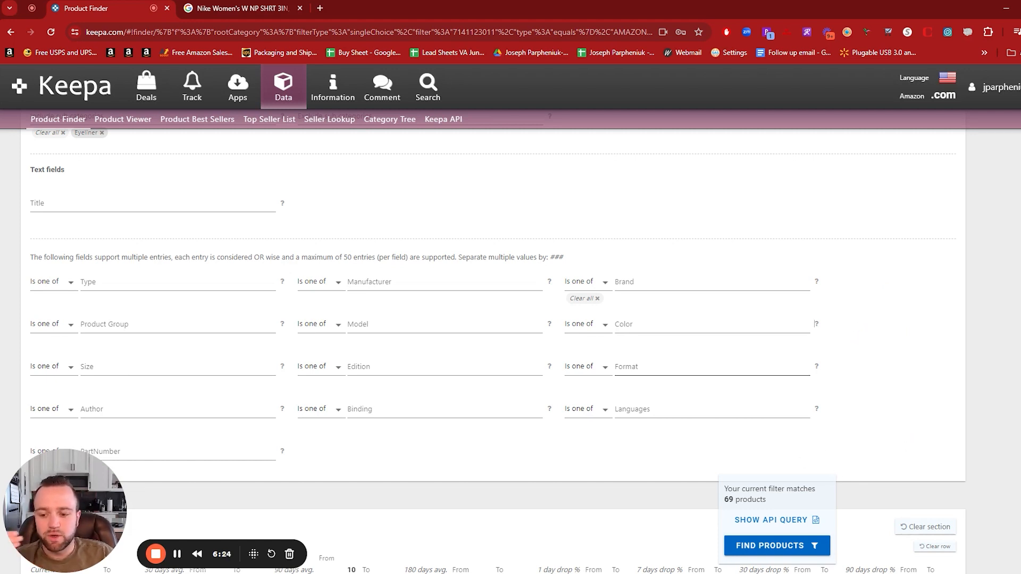
Find Products and review the 69 eyeliner results, including Bobbi Brown, Estee Lauder and Thrive Causemetics.
{"action": "left_click", "coordinate": [775, 546]}
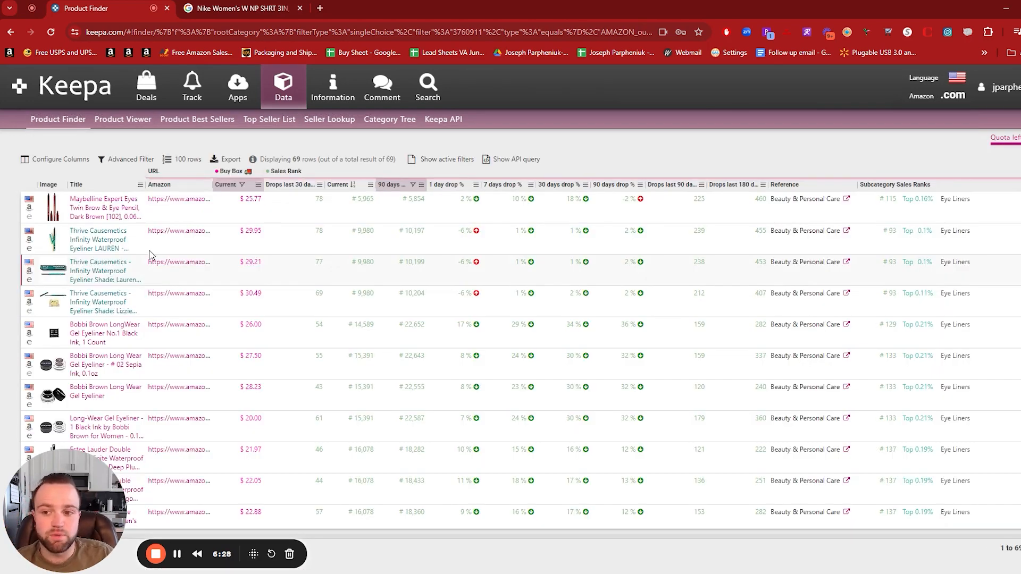
{"action": "scroll", "scroll_direction": "down", "scroll_amount": 3}
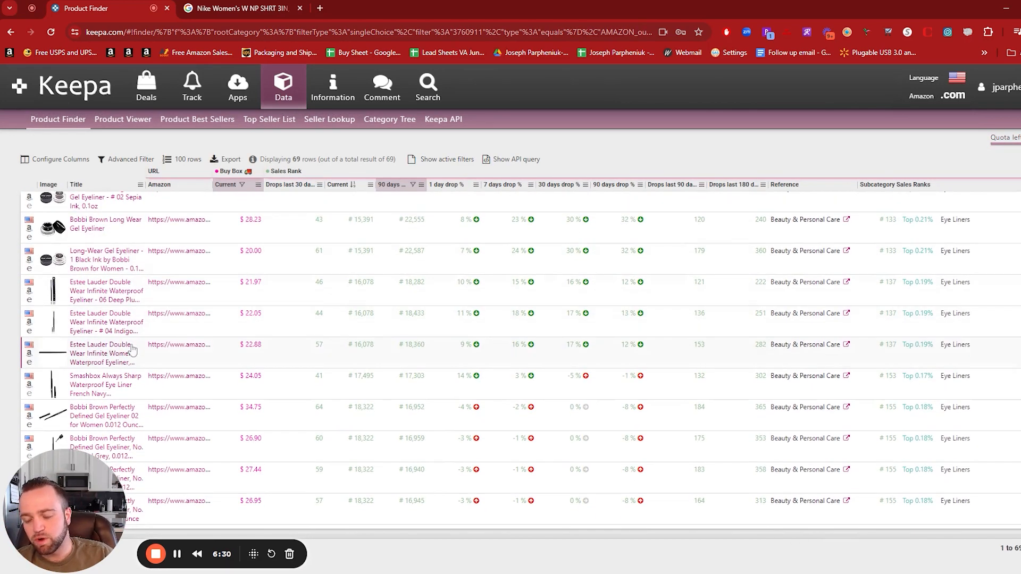
{"action": "scroll", "scroll_direction": "down", "scroll_amount": 3}
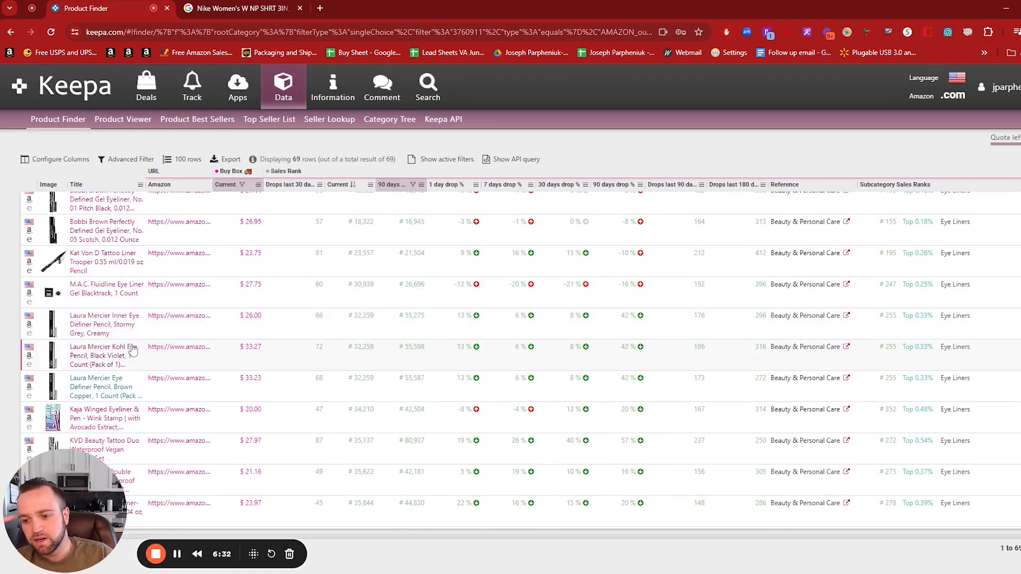
{"action": "scroll", "scroll_direction": "down", "scroll_amount": 3}
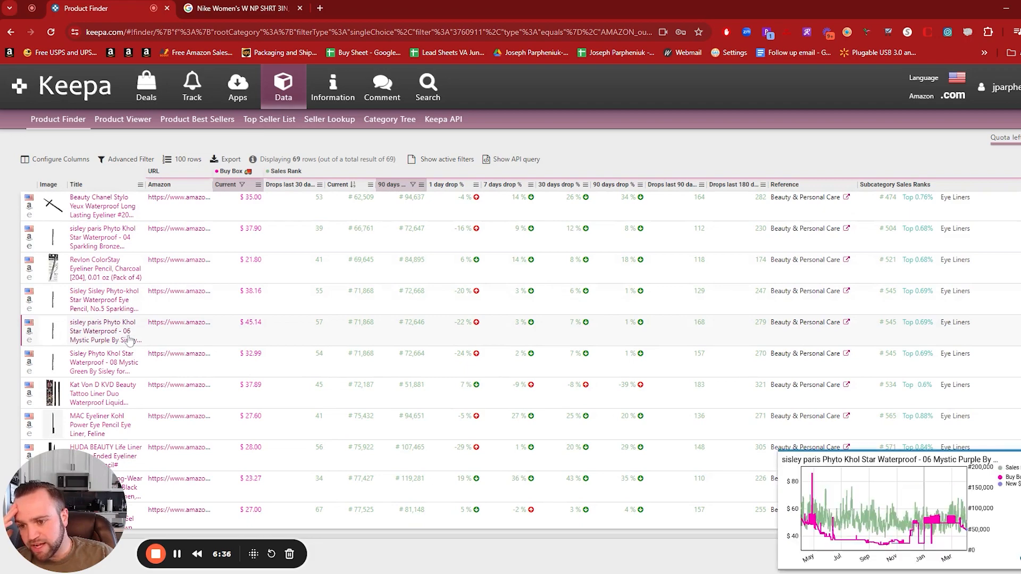
{"action": "scroll", "scroll_direction": "down", "scroll_amount": 3}
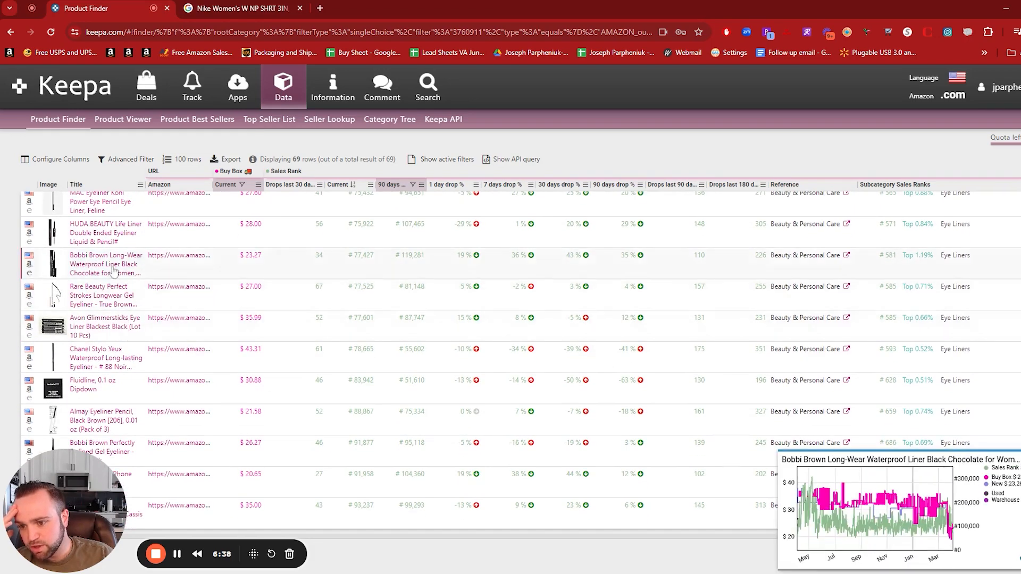
{"action": "scroll", "scroll_direction": "down", "scroll_amount": 3}
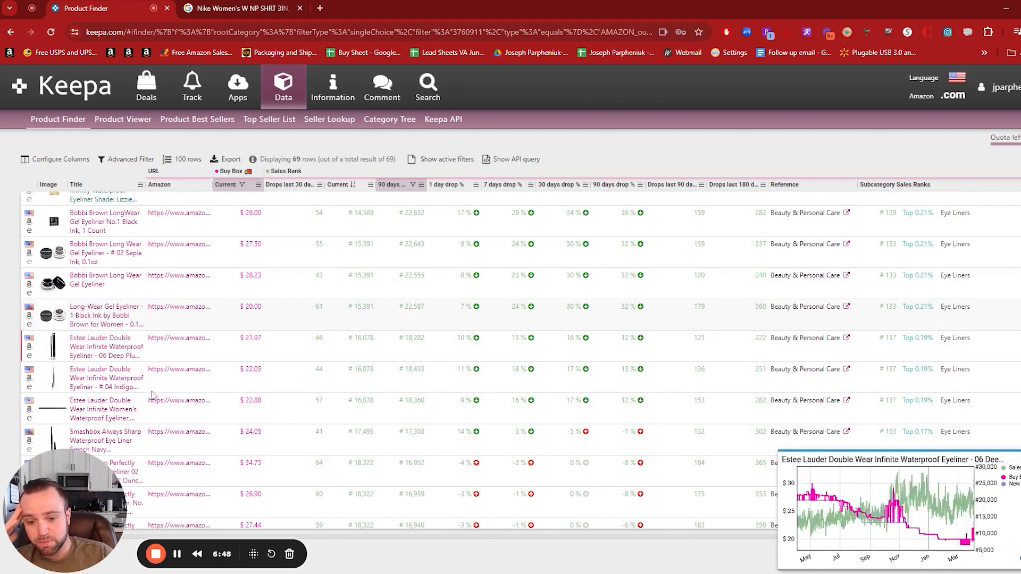
{"action": "scroll", "scroll_direction": "down", "scroll_amount": 3}
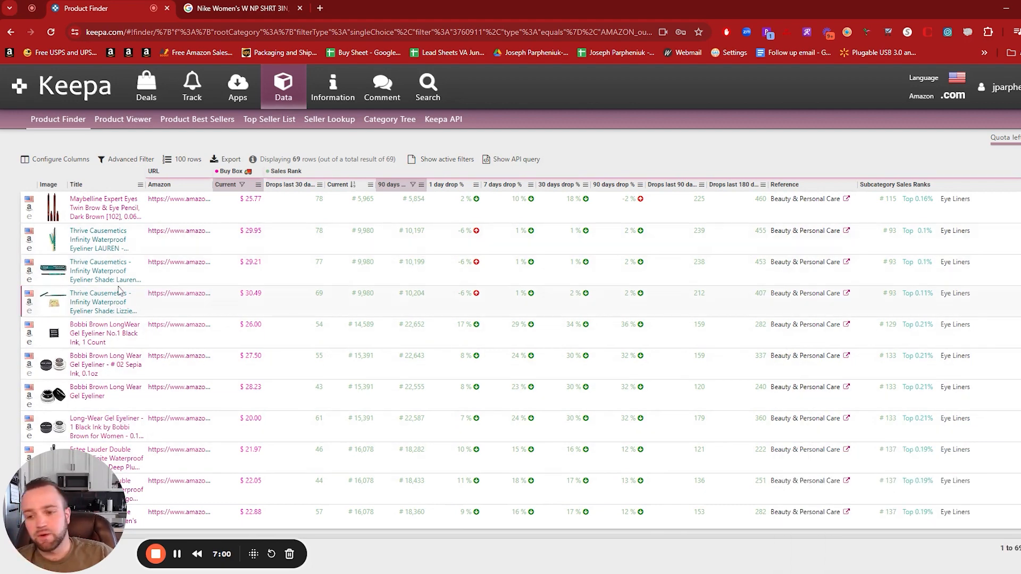
{"action": "scroll", "scroll_direction": "down", "scroll_amount": 3}
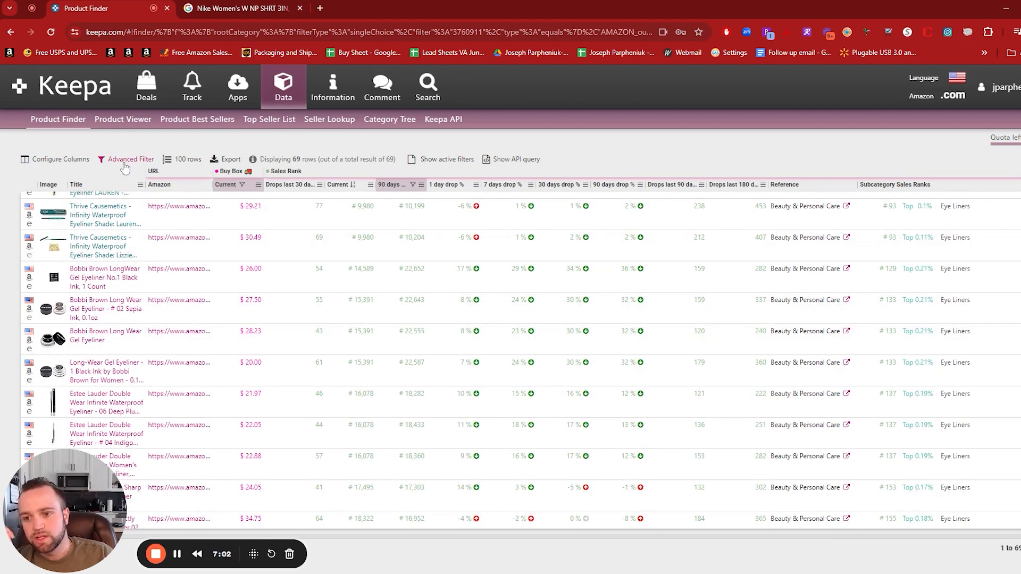
{"action": "scroll", "scroll_direction": "up", "scroll_amount": 3}
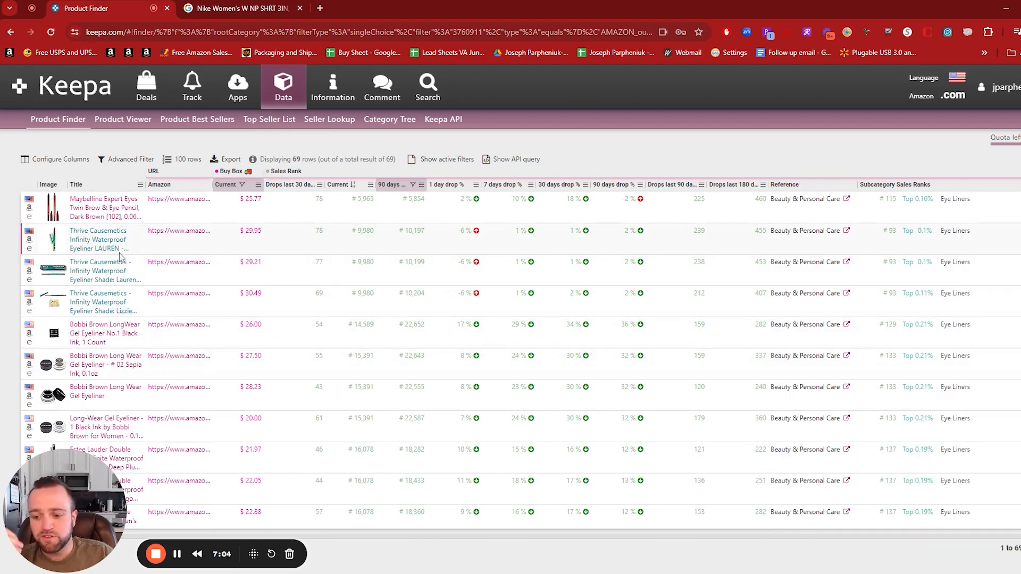
{"action": "mouse_move", "coordinate": [161, 340]}
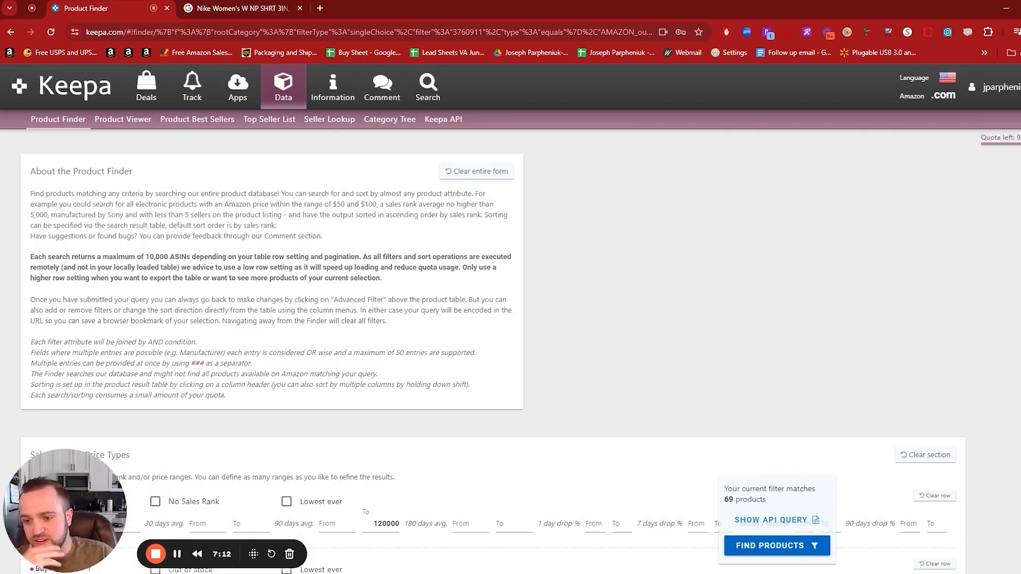
Replace Eyeliner with Lipstick as the included subcategory and find the 109 matching products.
{"action": "scroll", "scroll_direction": "down", "scroll_amount": 3}
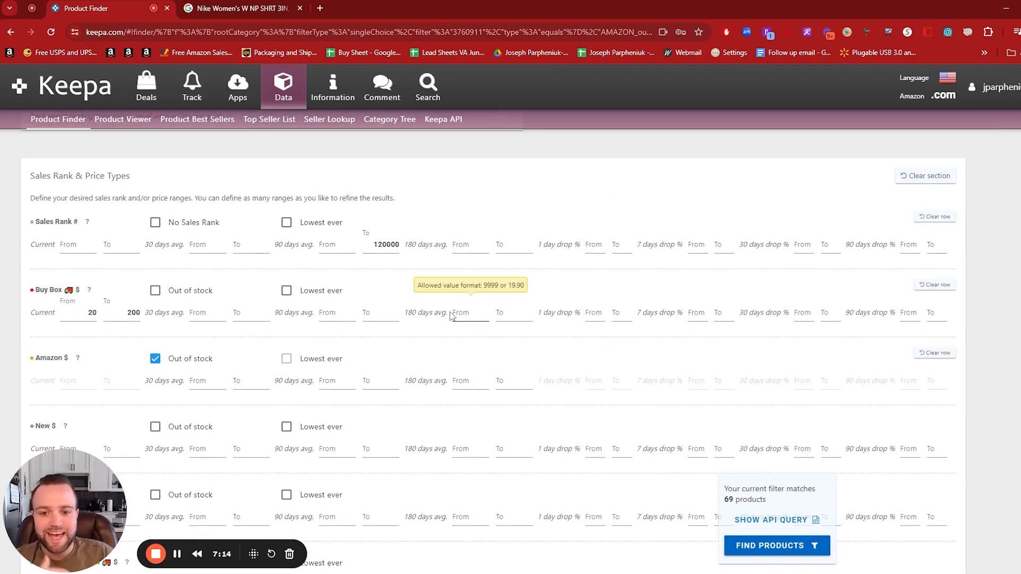
{"action": "scroll", "scroll_direction": "down", "scroll_amount": 3}
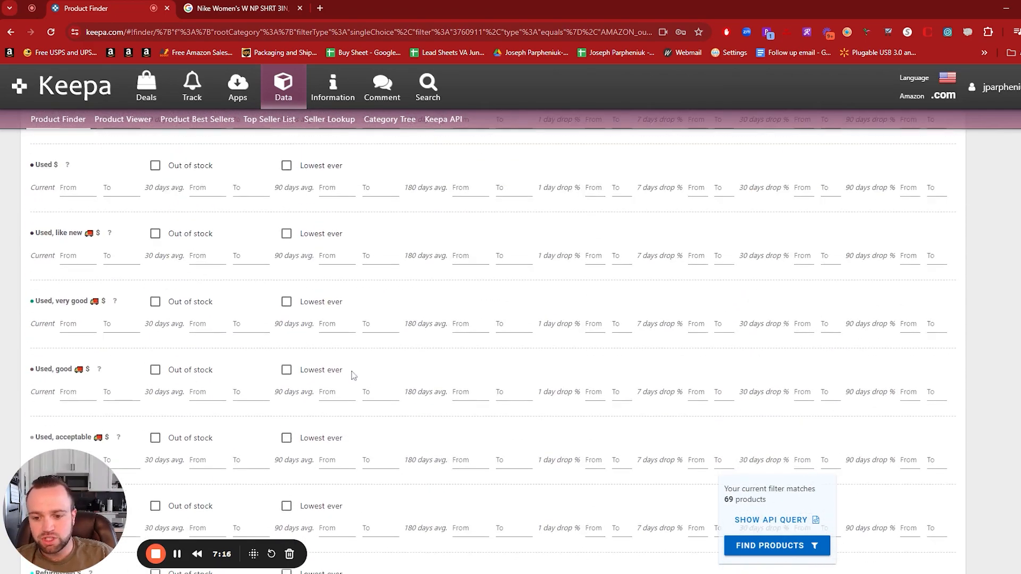
{"action": "scroll", "scroll_direction": "up", "scroll_amount": 3}
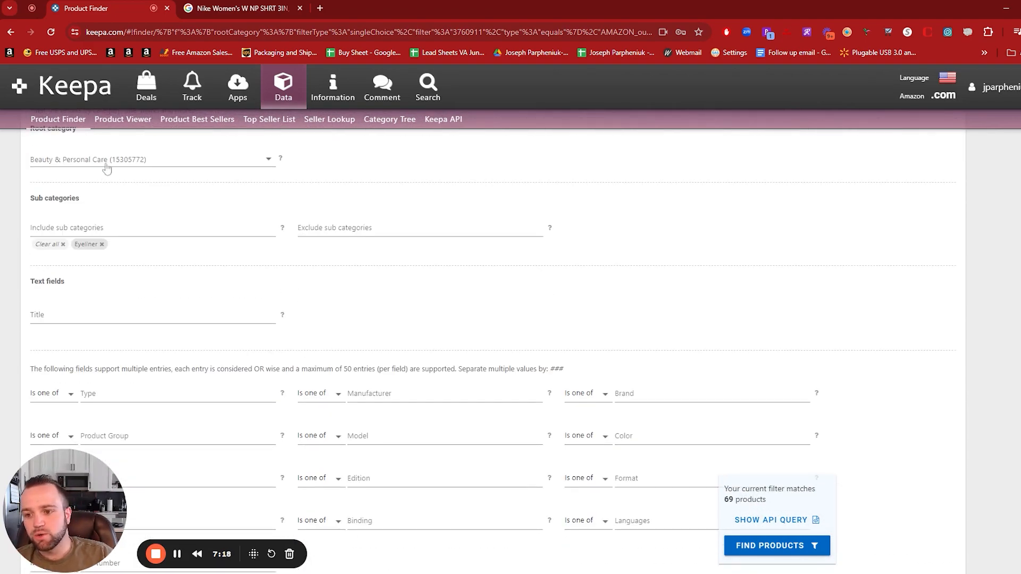
{"action": "mouse_move", "coordinate": [102, 248]}
{"action": "type", "text": "lip"}
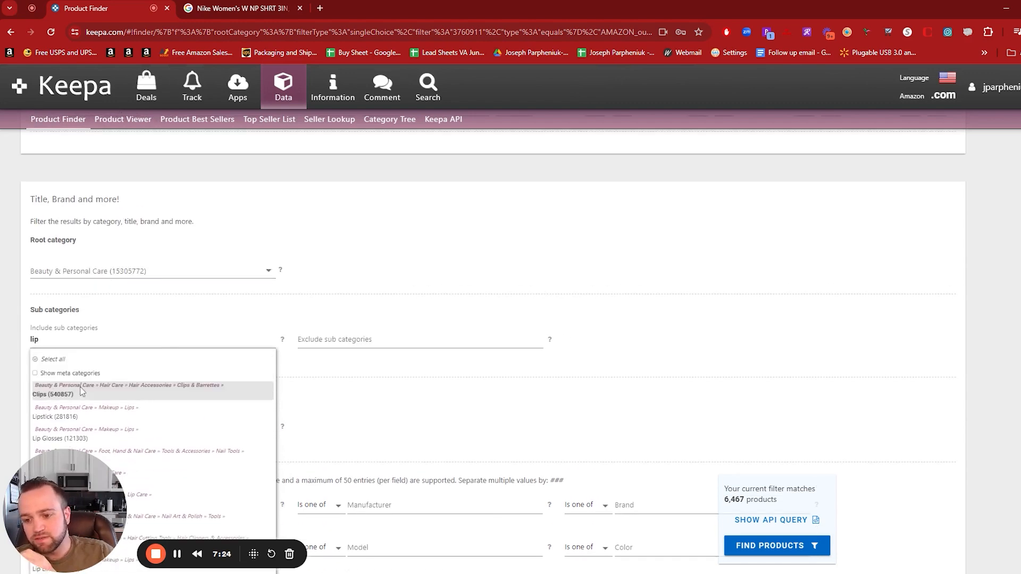
{"action": "left_click", "coordinate": [52, 416]}
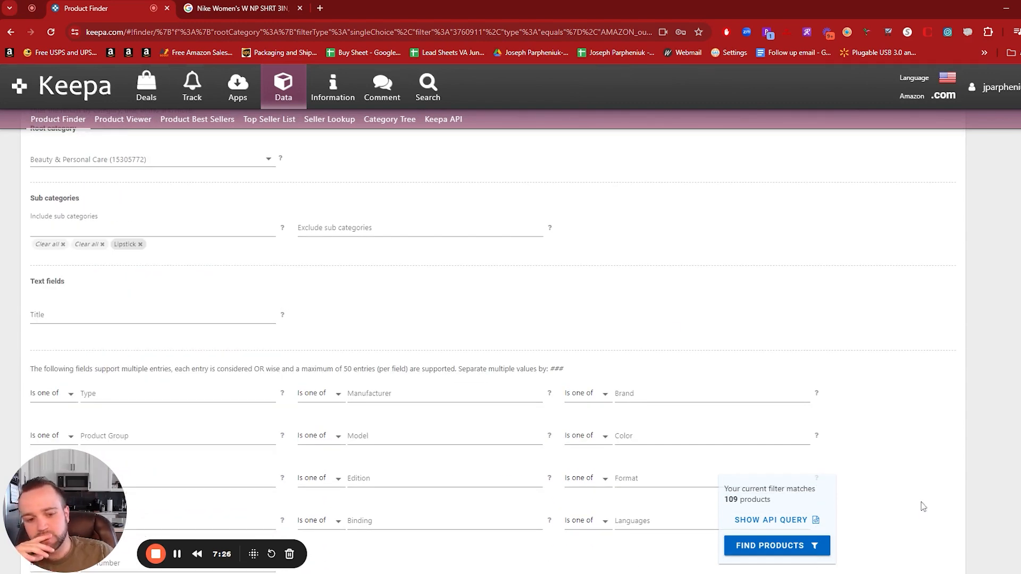
{"action": "left_click", "coordinate": [776, 545]}
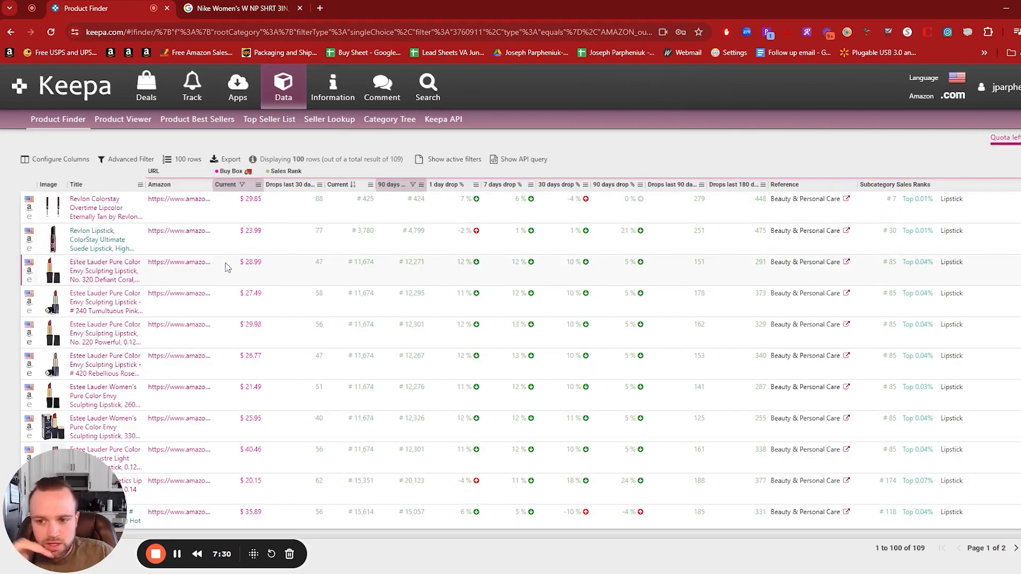
Review the lipstick results past Charlotte Tilbury, Kat Von D and MAC.
{"action": "scroll", "scroll_direction": "down", "scroll_amount": 3}
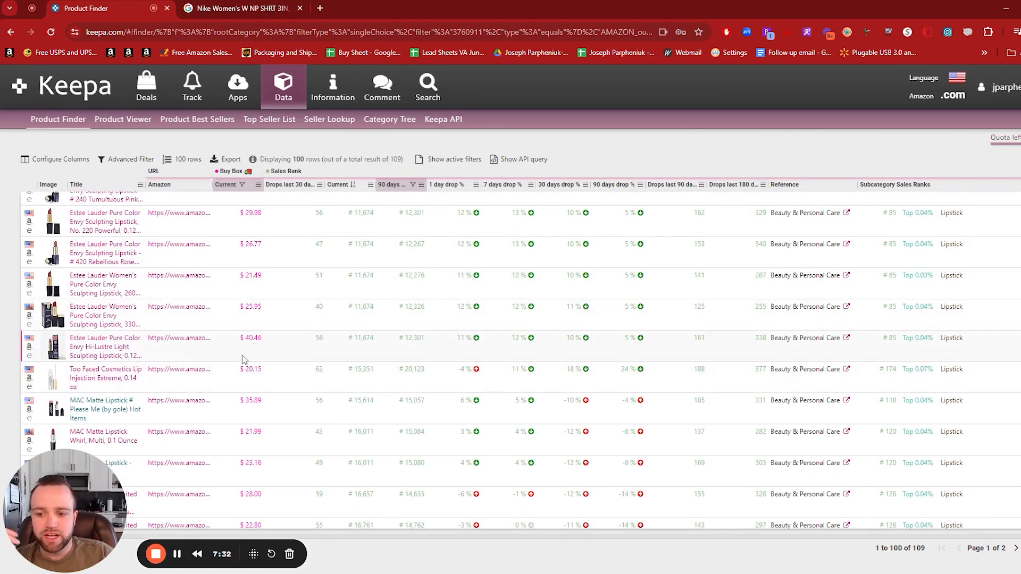
{"action": "scroll", "scroll_direction": "down", "scroll_amount": 3}
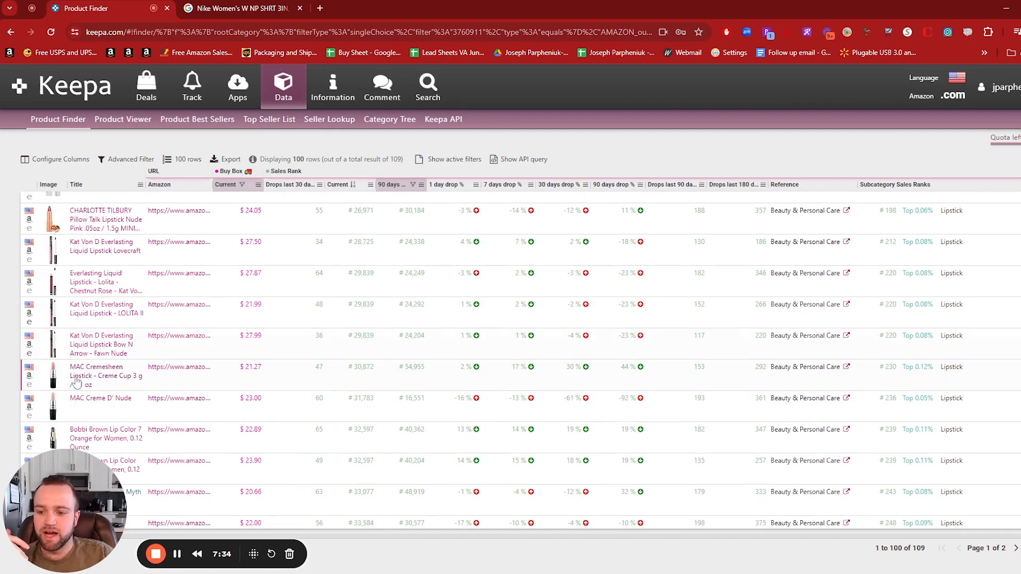
{"action": "scroll", "scroll_direction": "down", "scroll_amount": 3}
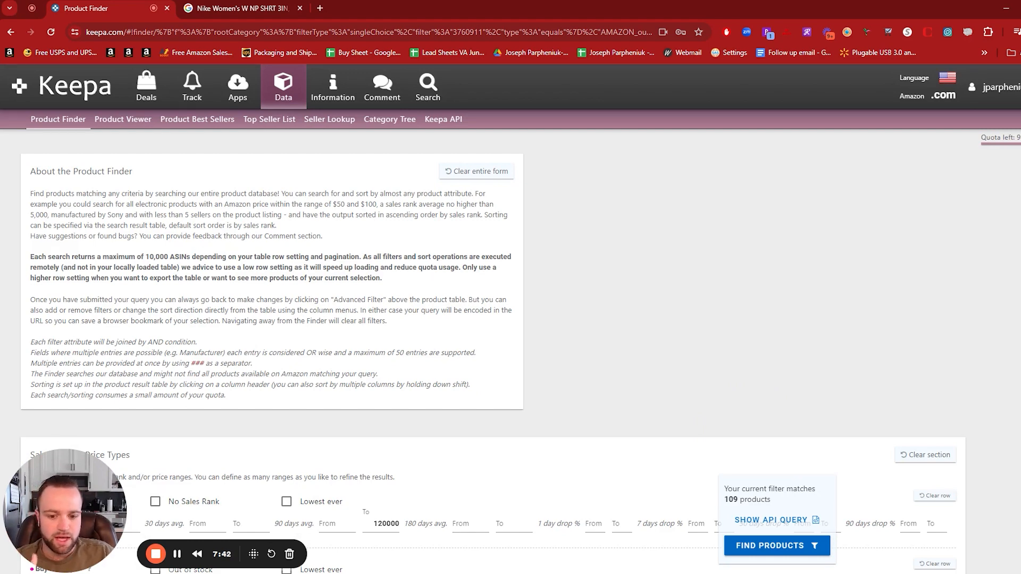
Review the lipstick filters: rank cap 120000, Buy Box 20–200, Amazon out of stock, 109 matches.
{"action": "scroll", "scroll_direction": "down", "scroll_amount": 3}
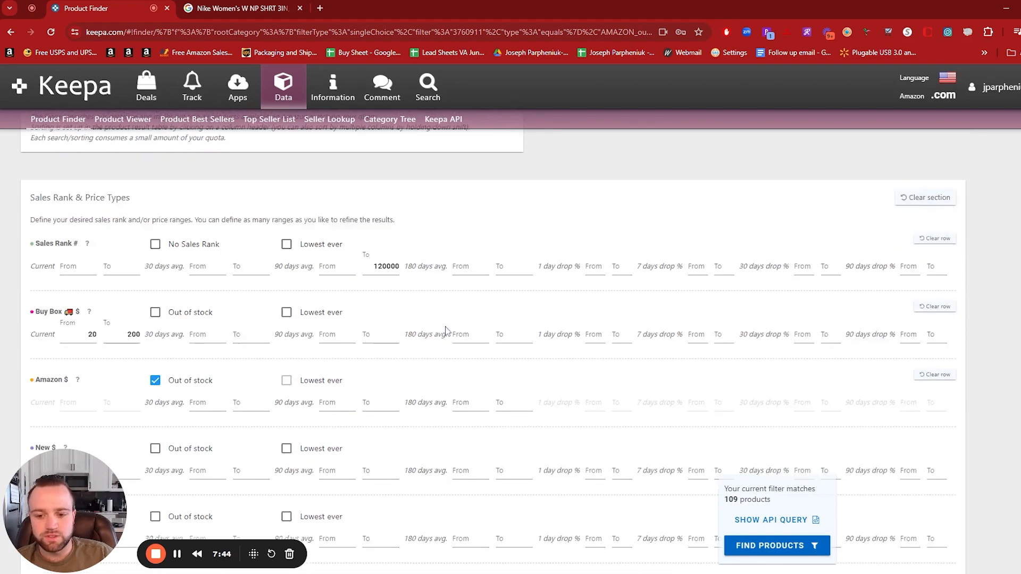
{"action": "scroll", "scroll_direction": "down", "scroll_amount": 3}
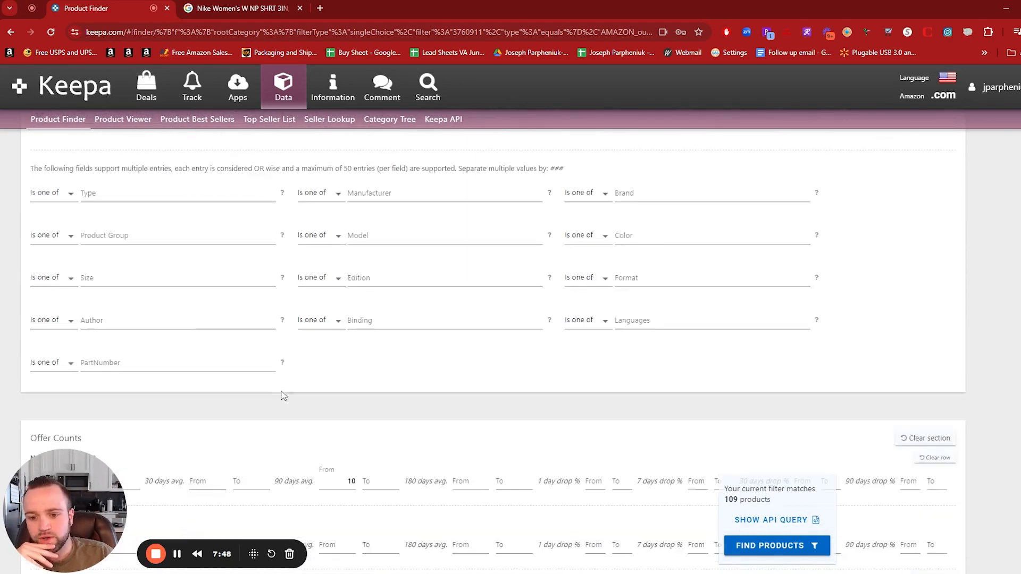
{"action": "scroll", "scroll_direction": "down", "scroll_amount": 3}
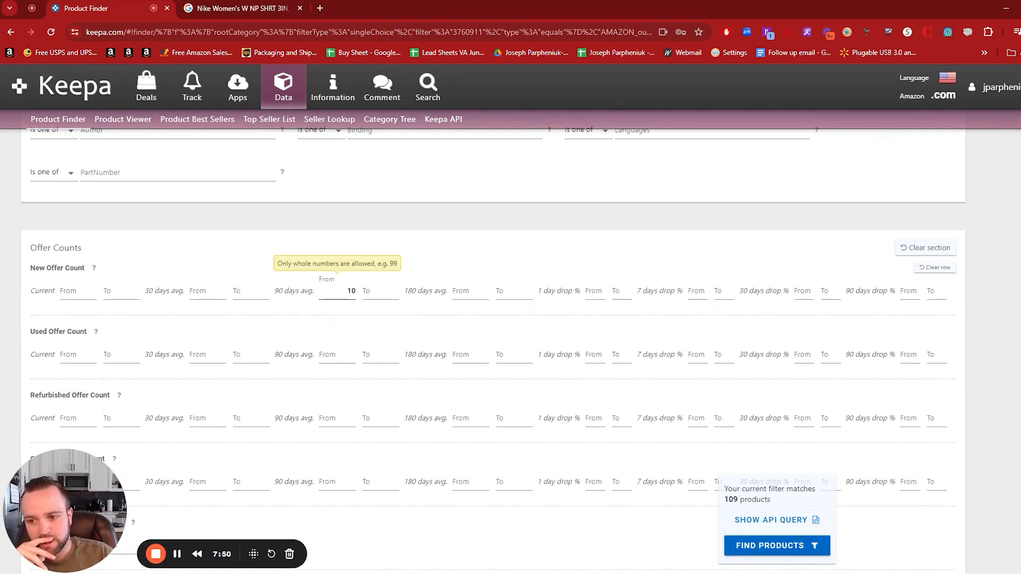
{"action": "mouse_move", "coordinate": [345, 317]}
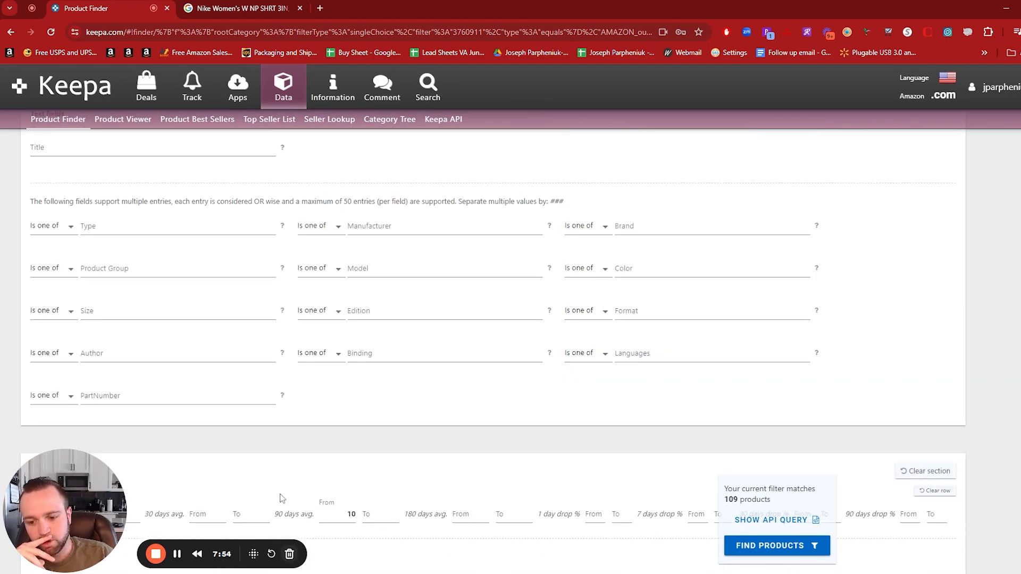
{"action": "mouse_move", "coordinate": [456, 486]}
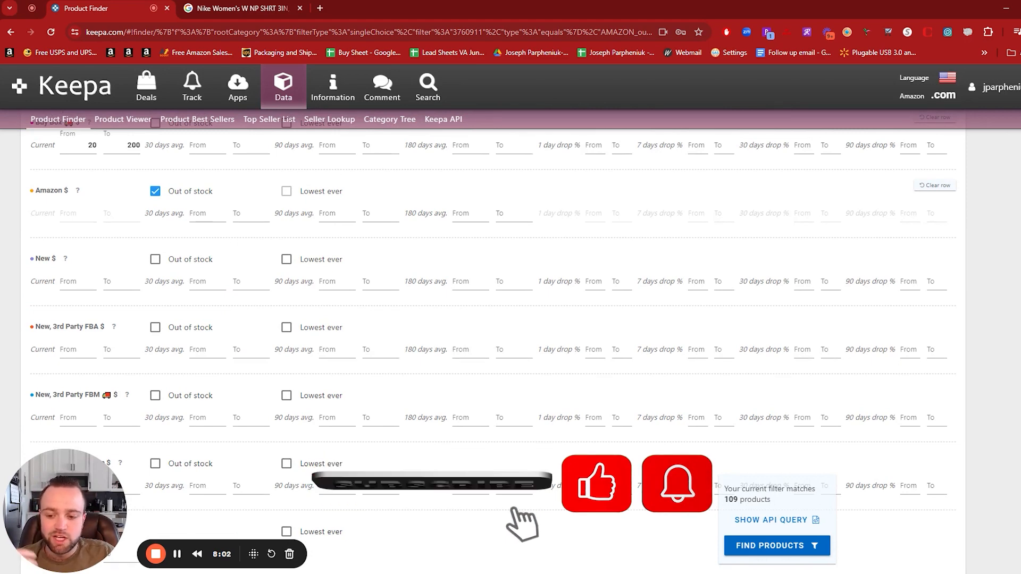
{"action": "scroll", "scroll_direction": "up", "scroll_amount": 3}
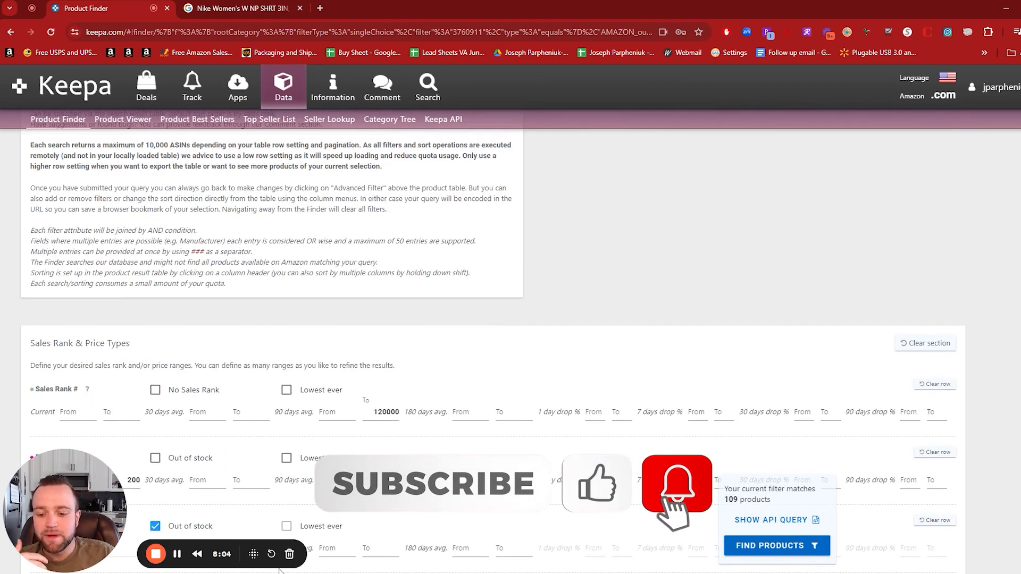